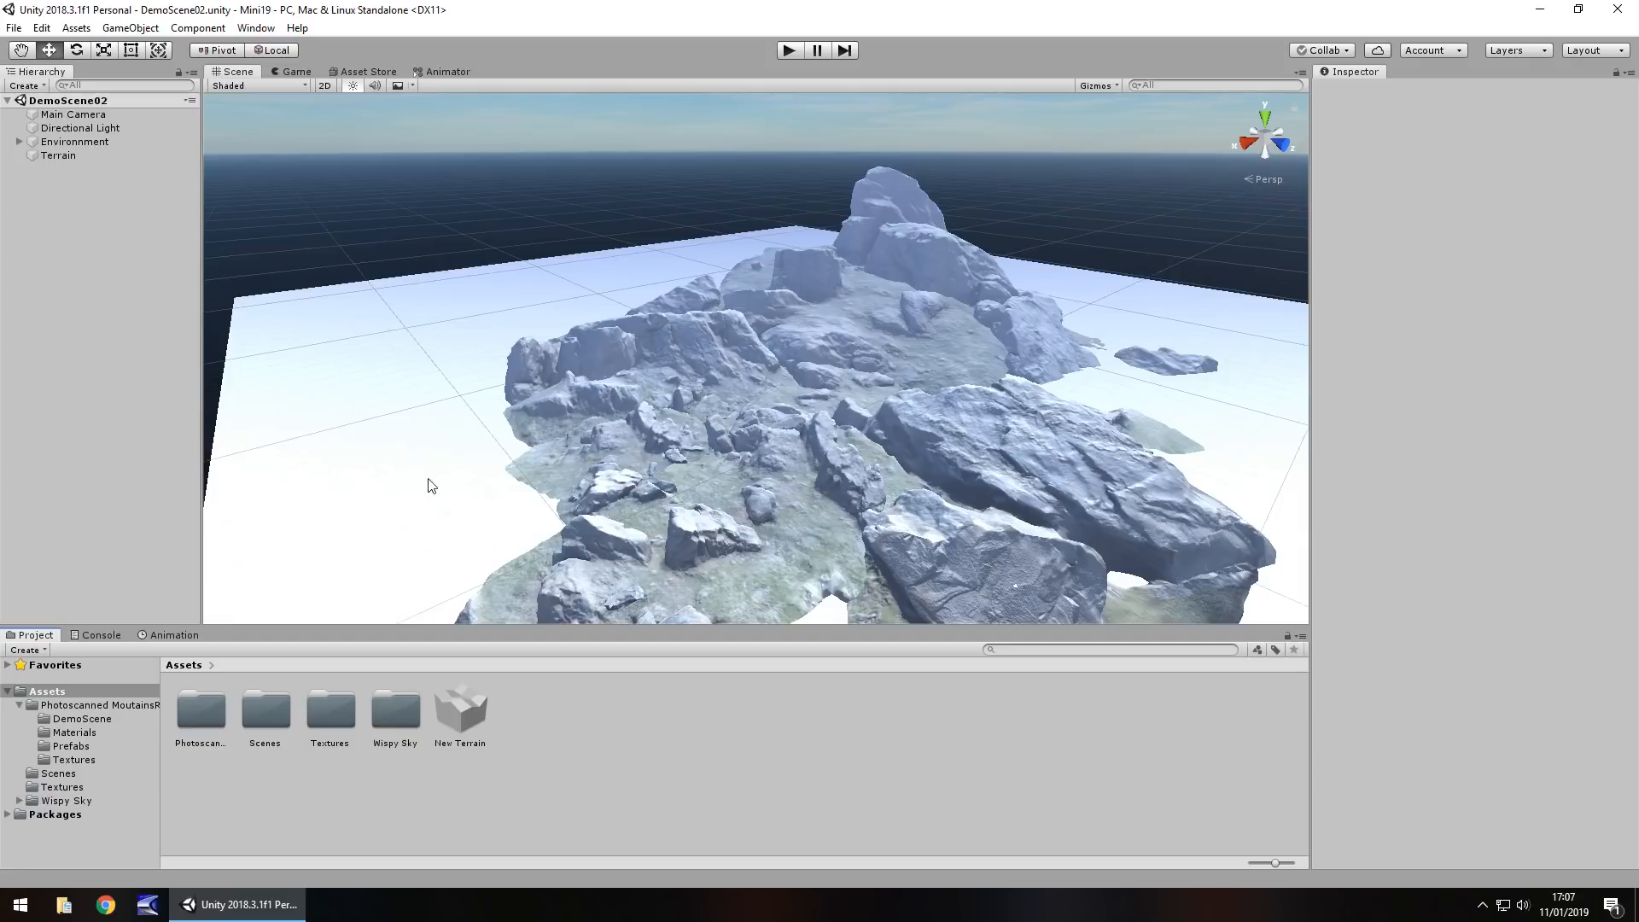
mouse_move(413, 479)
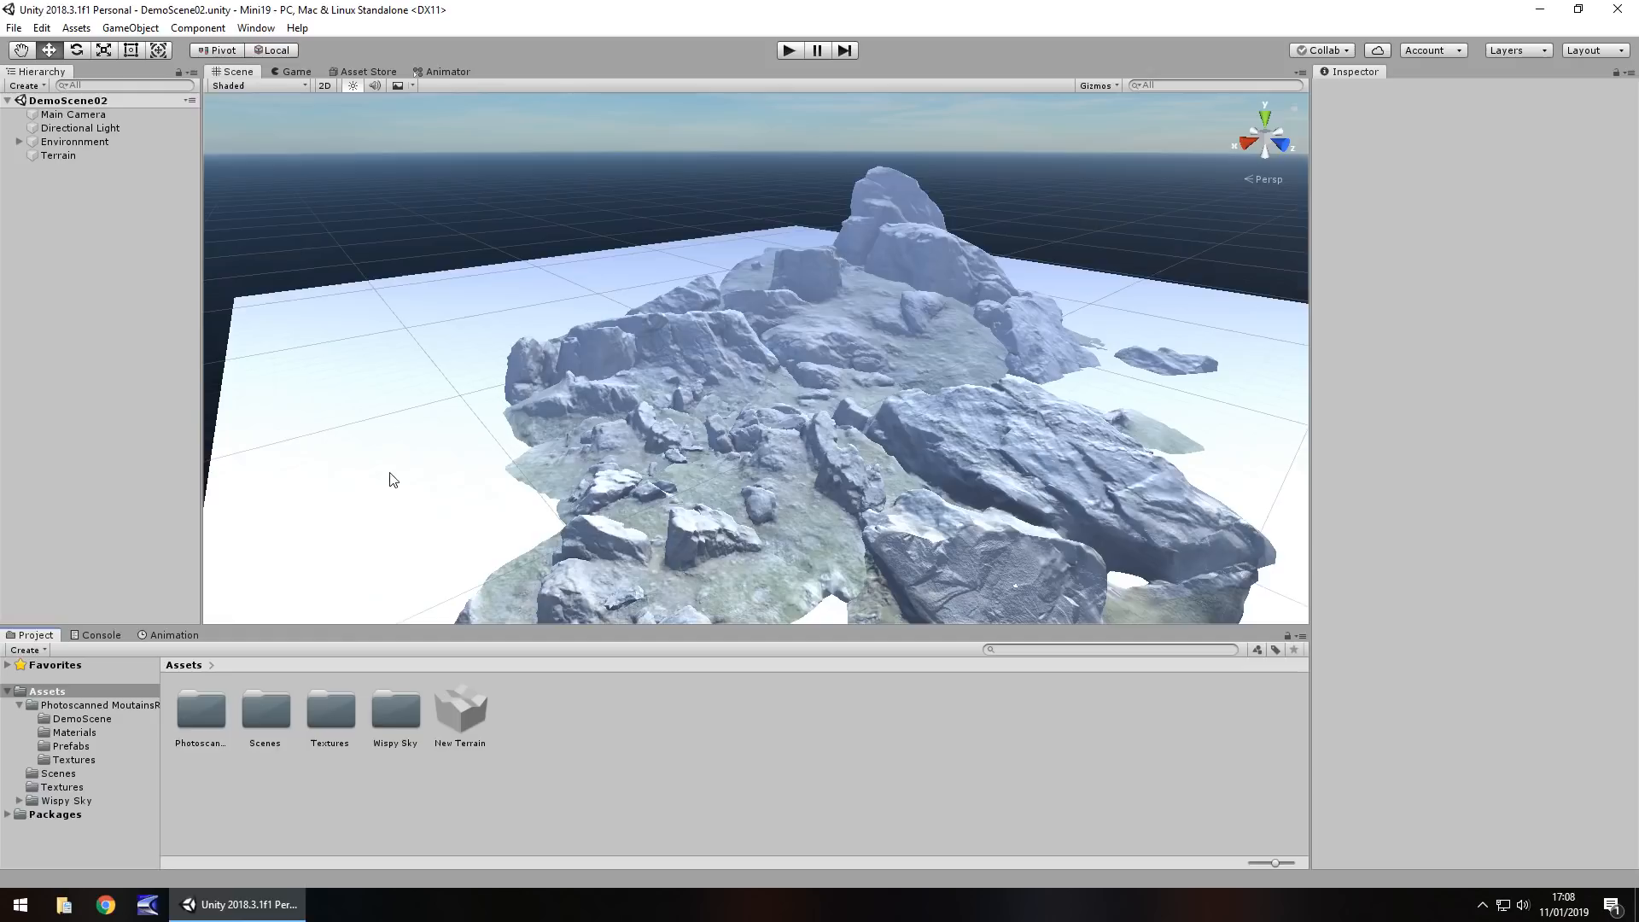
- Select the Terrain object and activate Paint Terrain, showing the NewLayer terrain layer
click(59, 154)
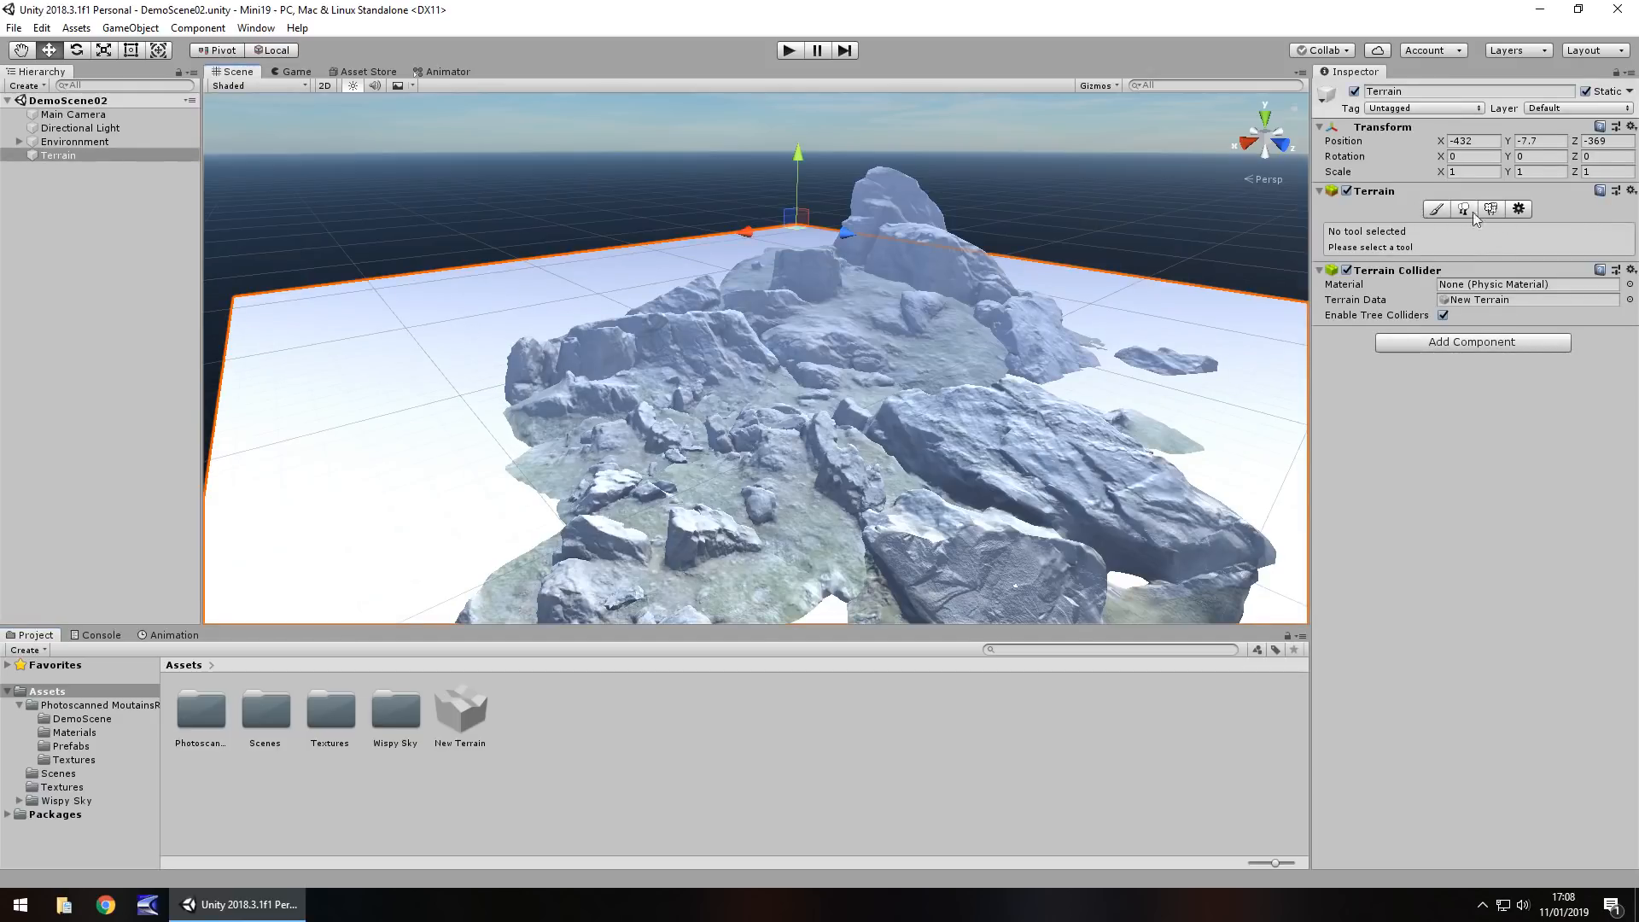
mouse_move(1519, 208)
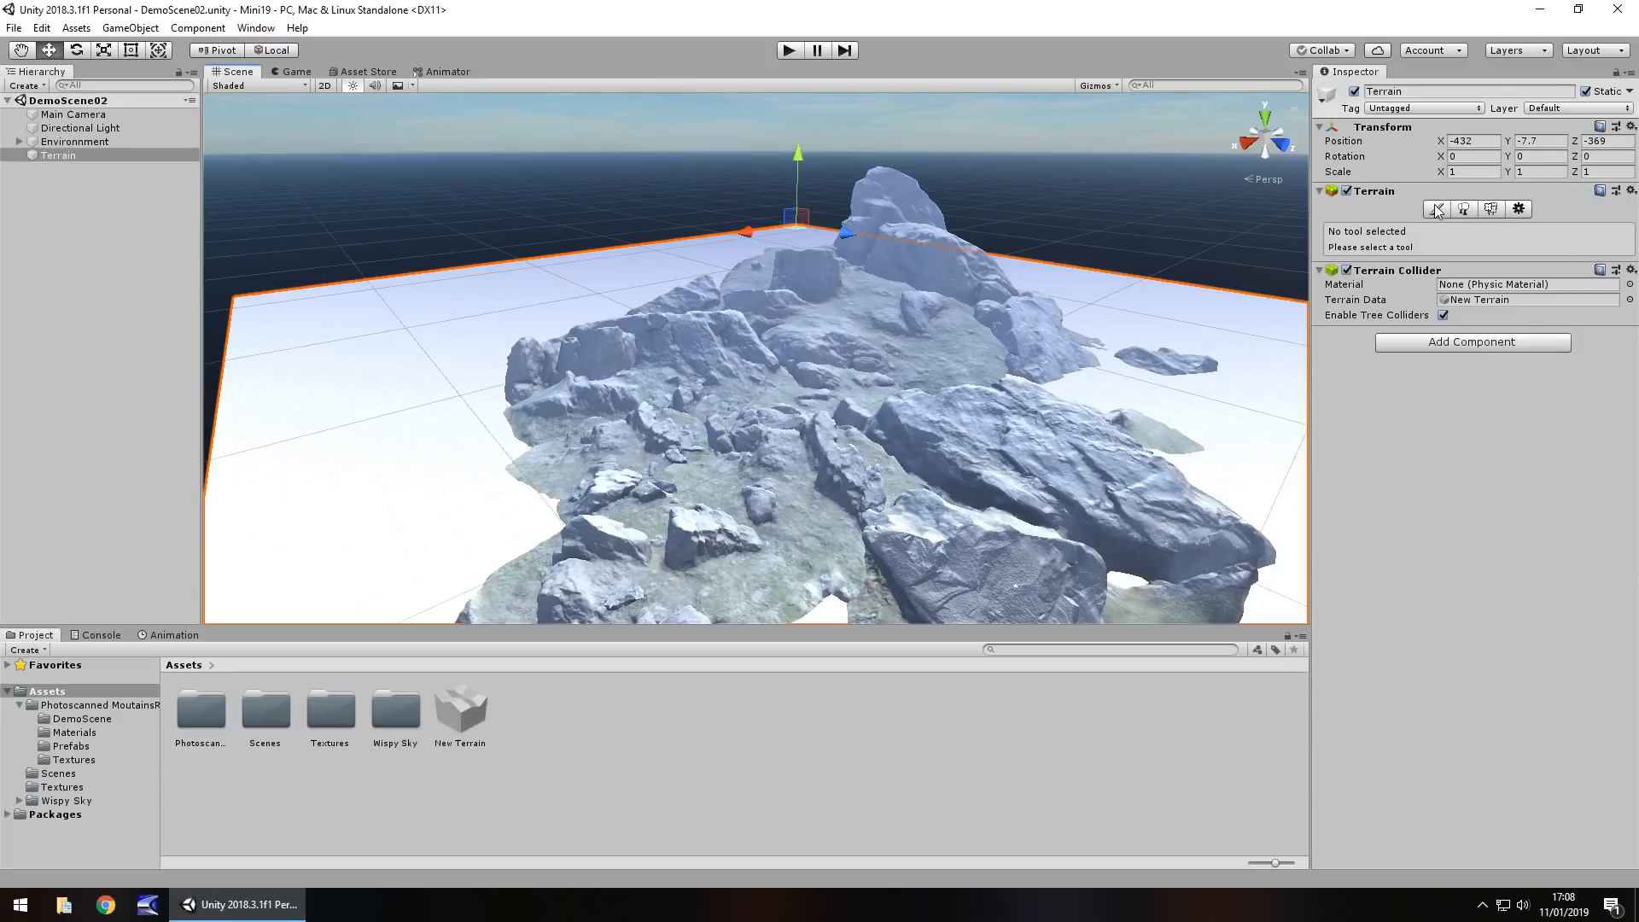
click(1435, 208)
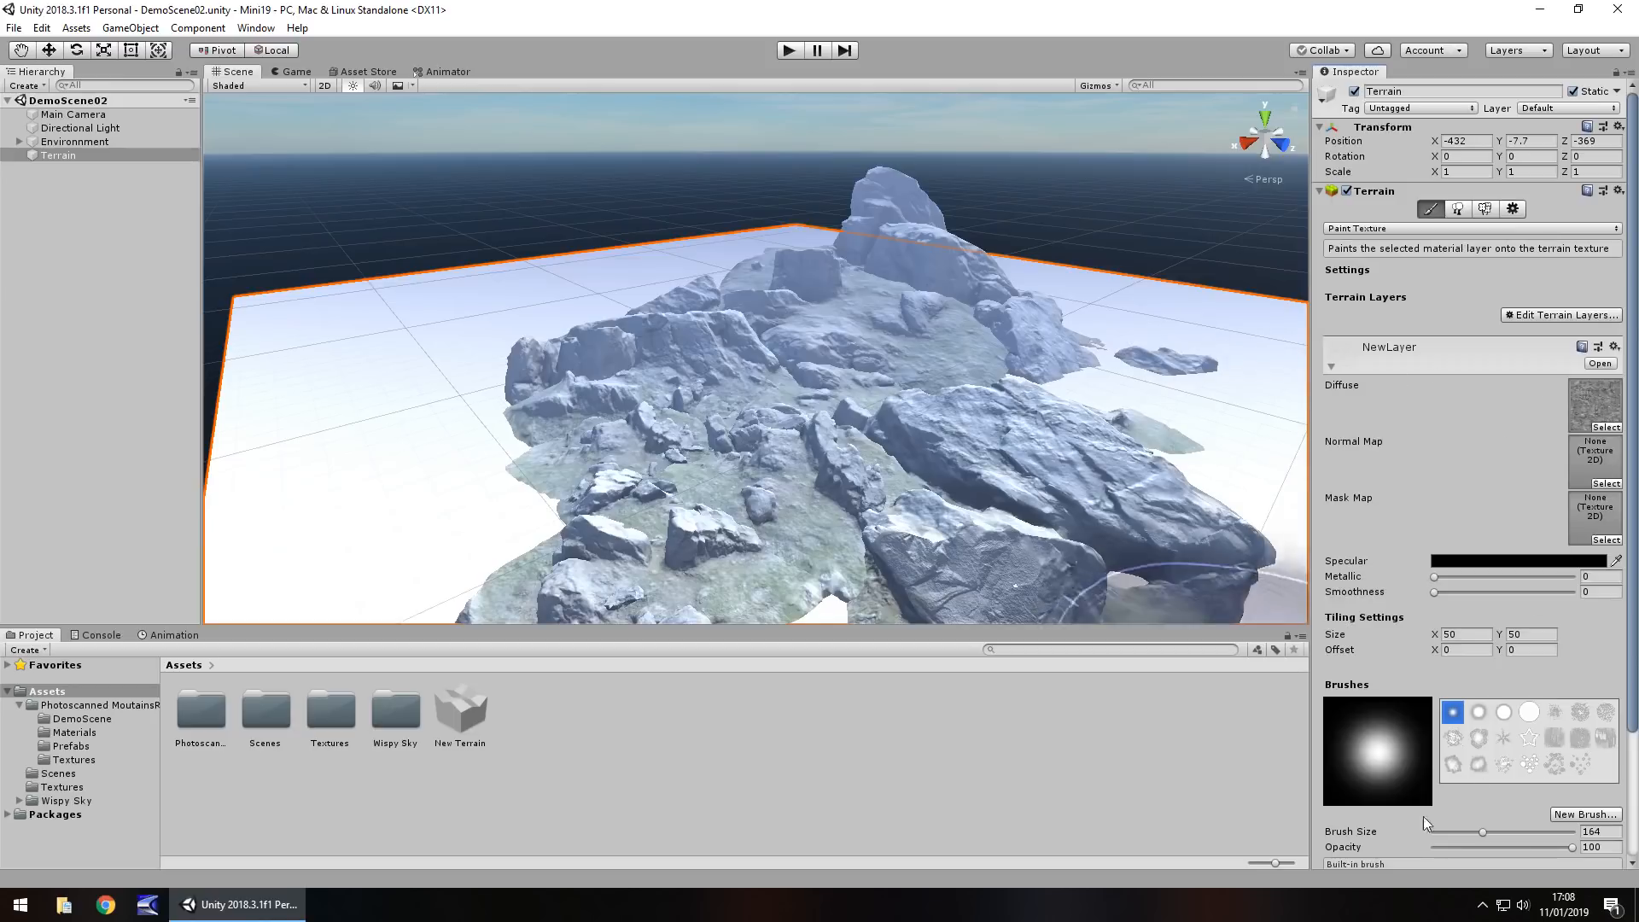
- Collapse the NewLayer terrain layer's details foldout
click(1330, 363)
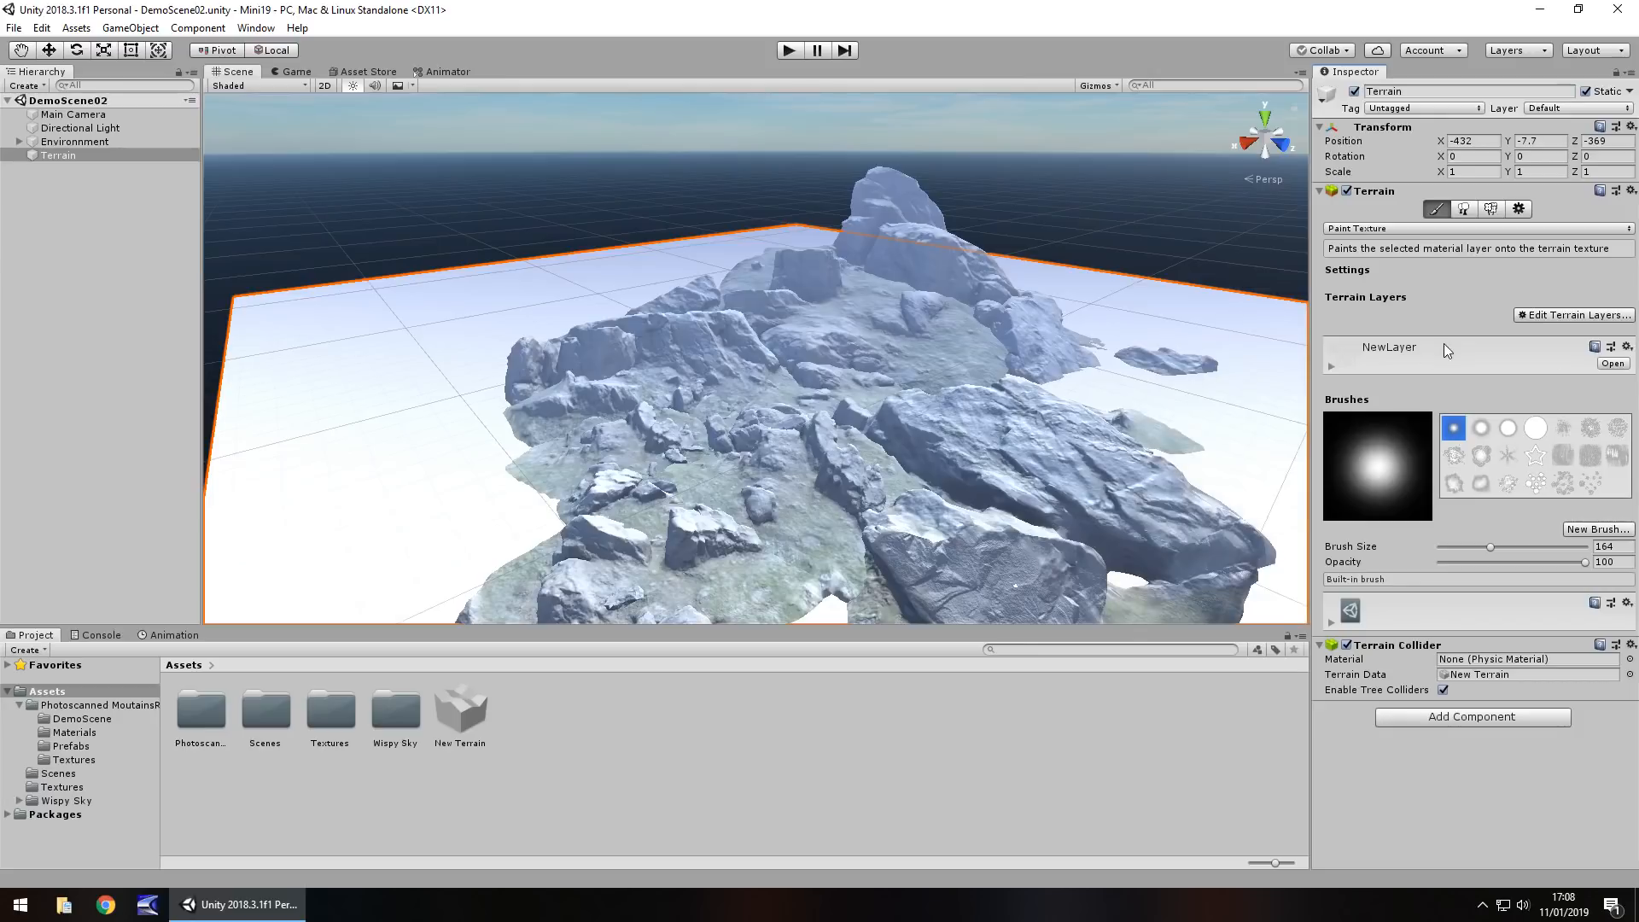
mouse_move(1333, 372)
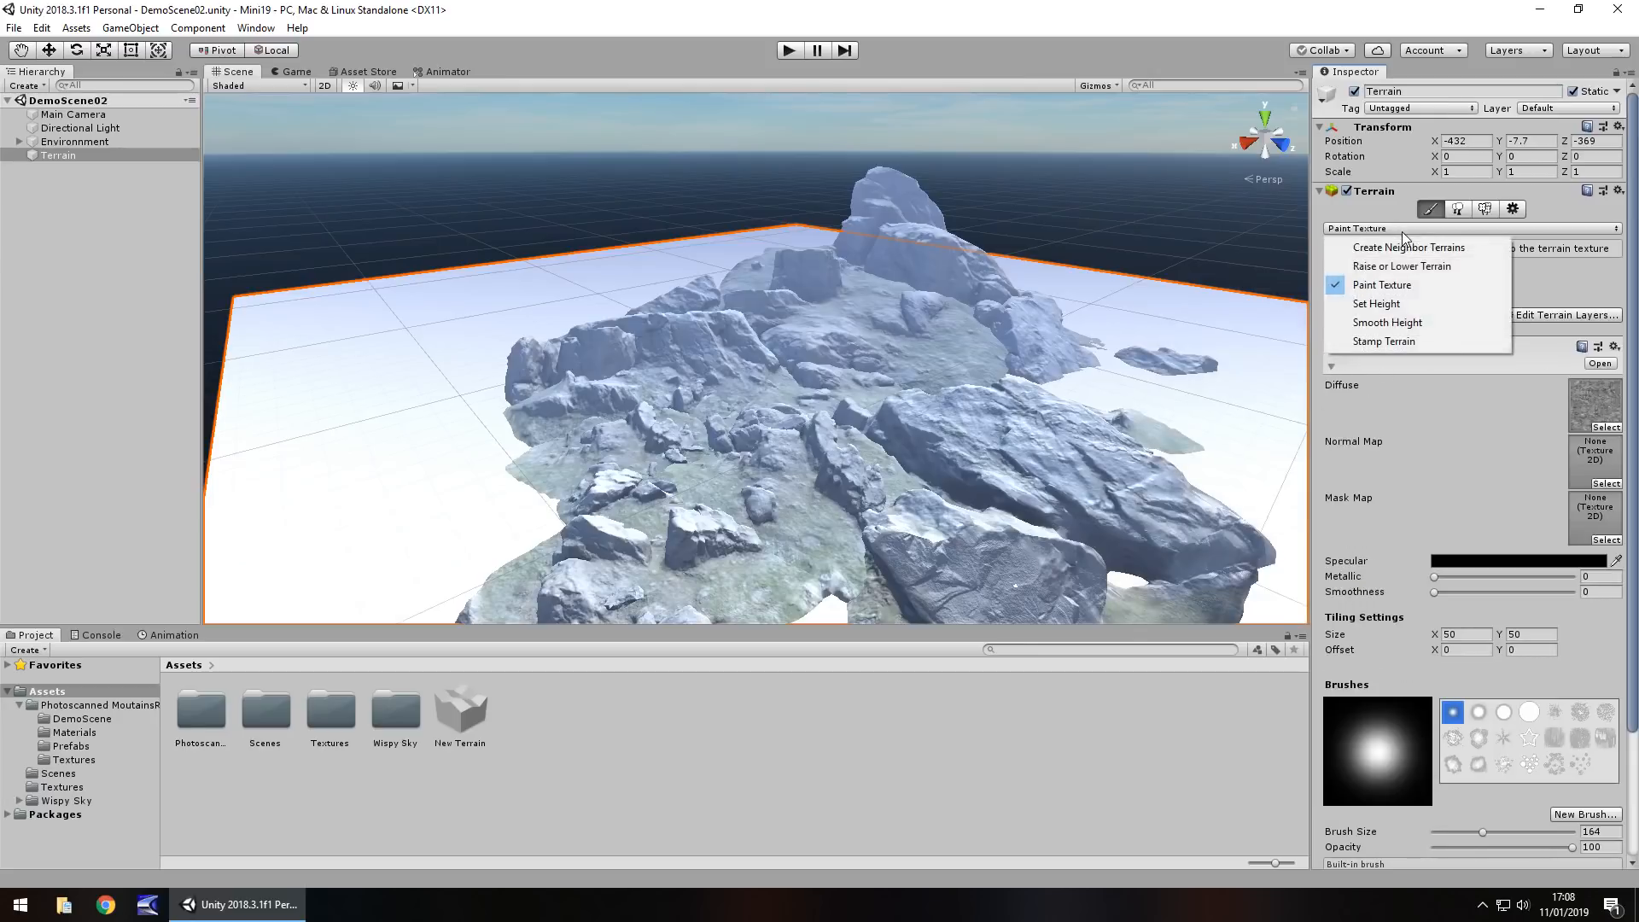
mouse_move(1408, 247)
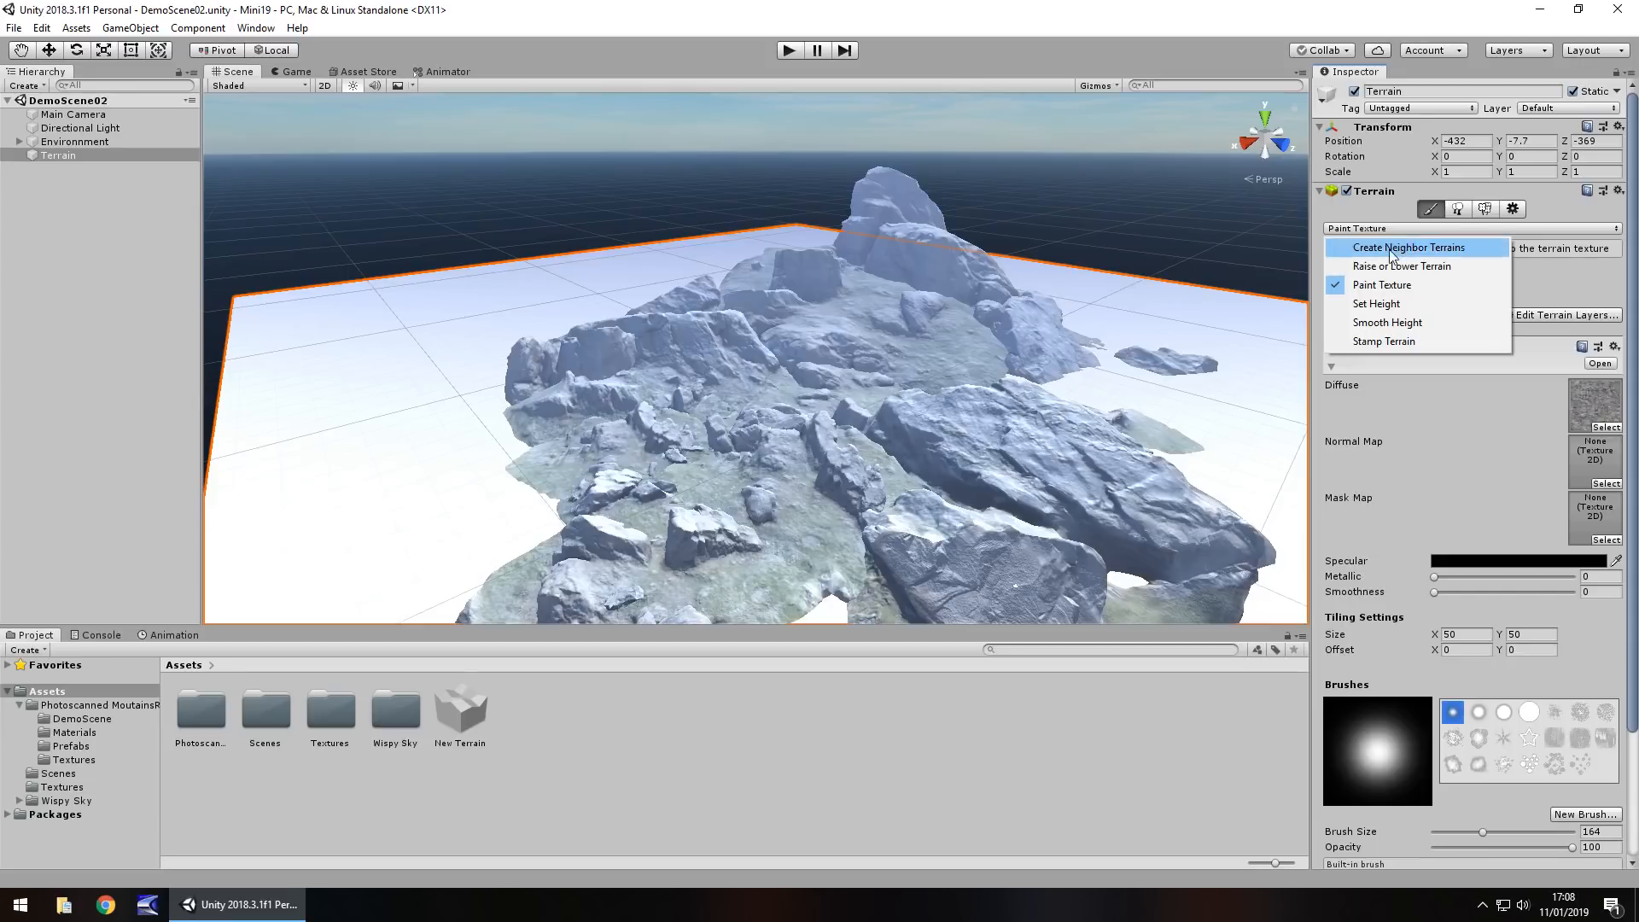
- Set the terrain tool to Create Neighbor Terrains to show edge outlines
click(1410, 246)
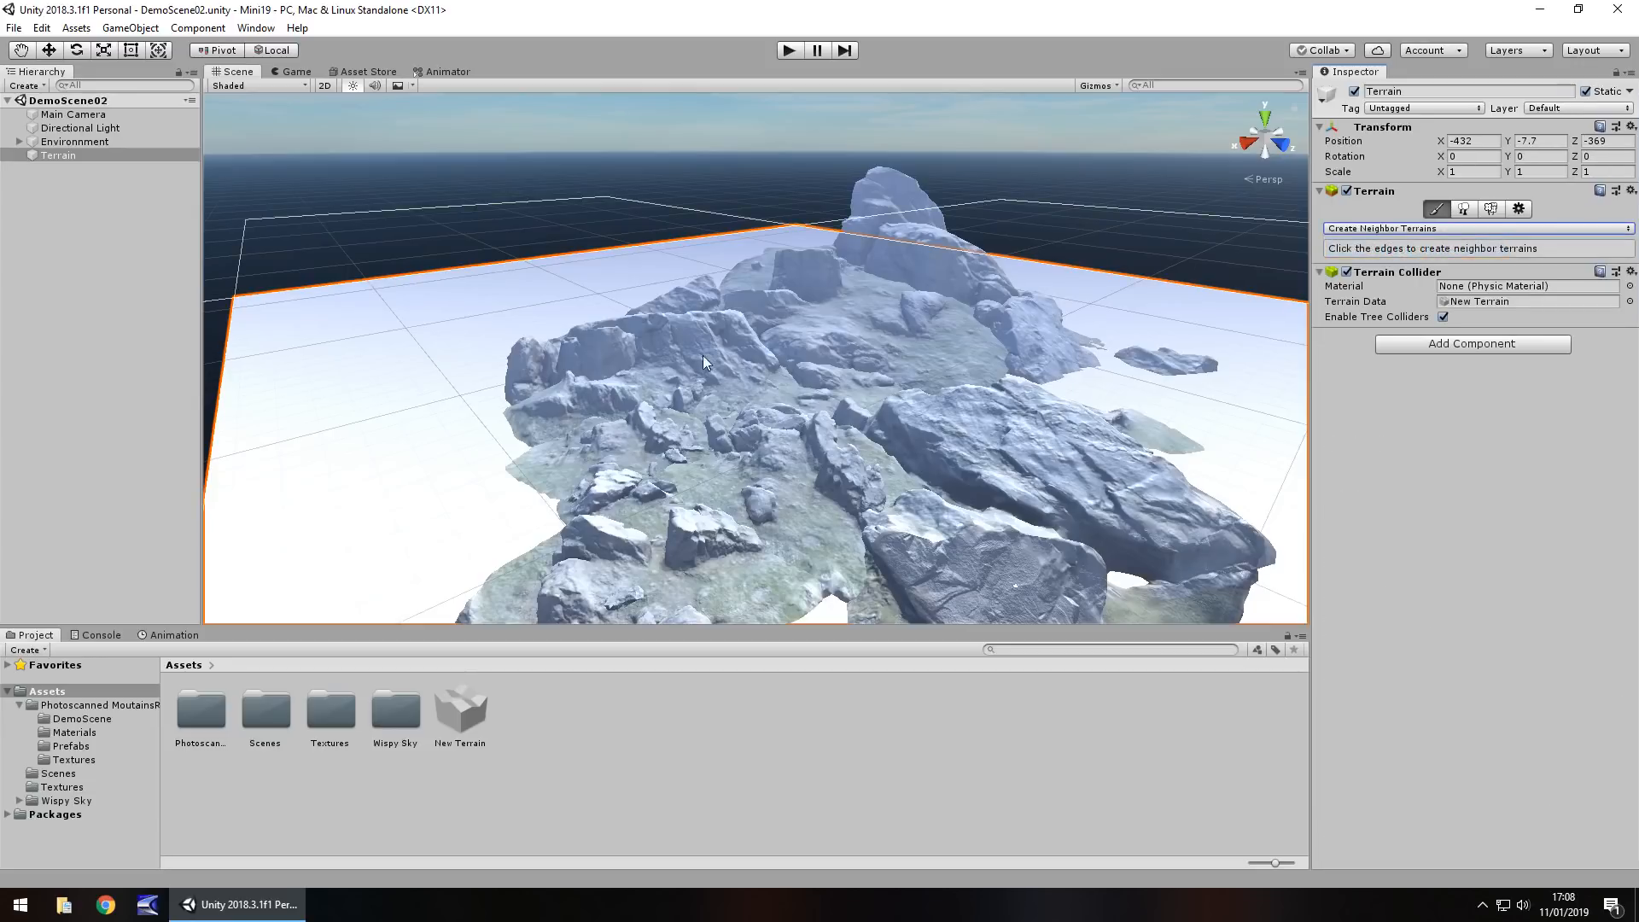
mouse_move(1068, 321)
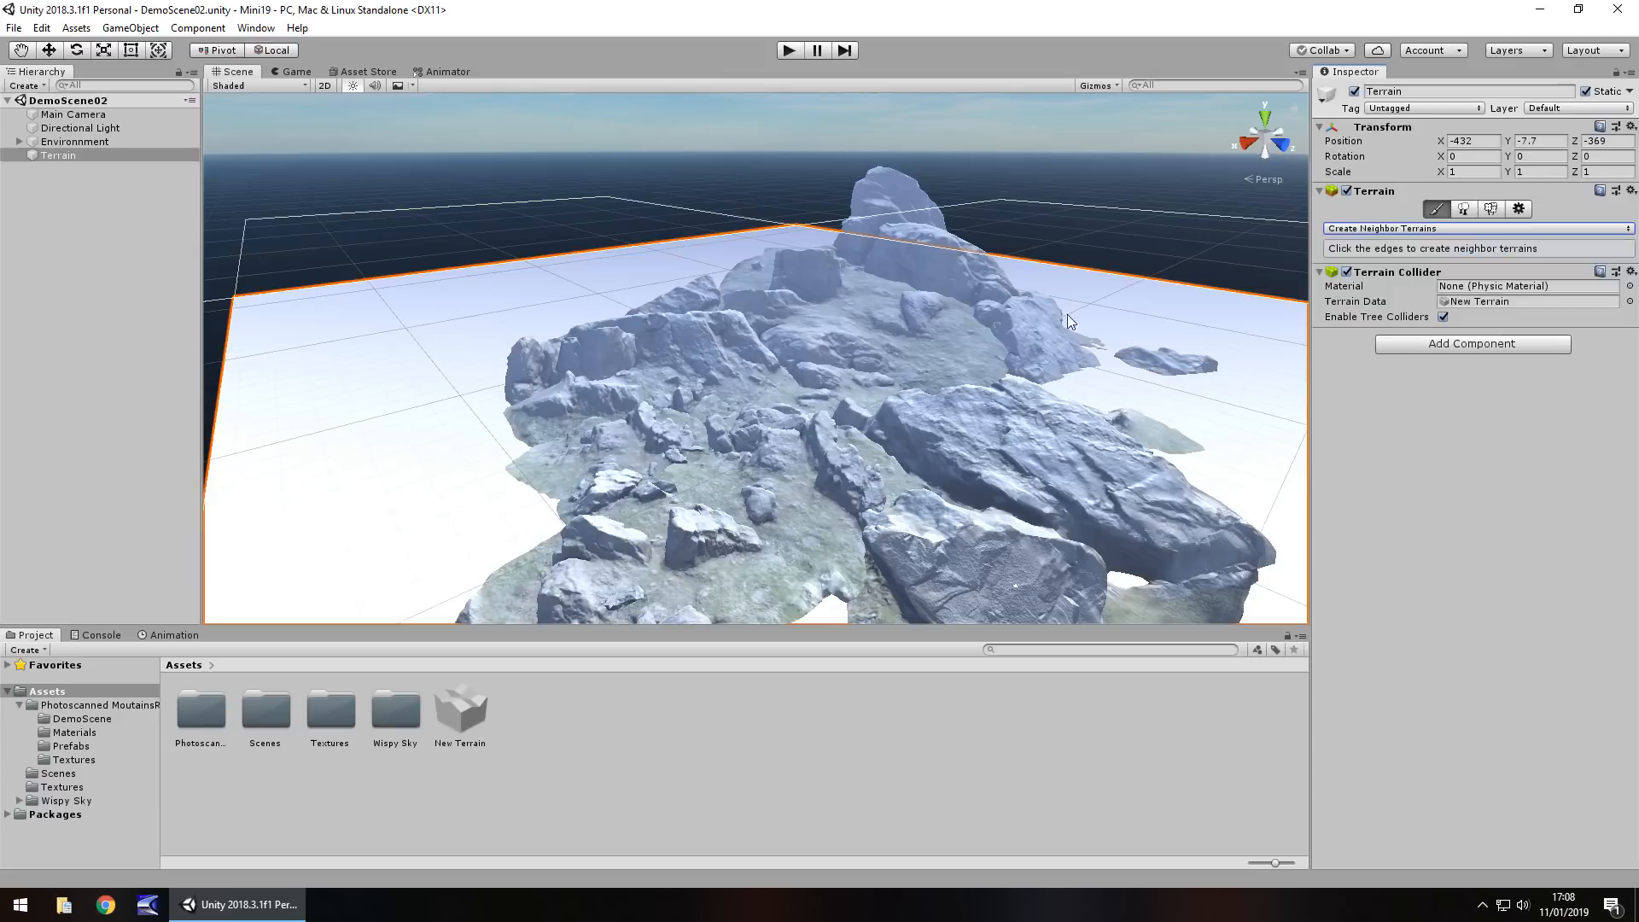
mouse_move(888, 379)
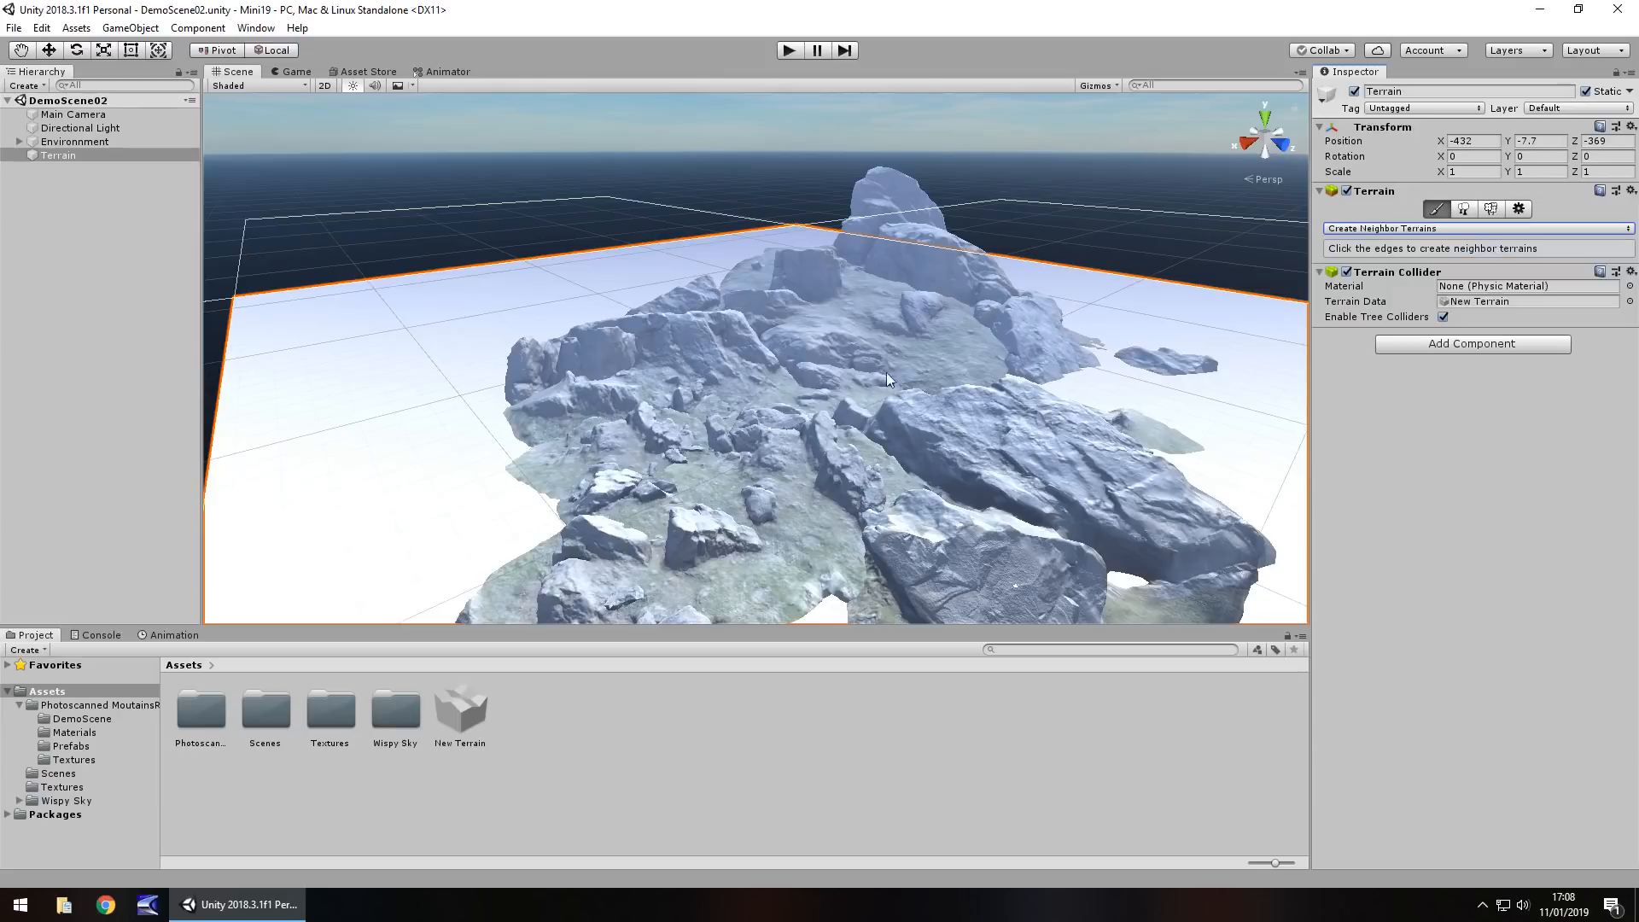
mouse_move(1150, 333)
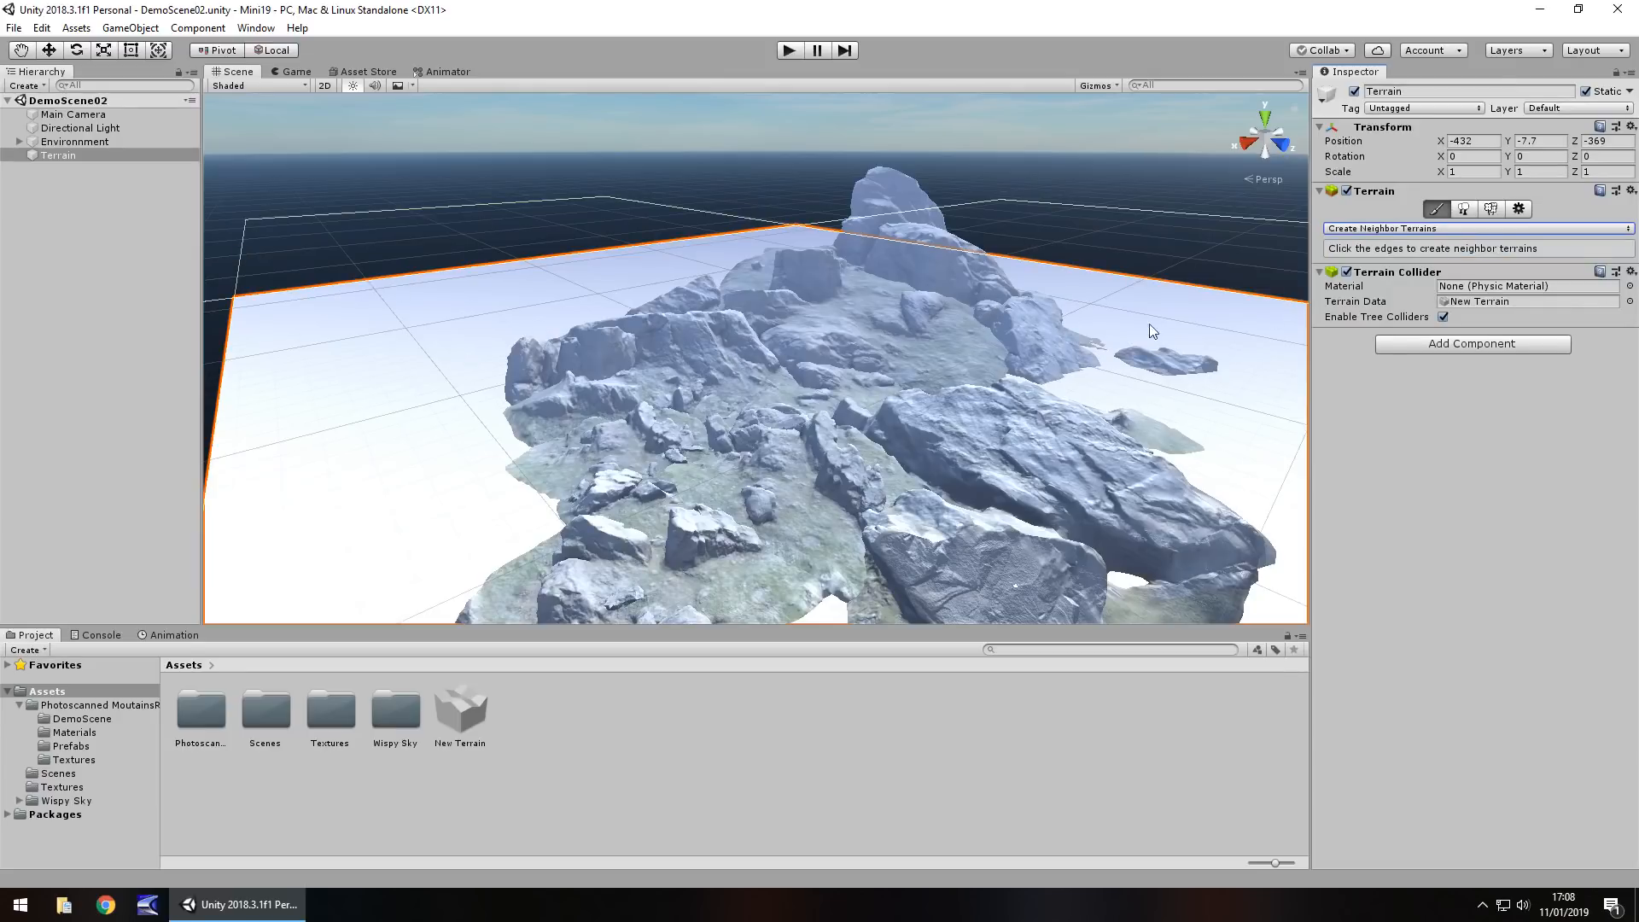
mouse_move(512, 242)
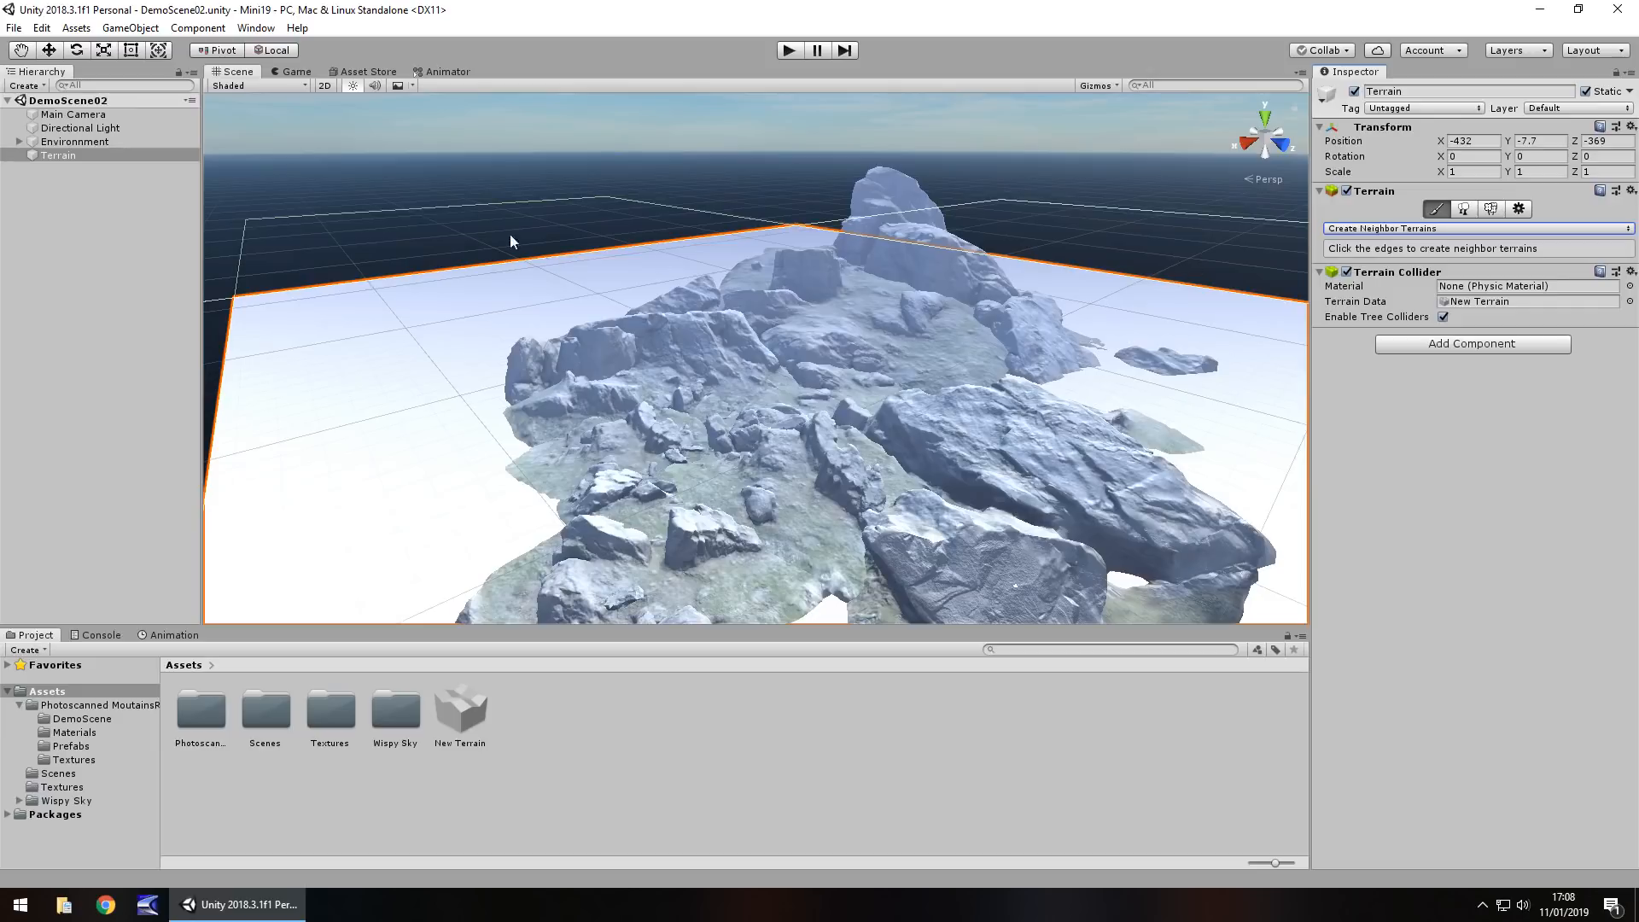
mouse_move(1348, 233)
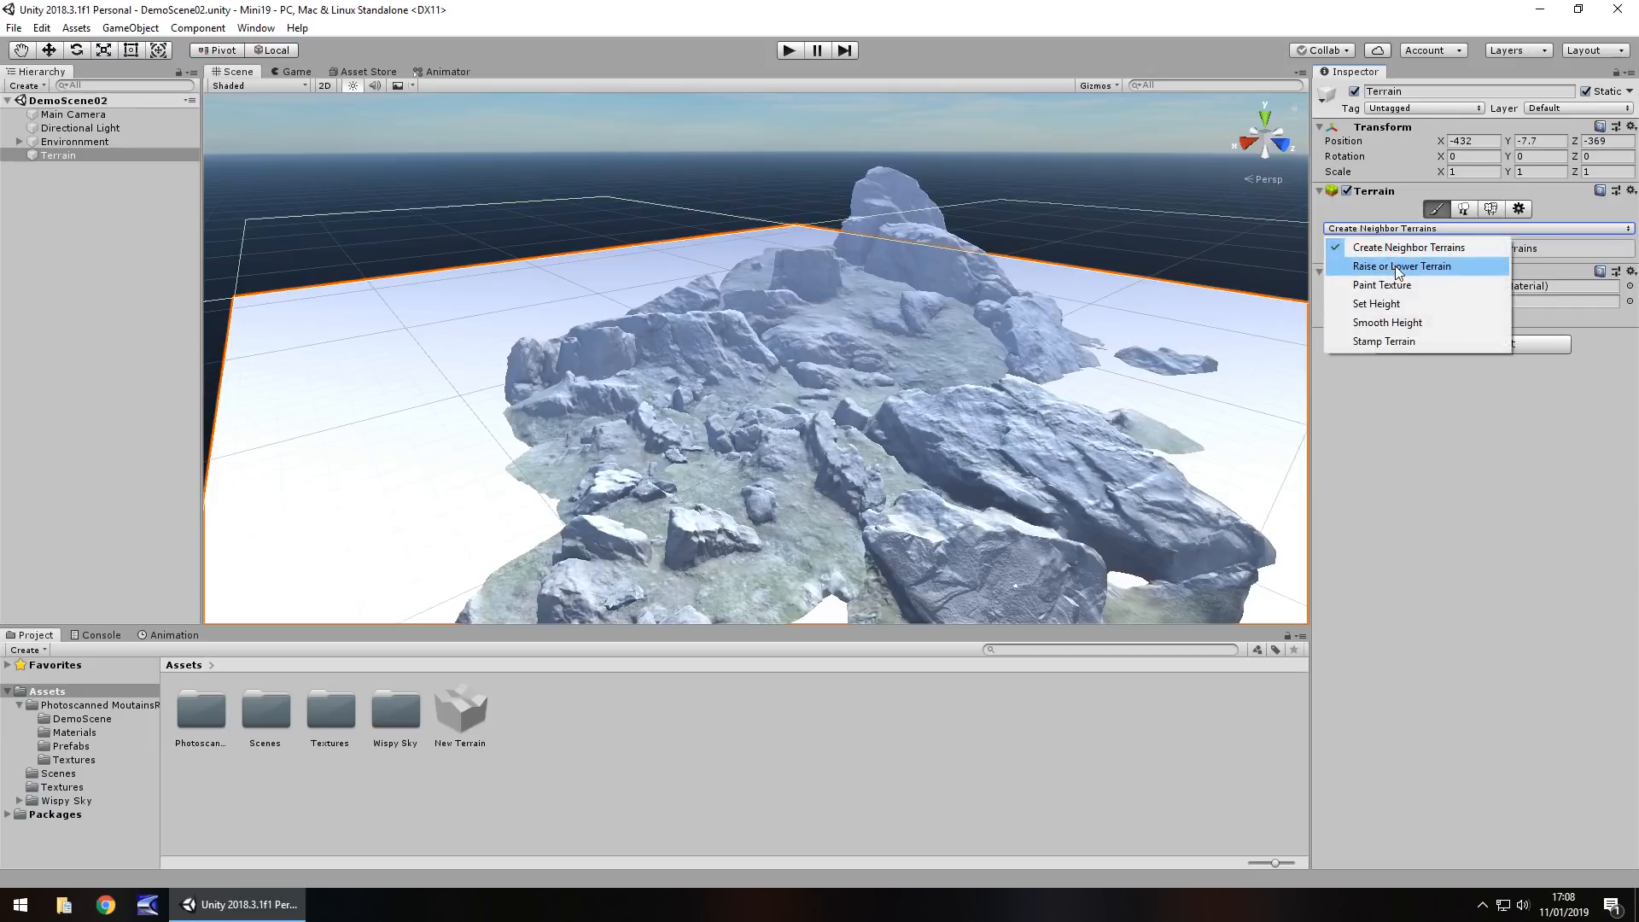
- Use Raise or Lower Terrain to build a tall smooth hill left of the rocks
click(1402, 266)
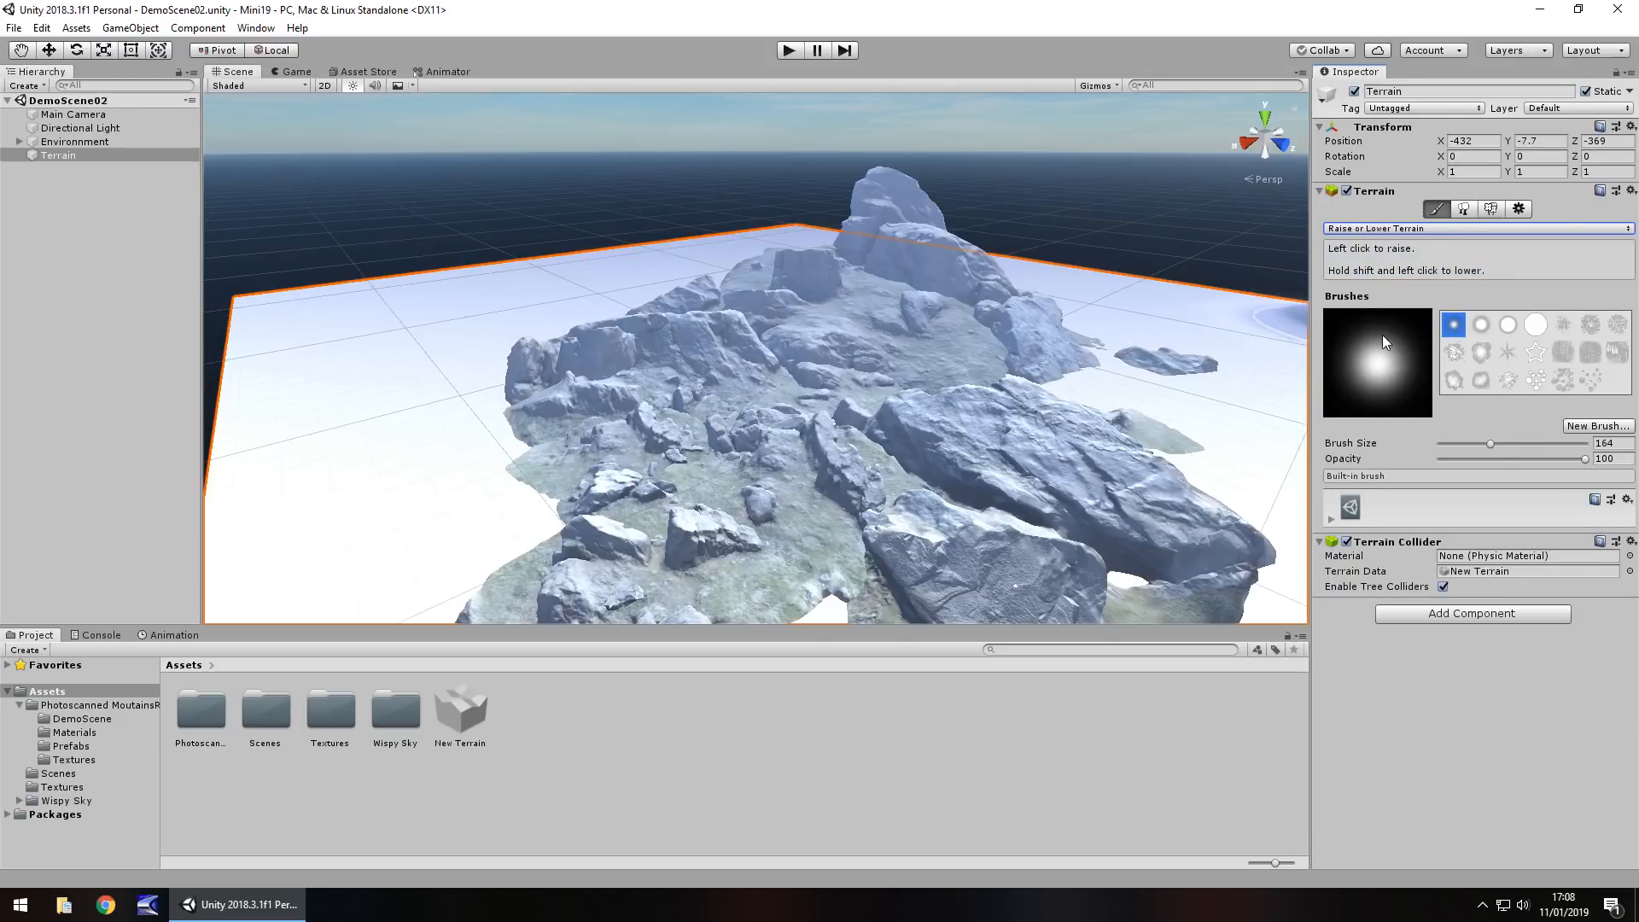
mouse_move(402, 353)
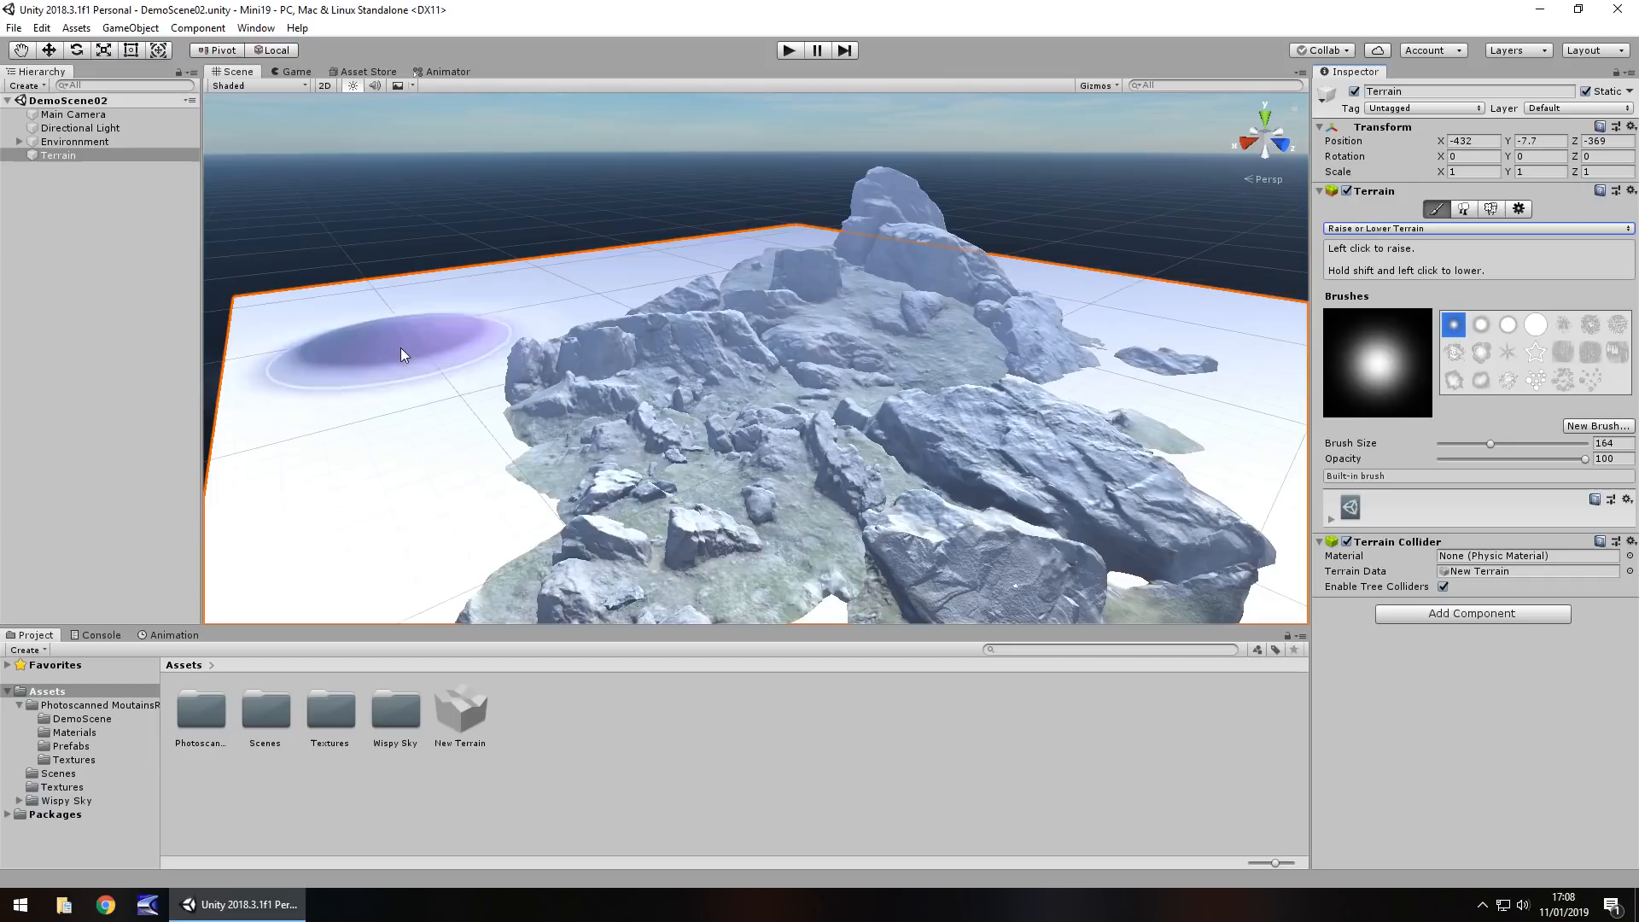
mouse_move(416, 329)
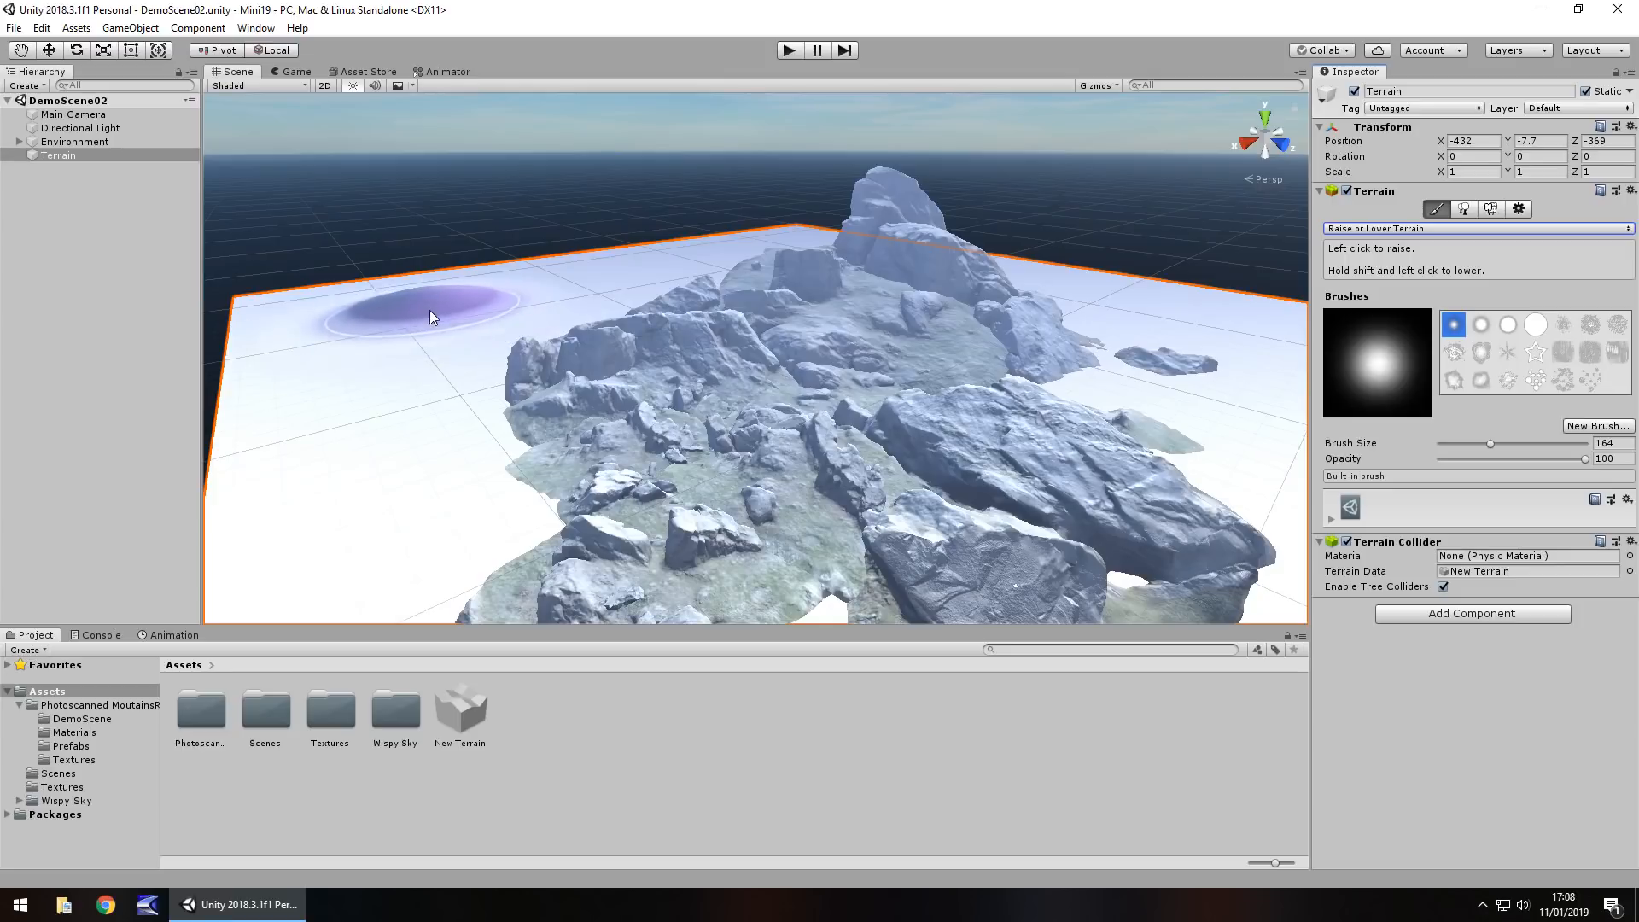
mouse_move(427, 315)
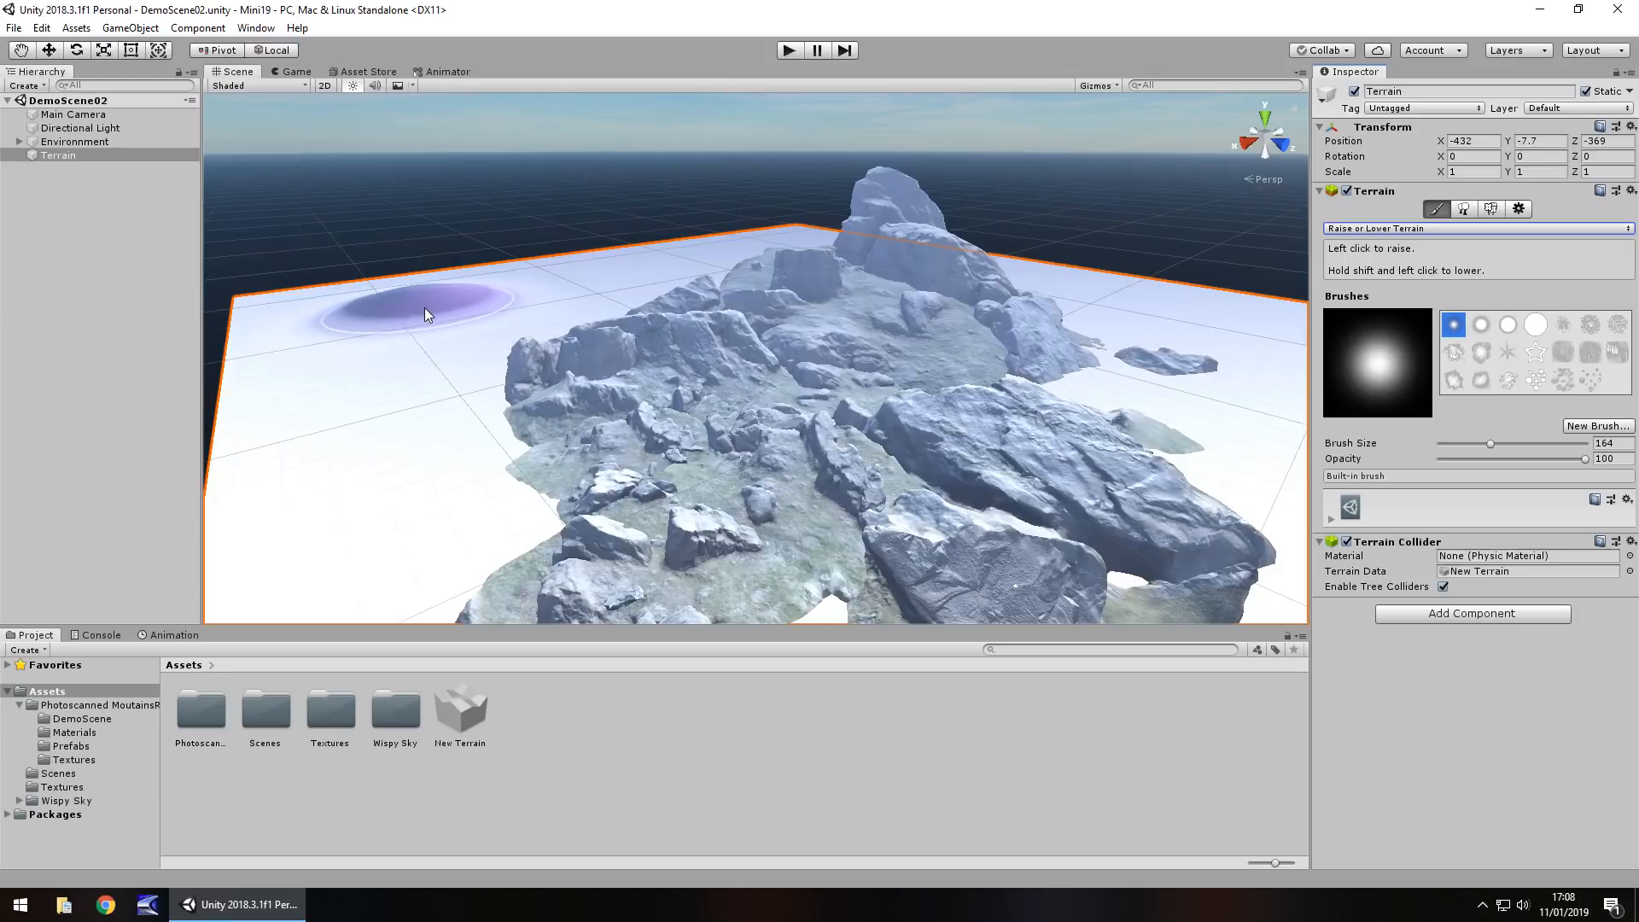
mouse_move(392, 433)
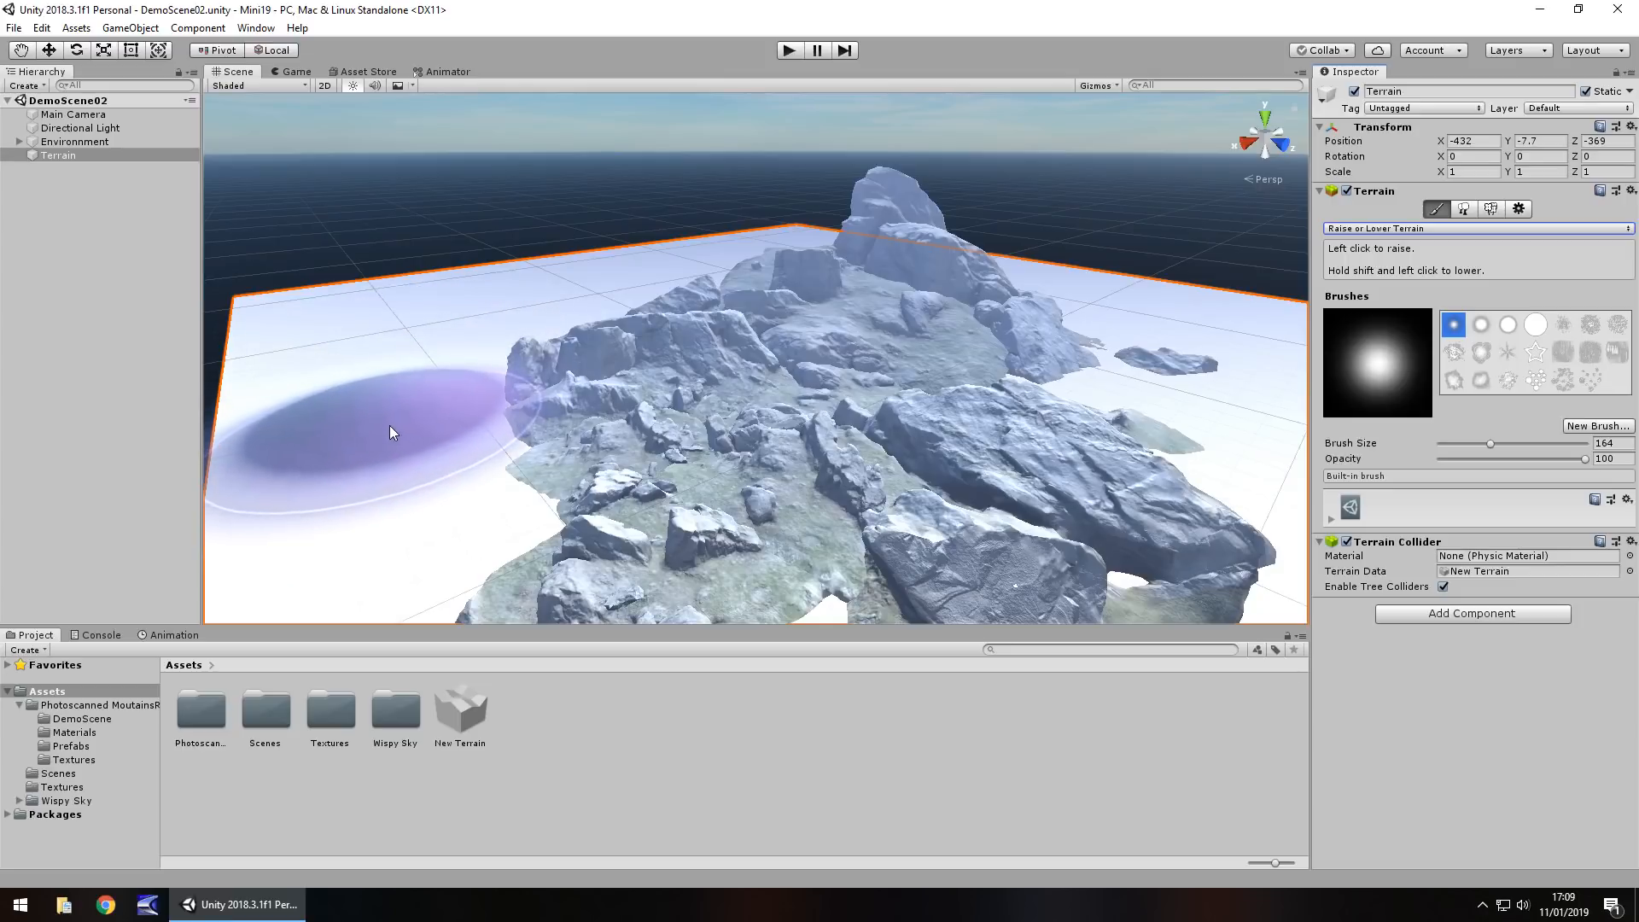
mouse_move(443, 371)
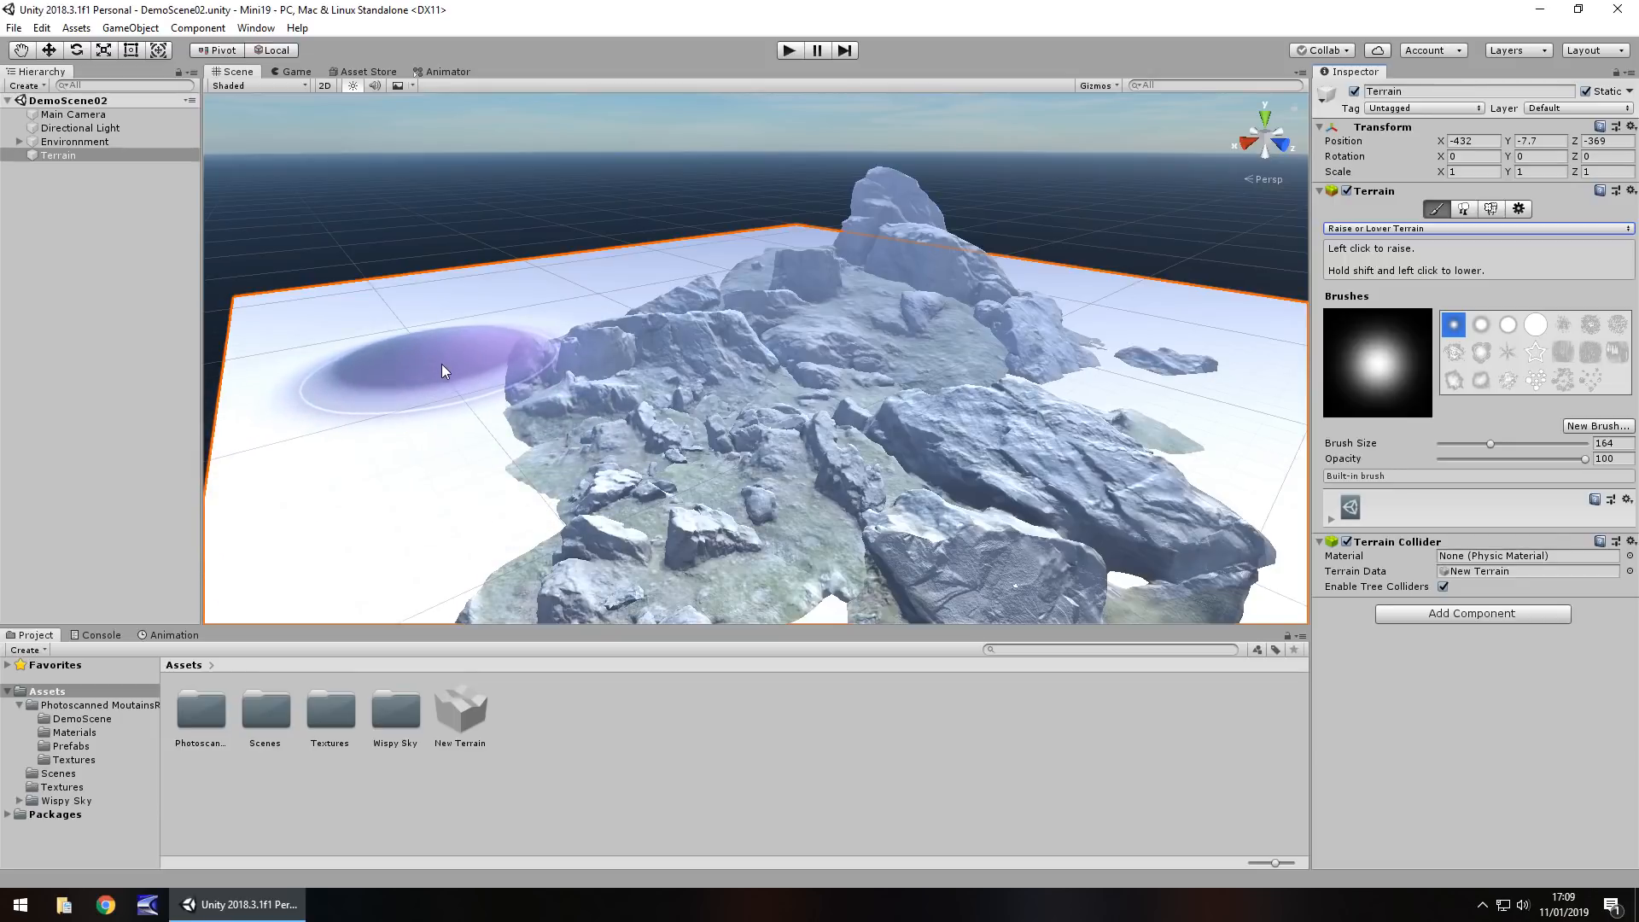
mouse_move(416, 341)
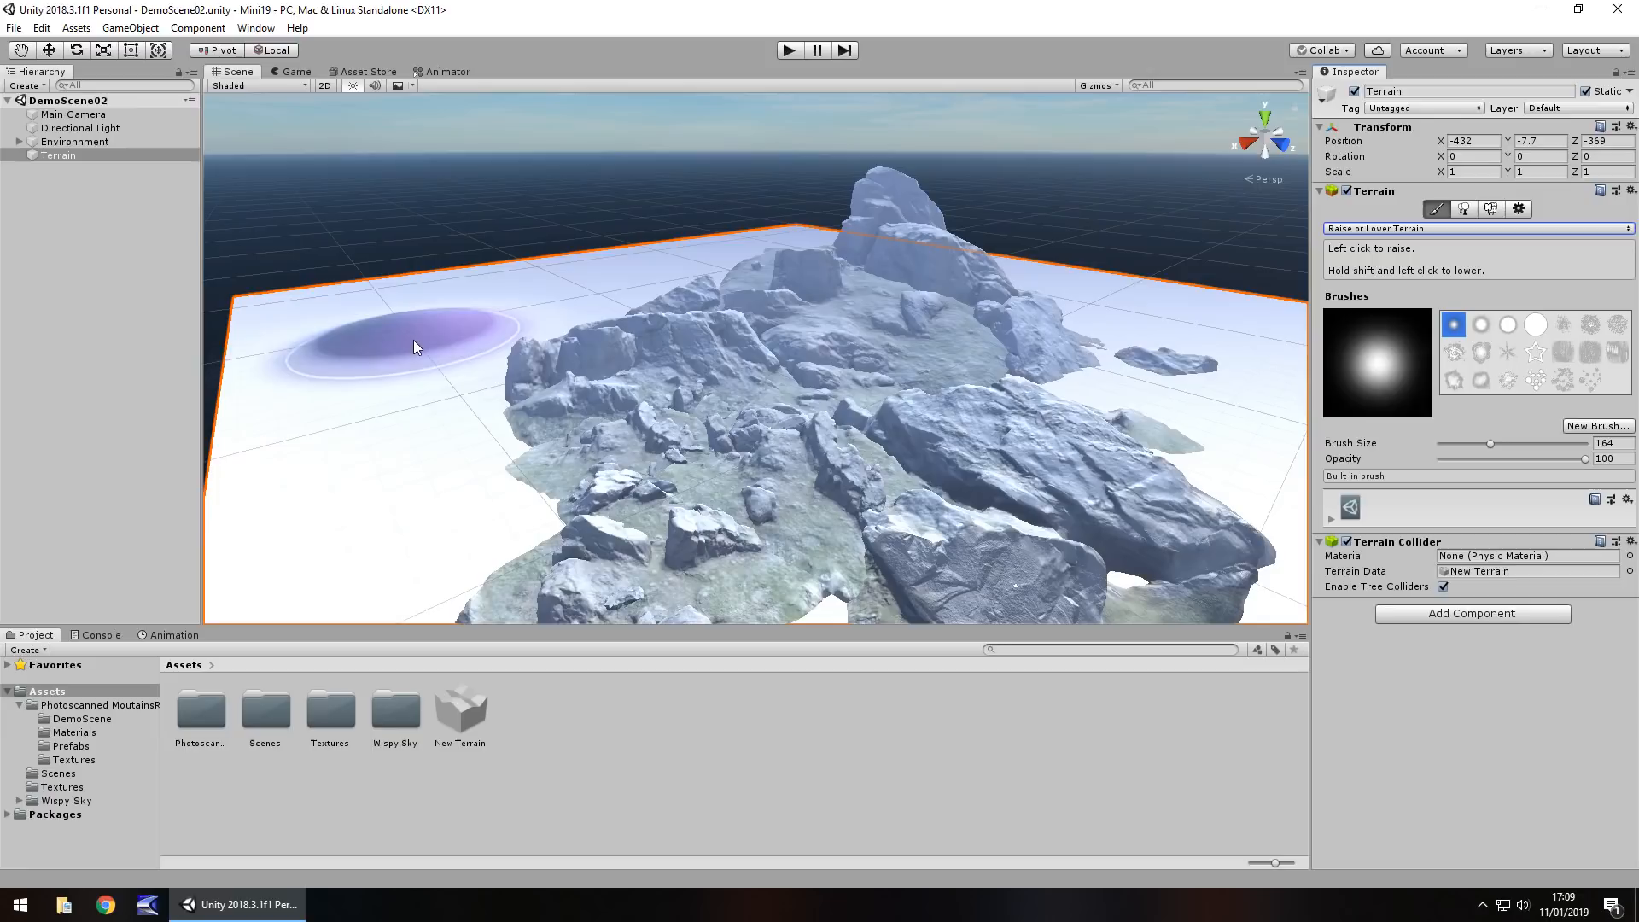
mouse_move(413, 338)
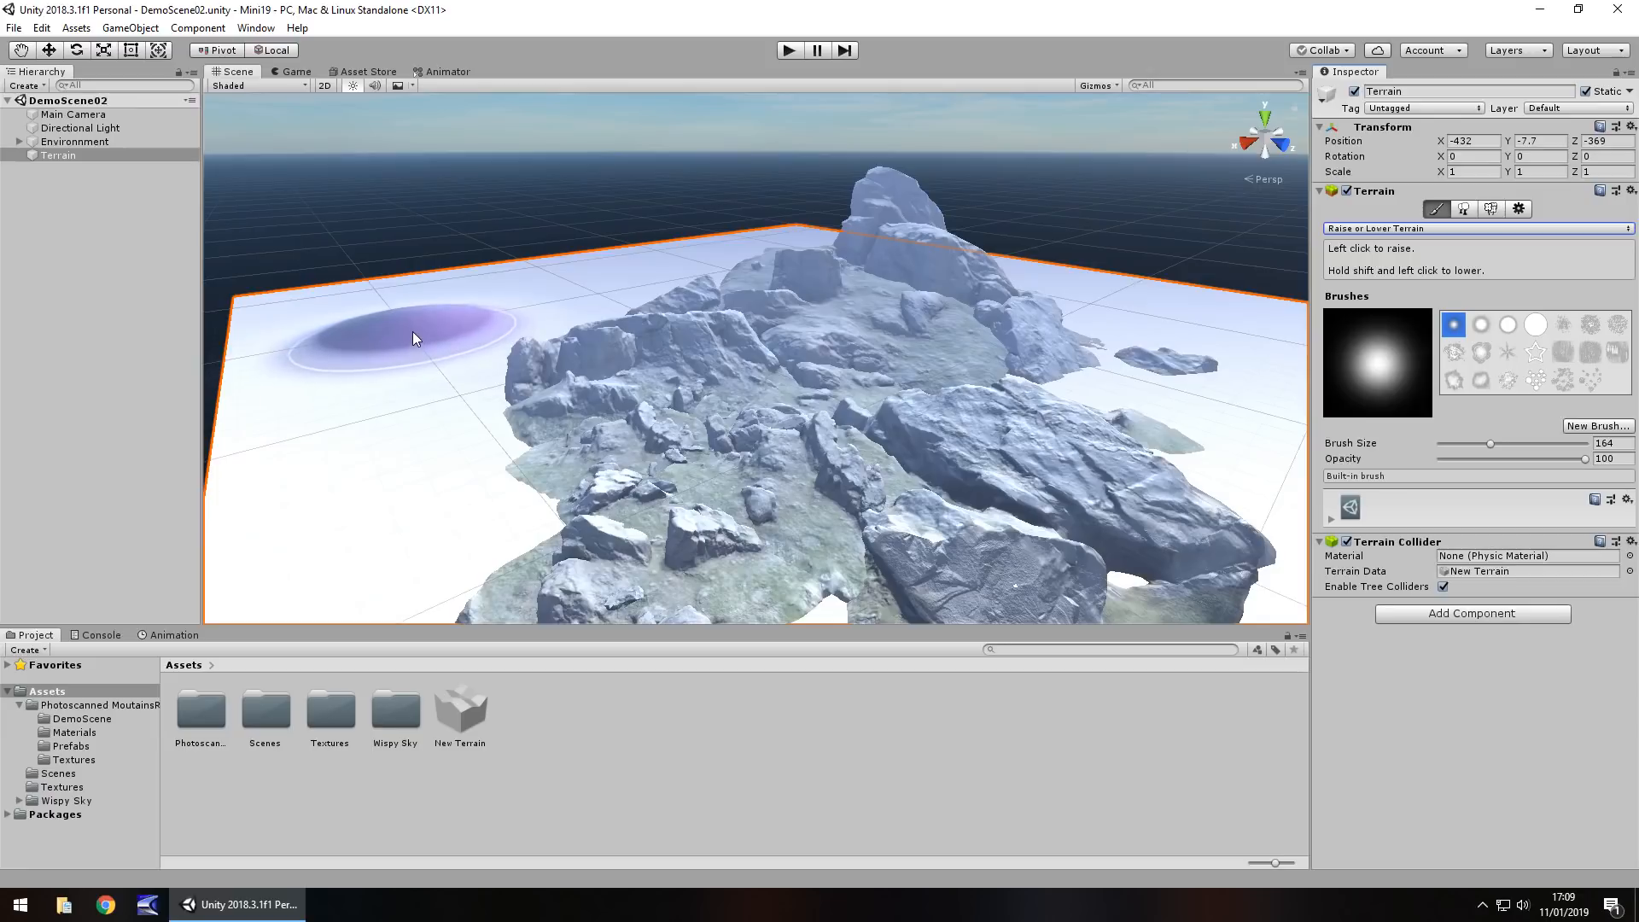
click(413, 336)
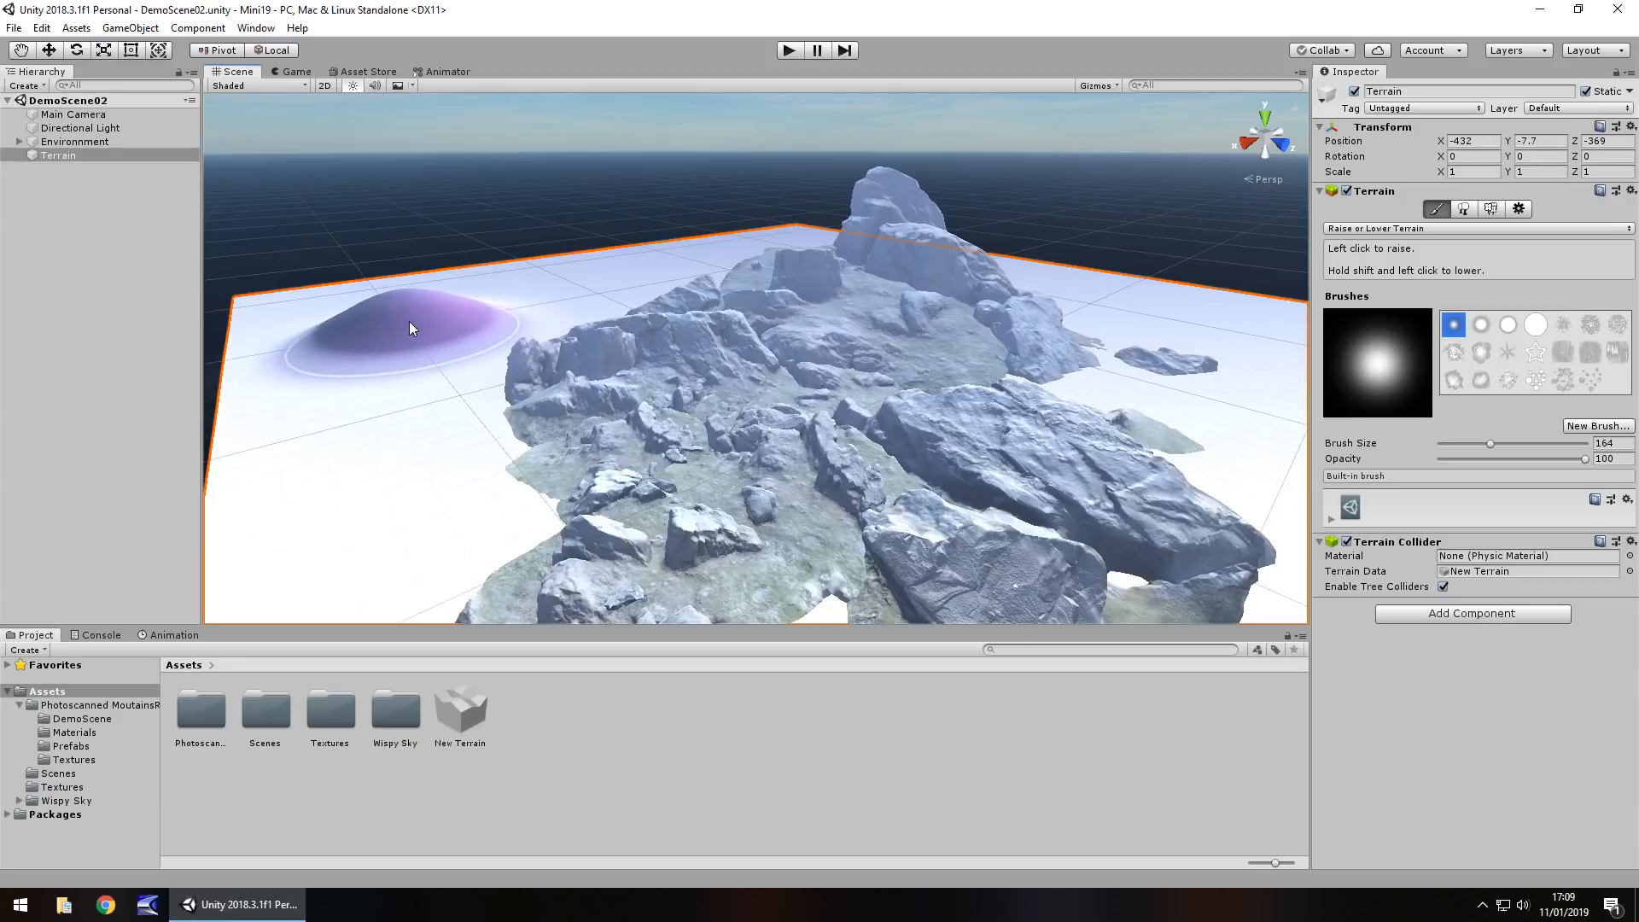
click(408, 324)
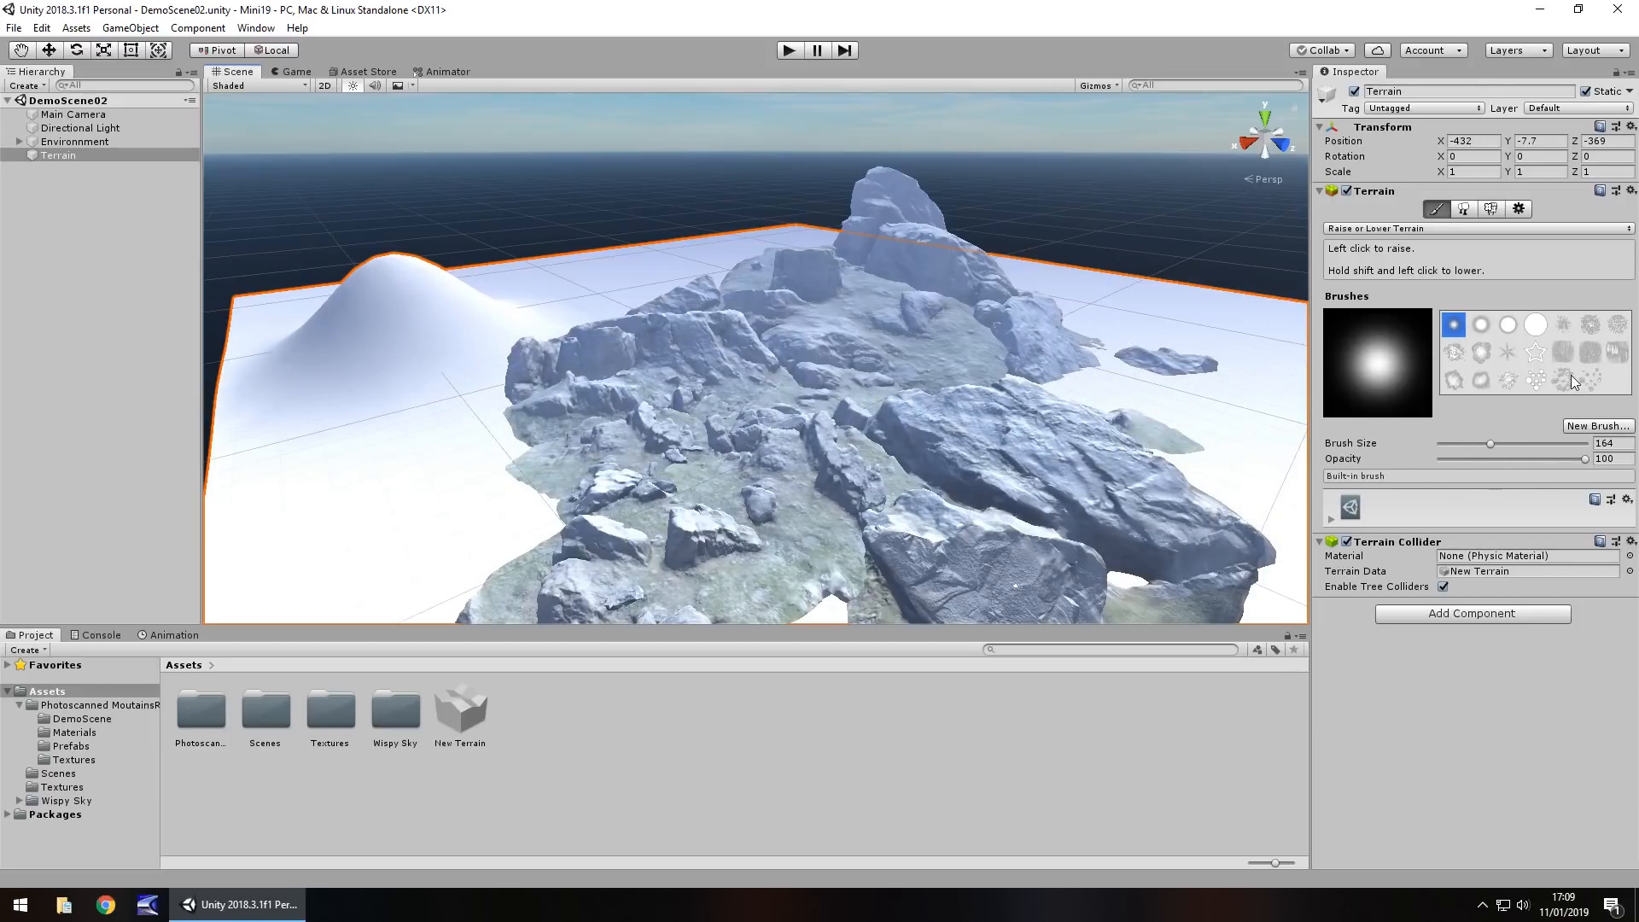
- Paint rugged ridges over the left terrain with a rough scattered brush
click(1565, 381)
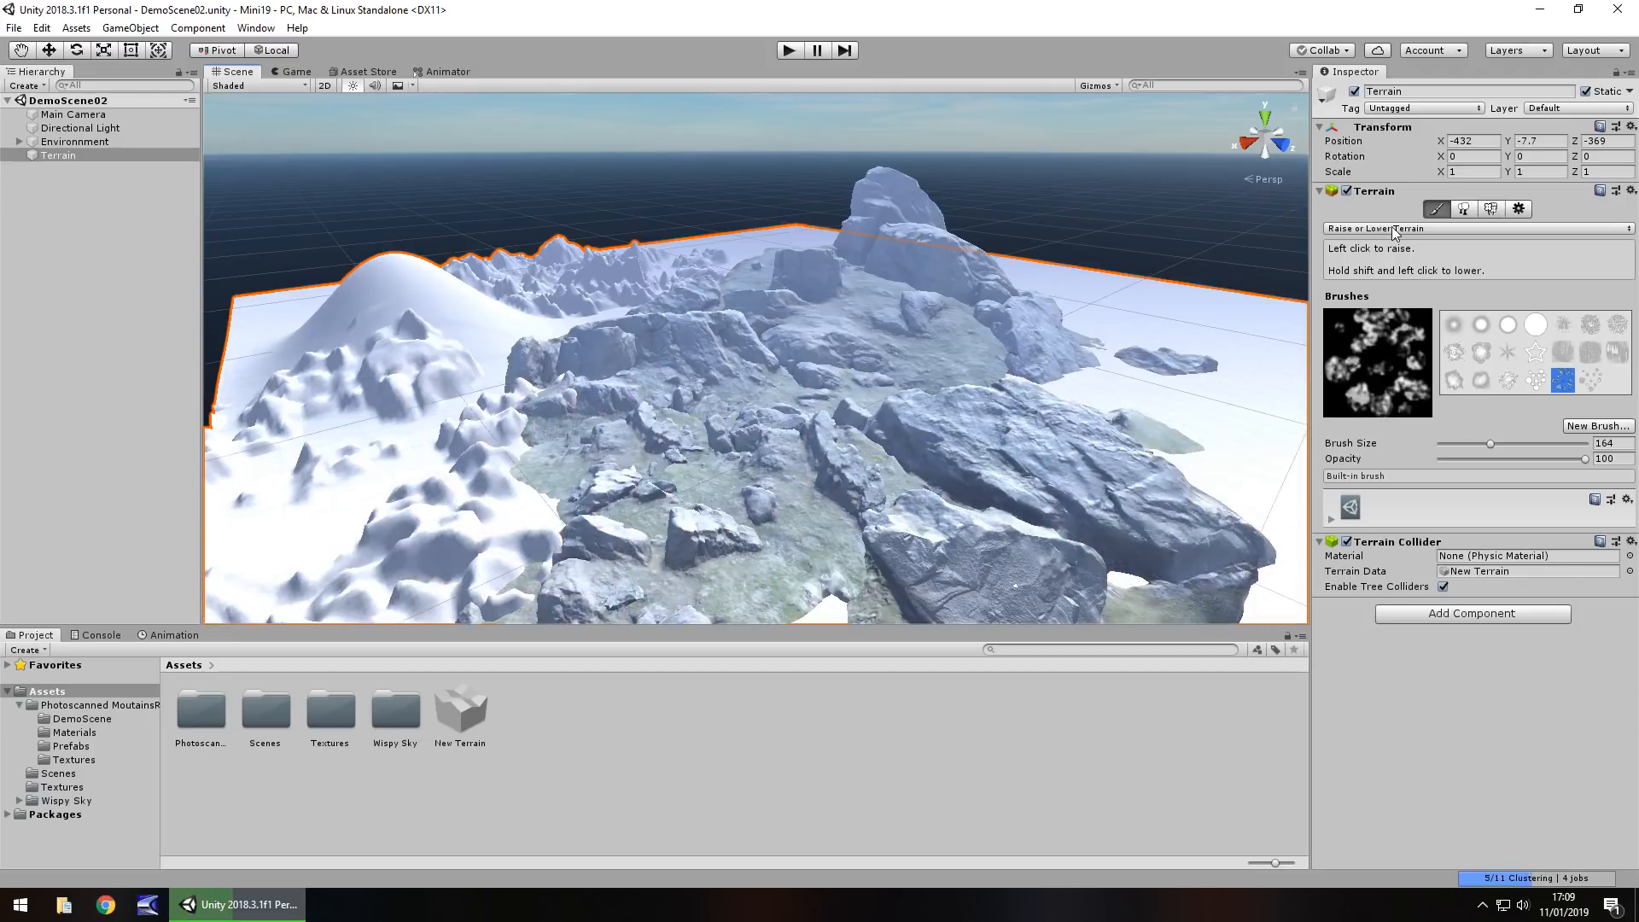
click(416, 488)
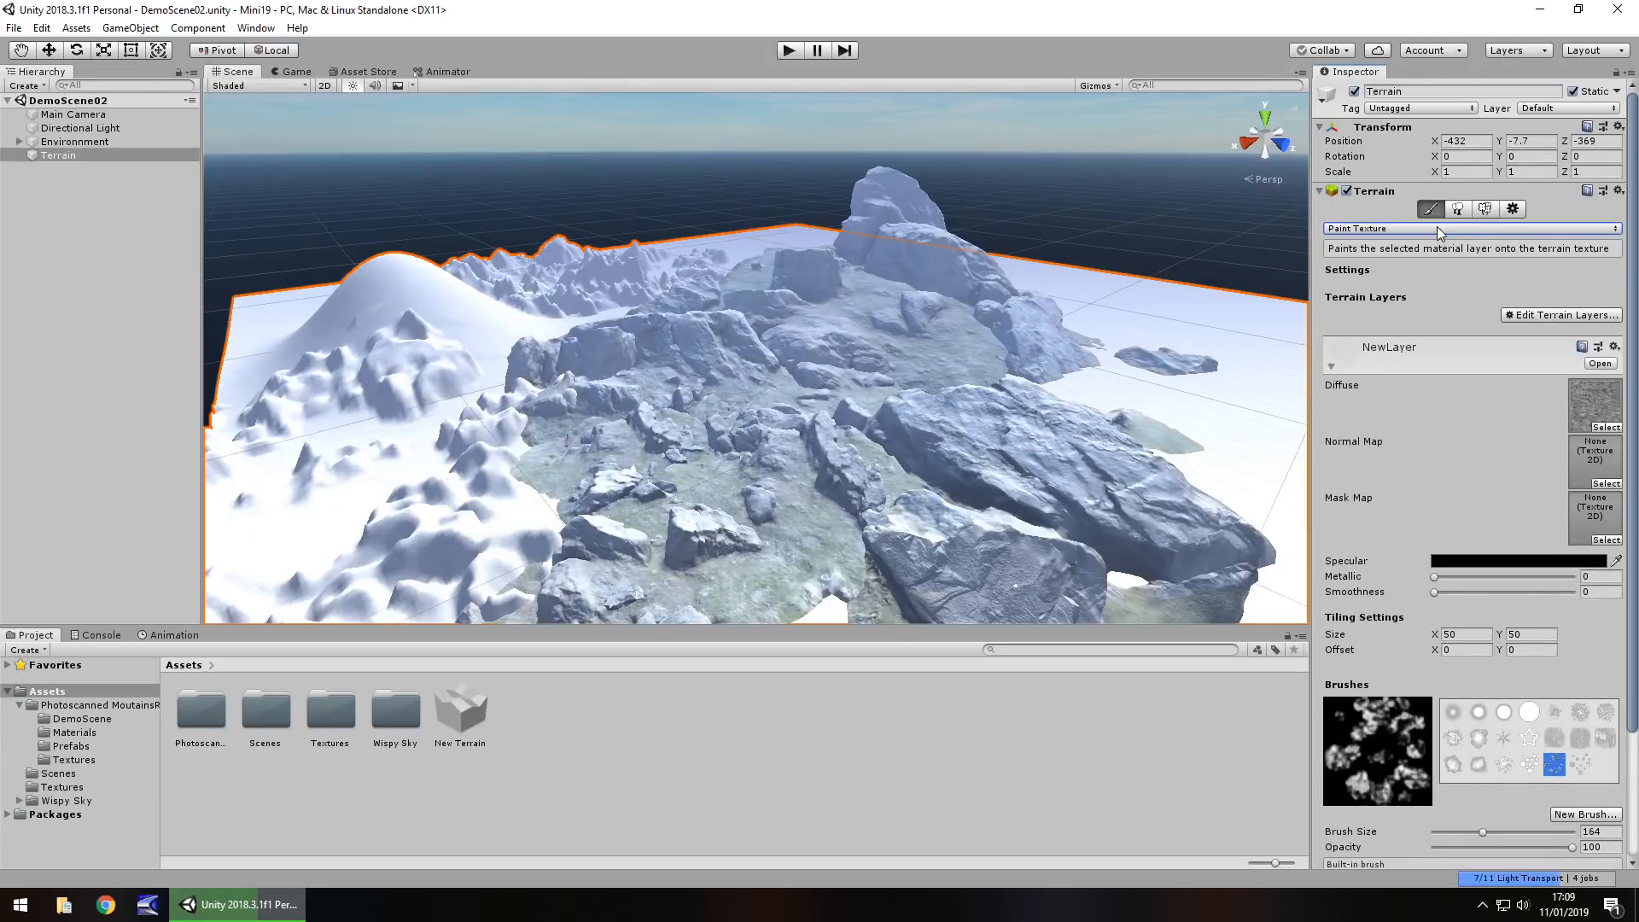
mouse_move(1508, 309)
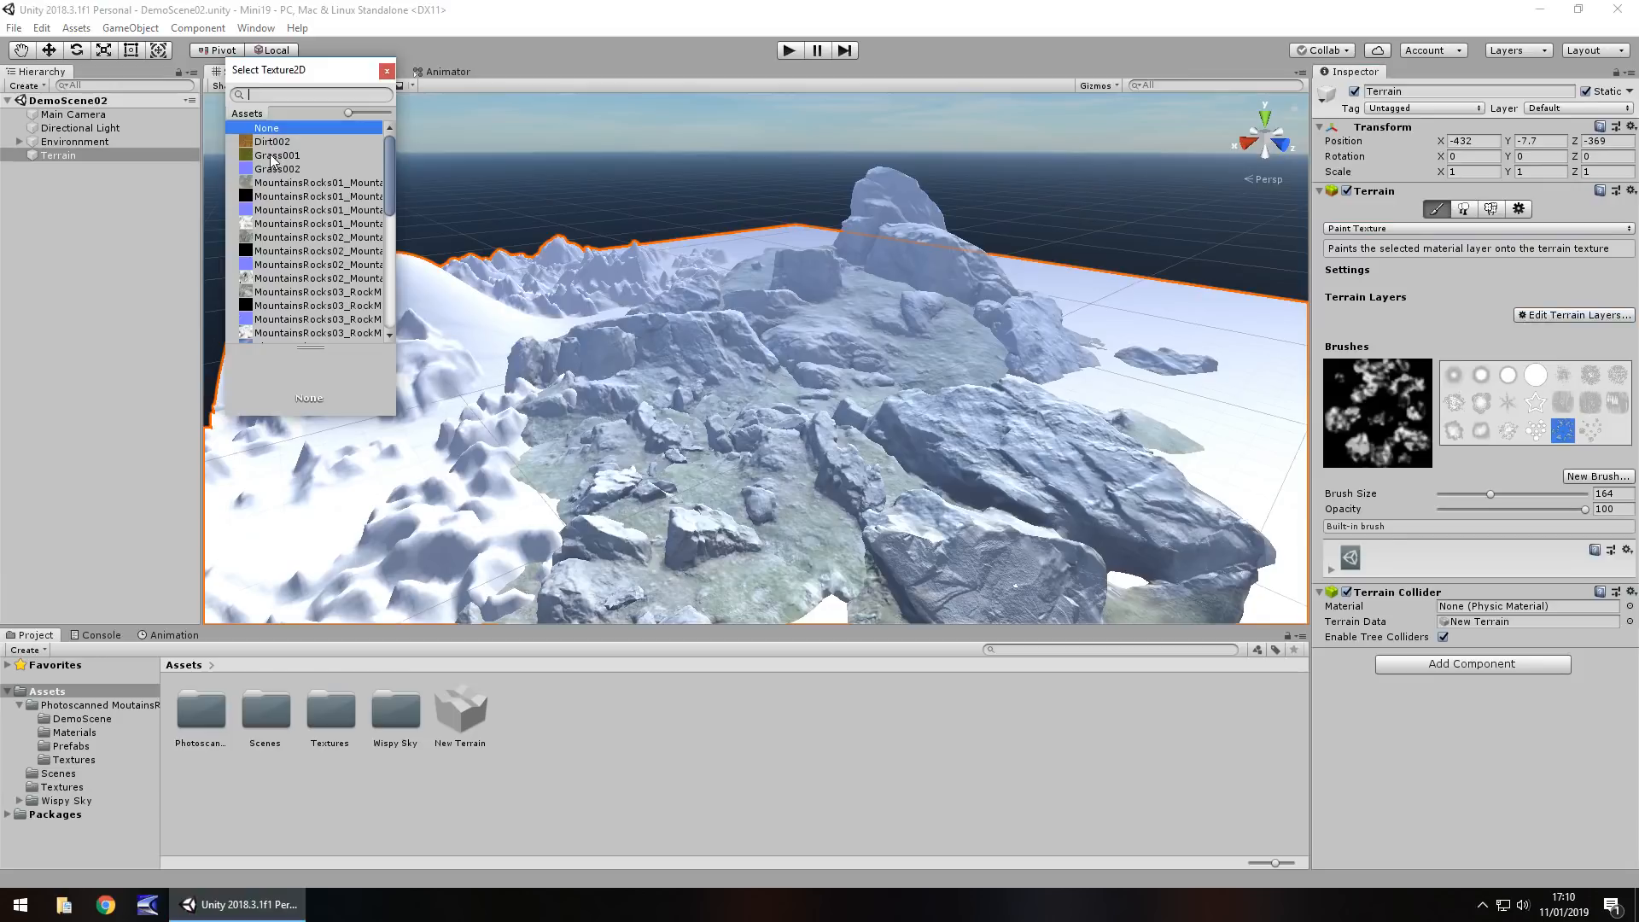
mouse_move(276, 154)
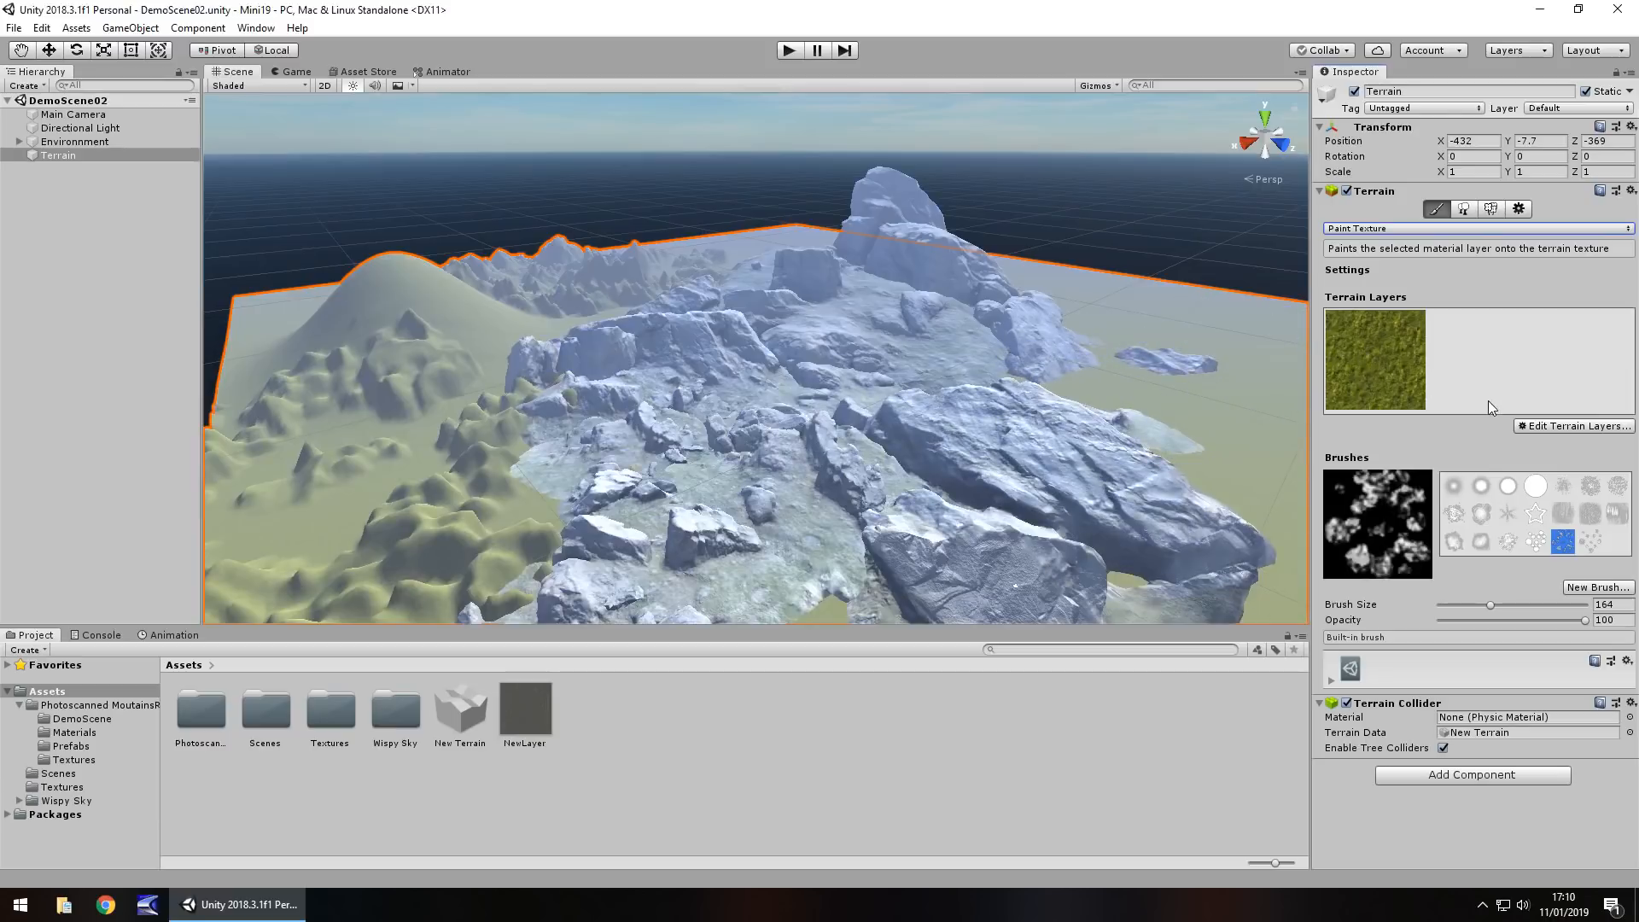
- Choose a soft round brush, open the grass layer settings and browse Assets/Textures
click(1454, 485)
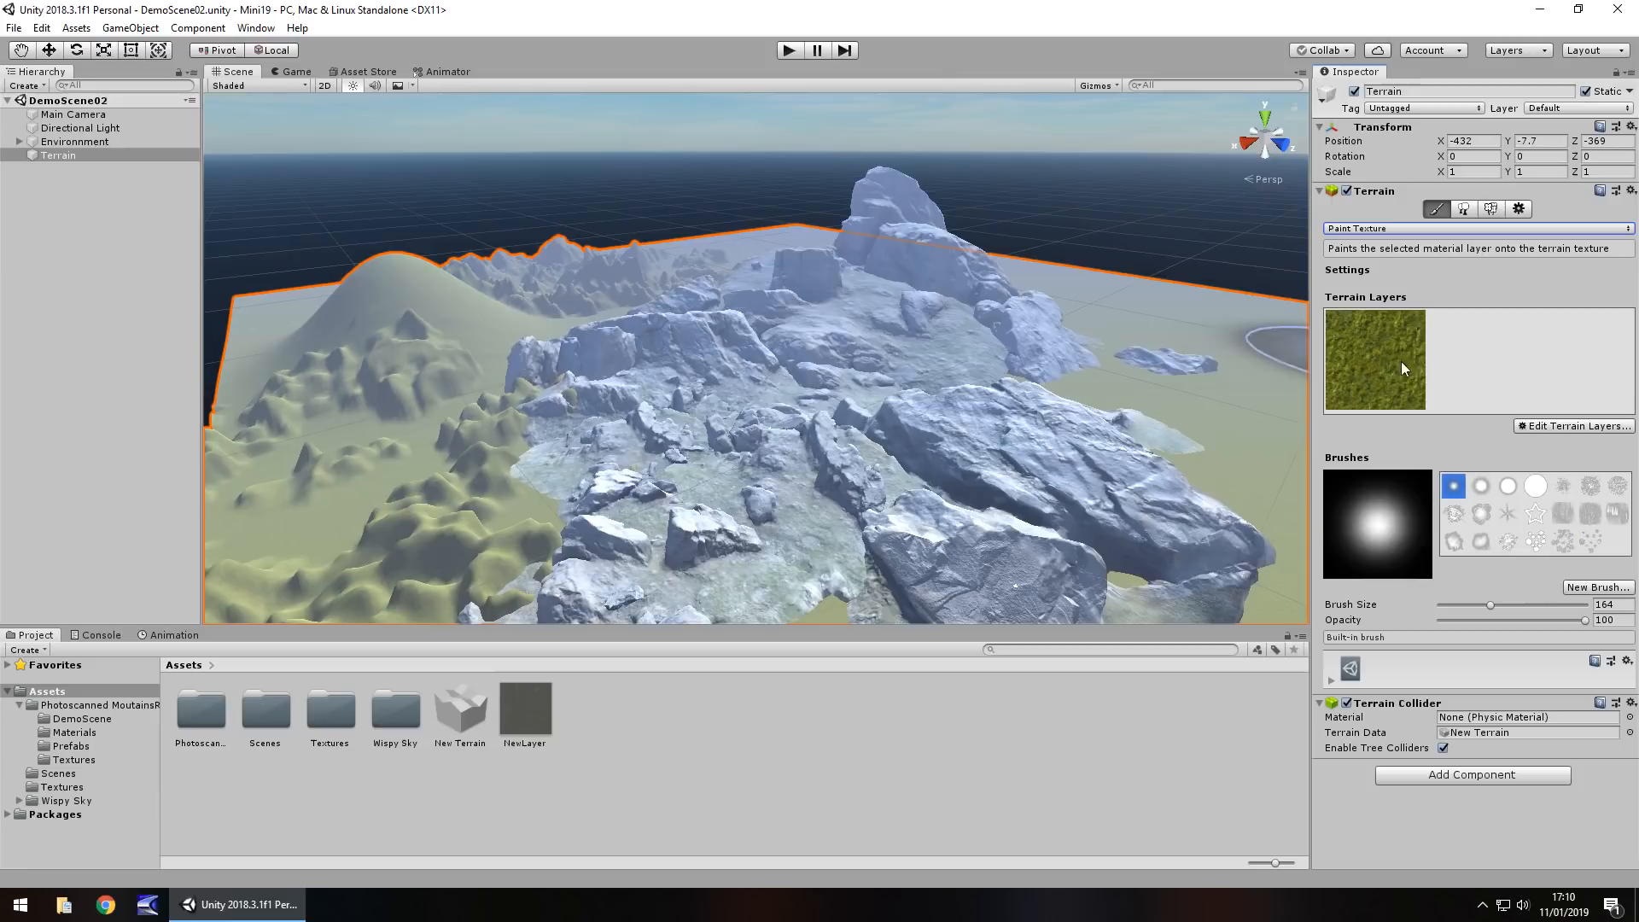
click(1374, 360)
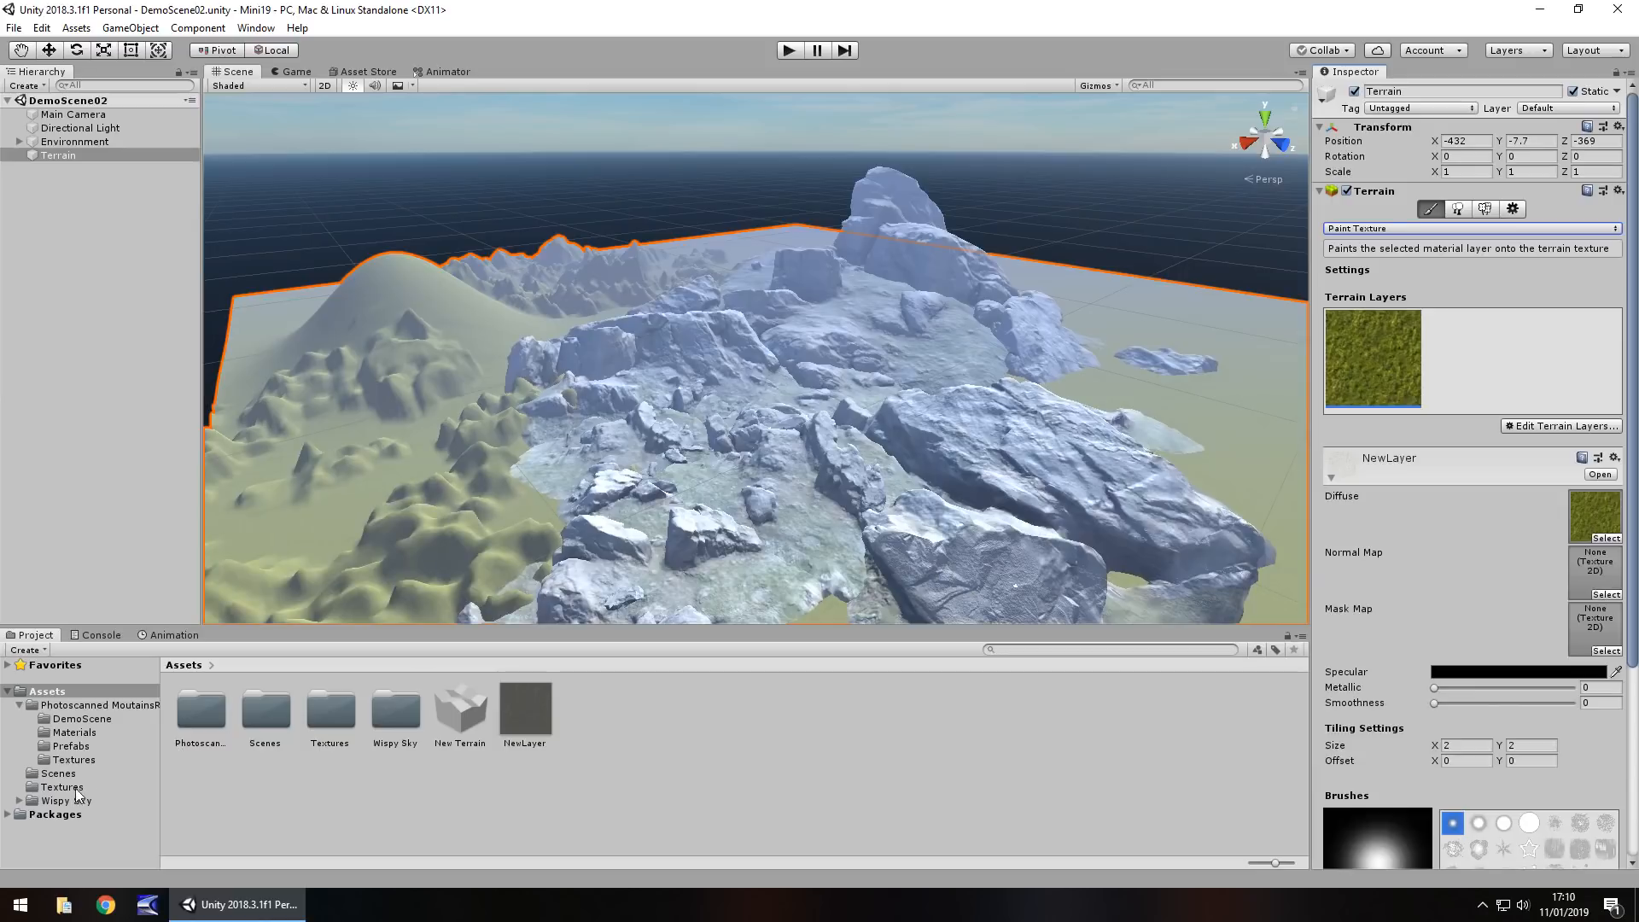
click(62, 786)
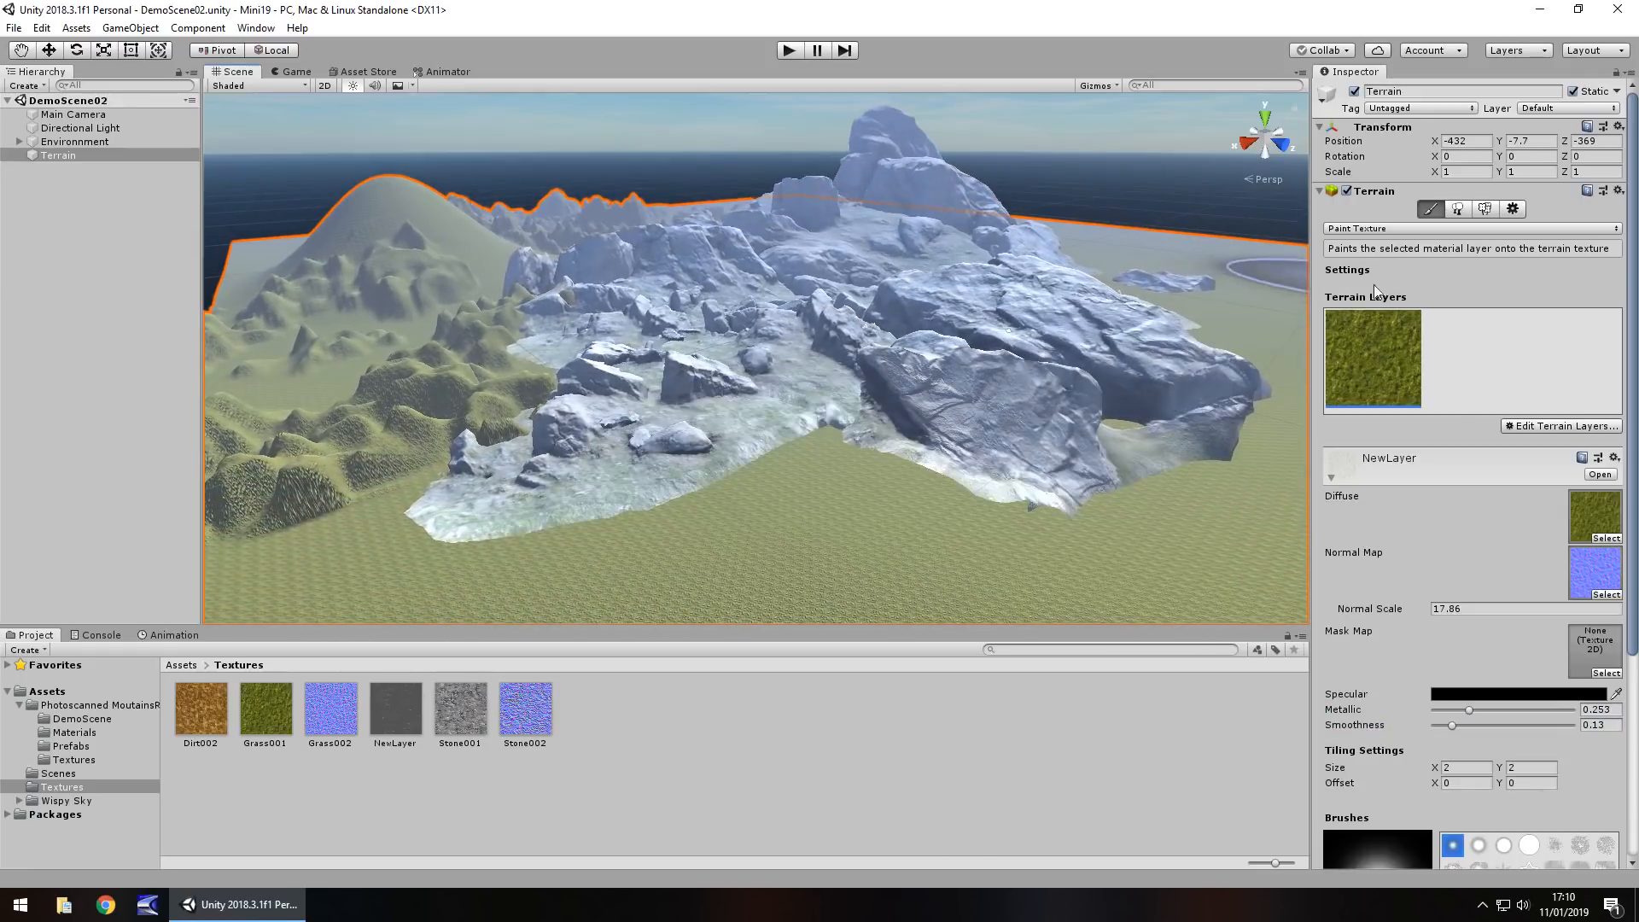
- Create a second terrain layer, NewLayer 1, with the Dirt002 texture
scroll(down, 3)
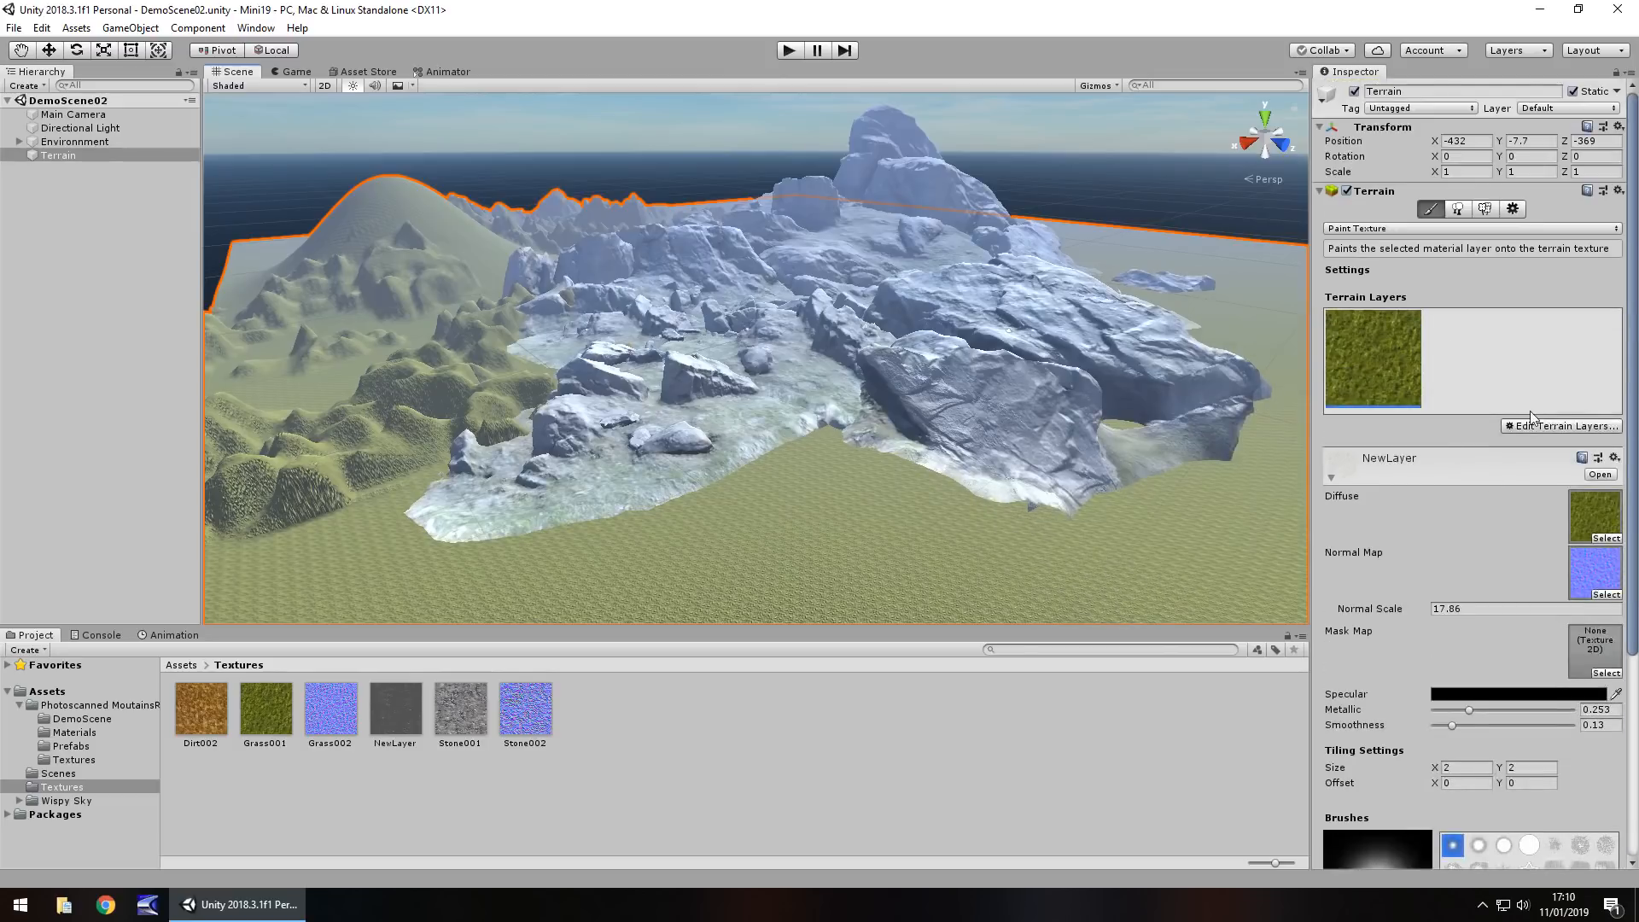
click(1561, 425)
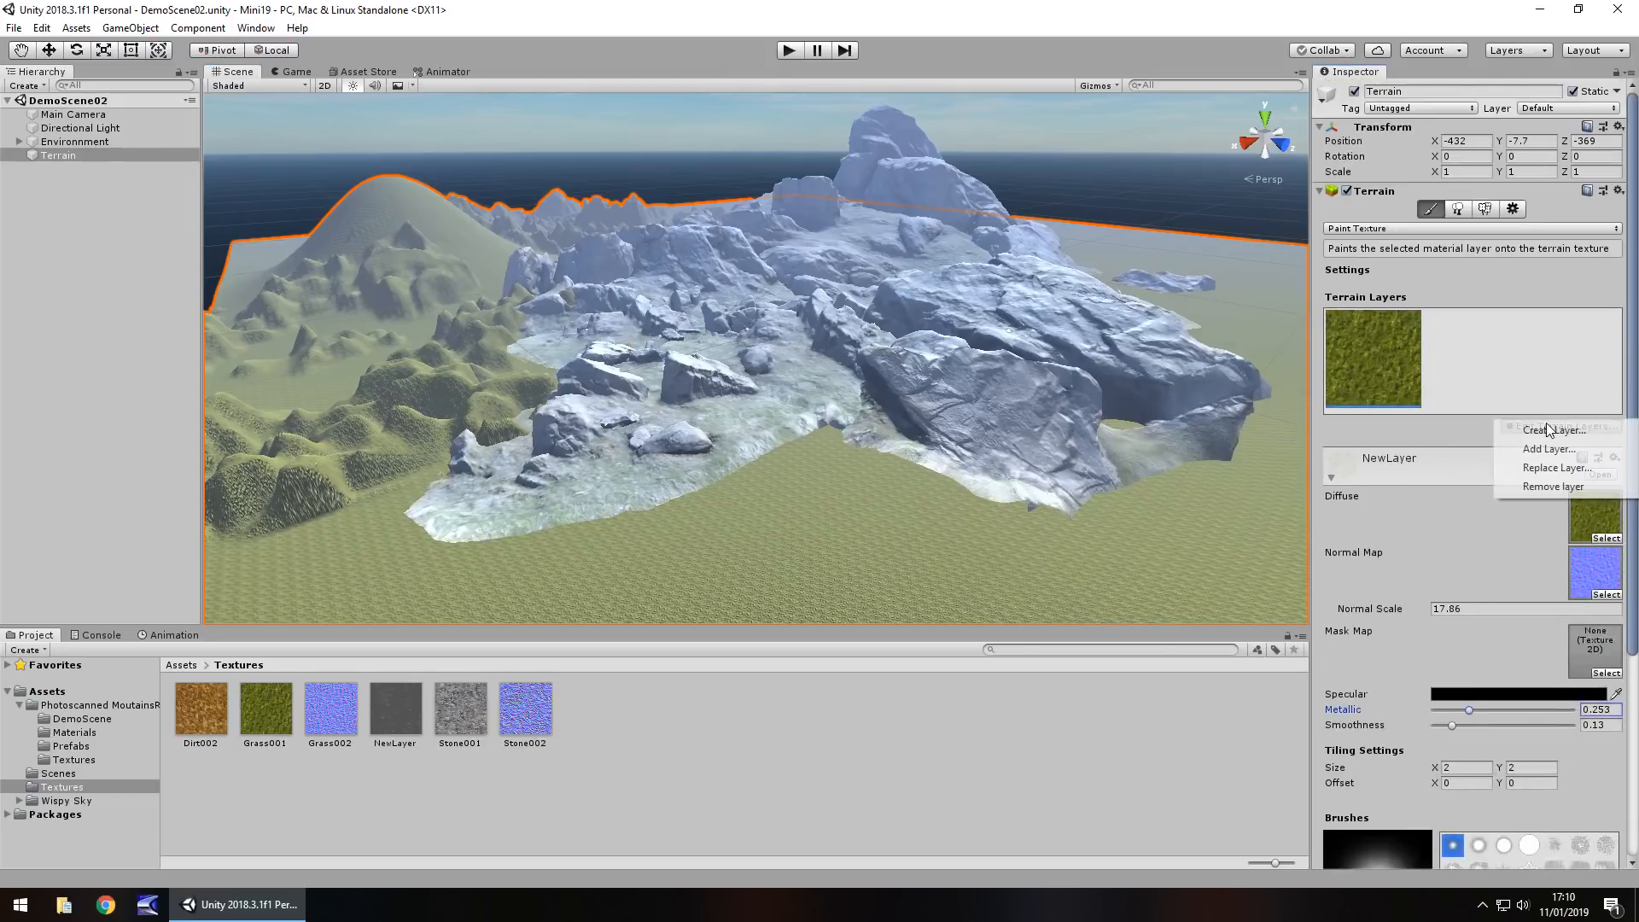
click(1557, 467)
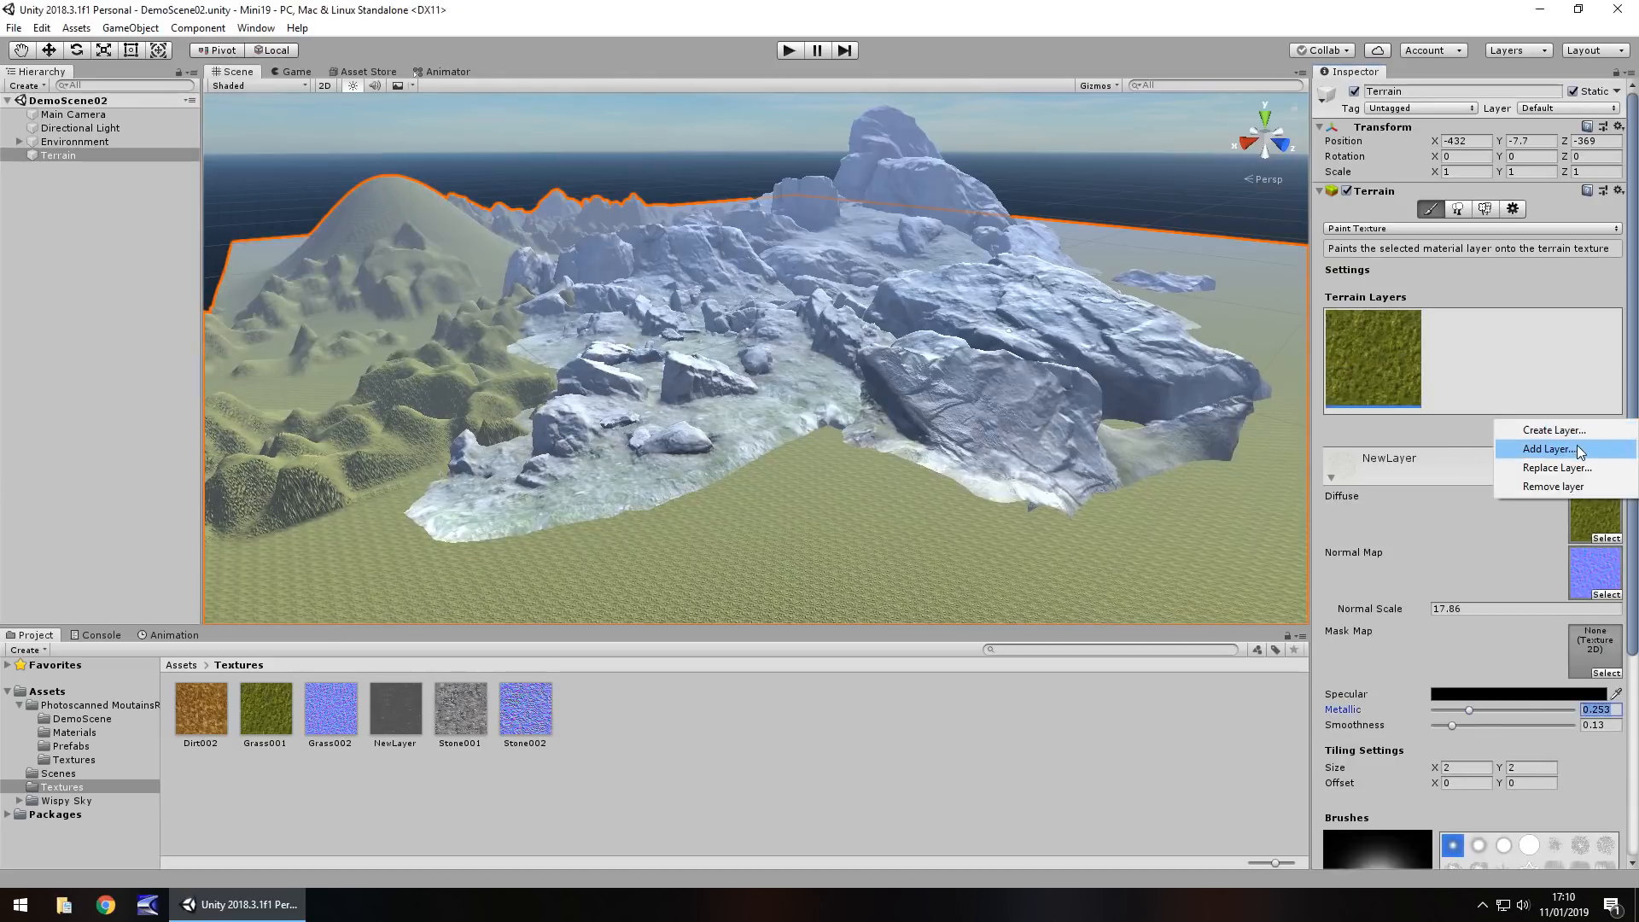
click(1548, 448)
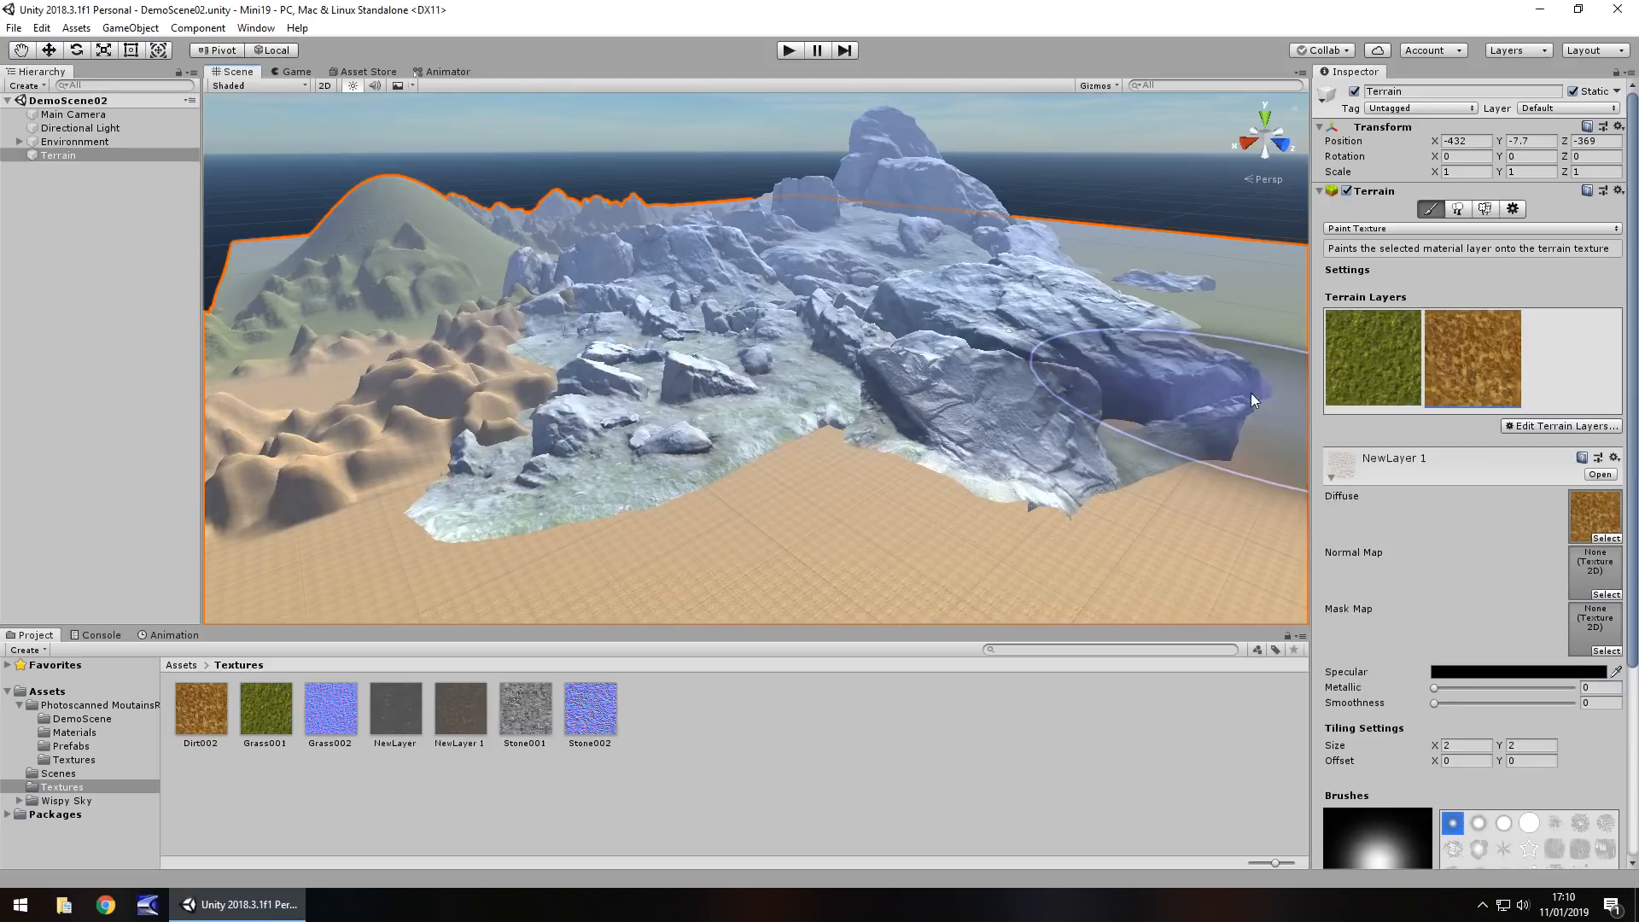
scroll(down, 3)
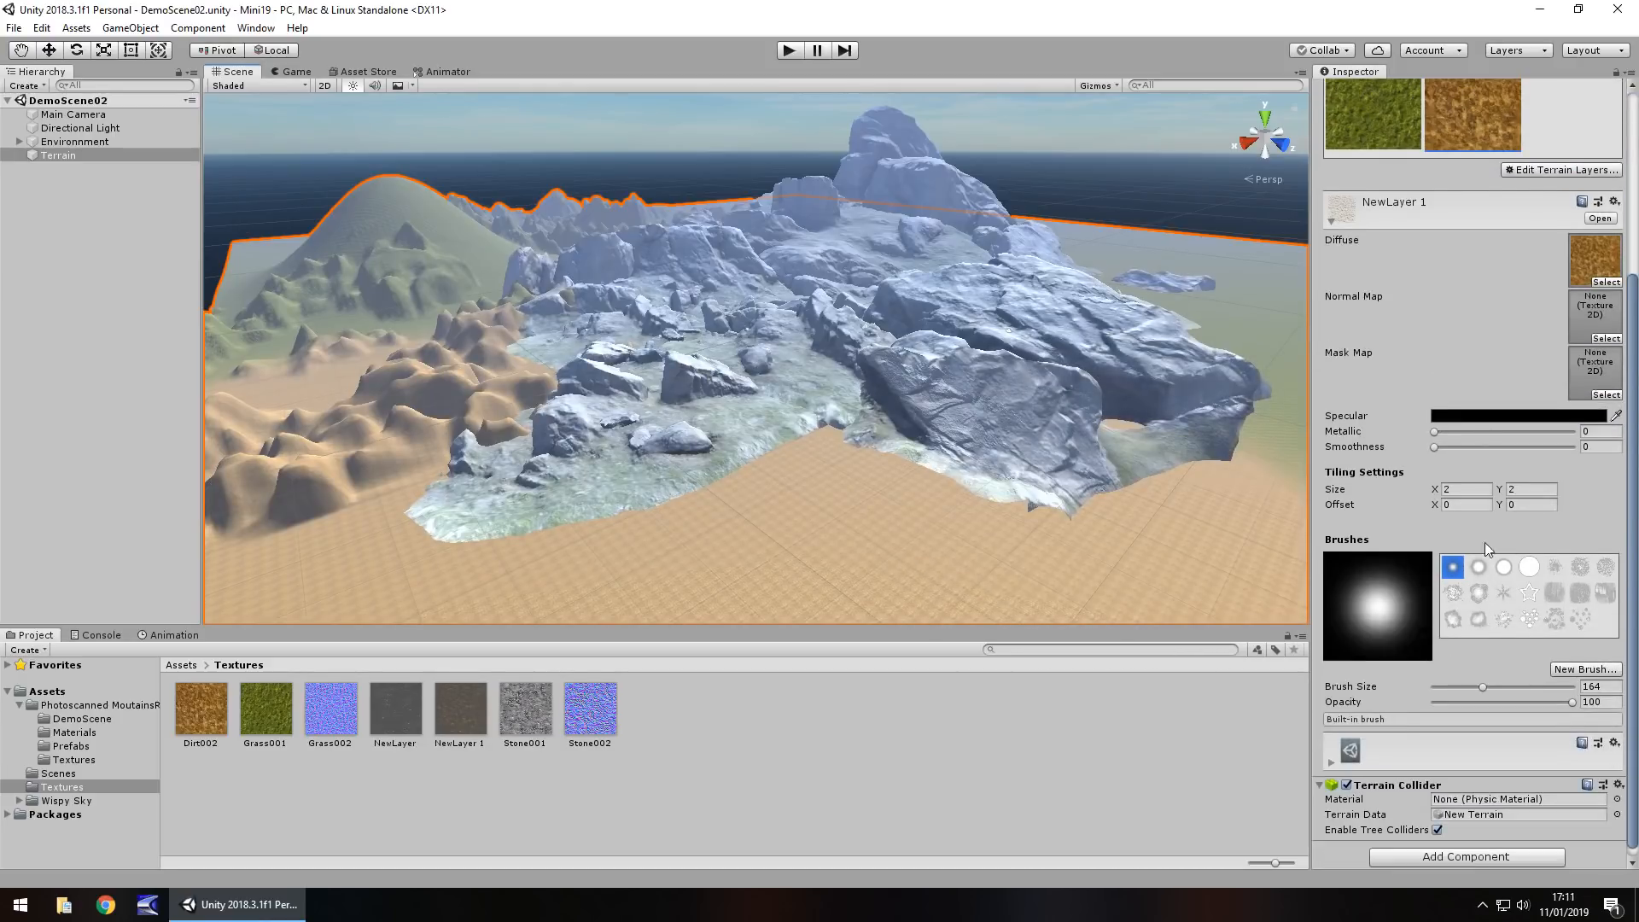
scroll(up, 3)
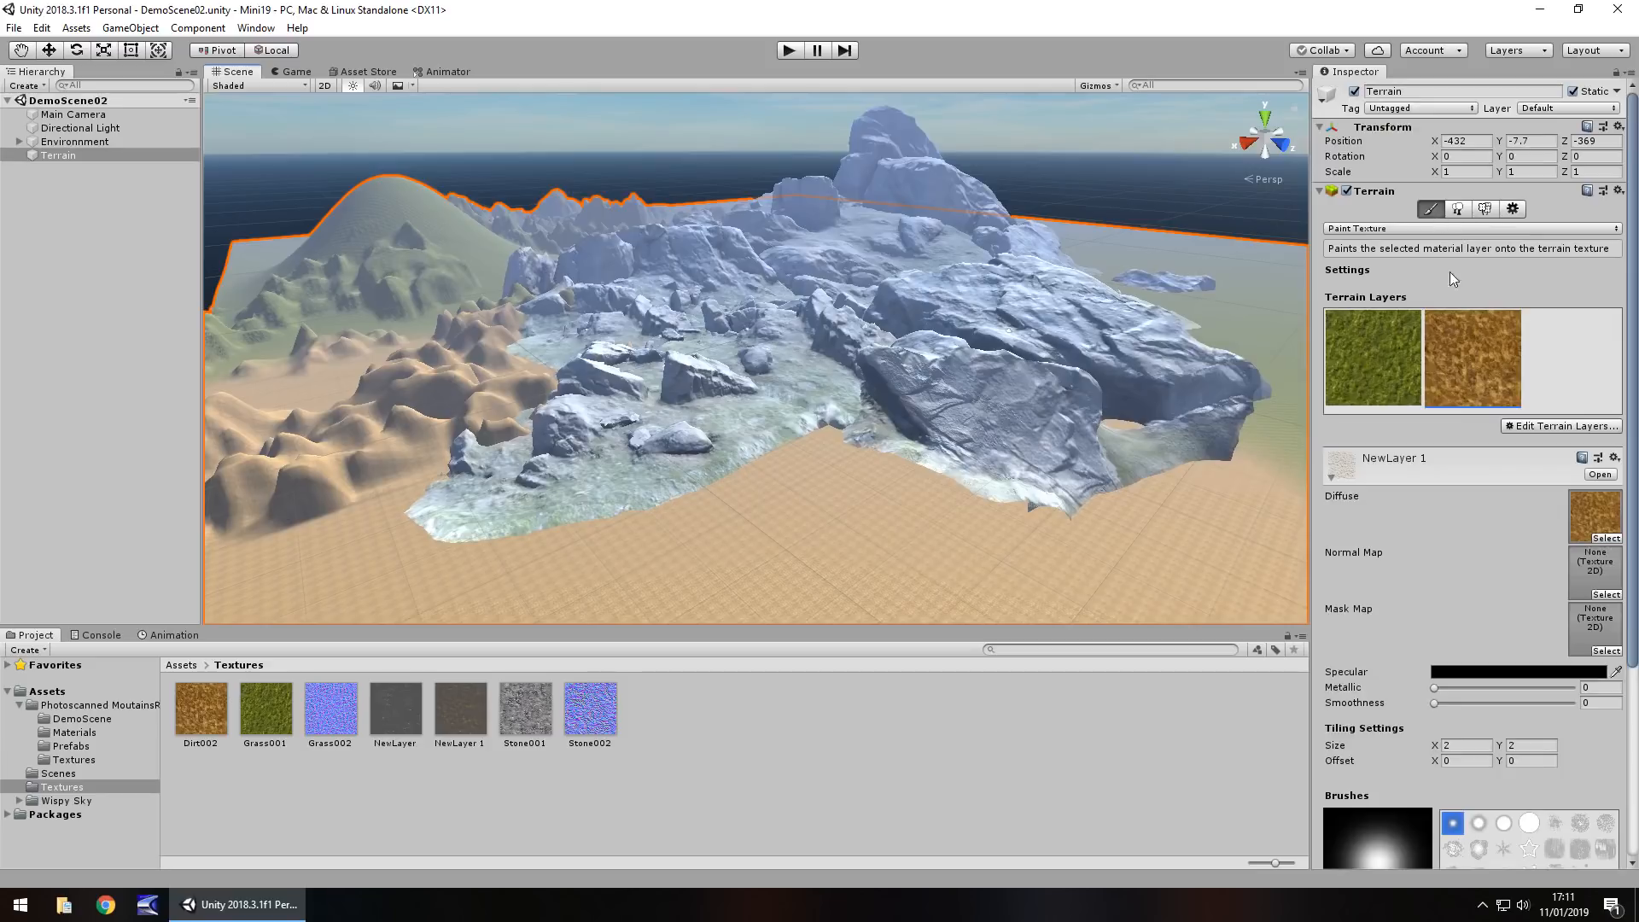
- Flatten the entire terrain to a chosen height with Set Height
scroll(down, 3)
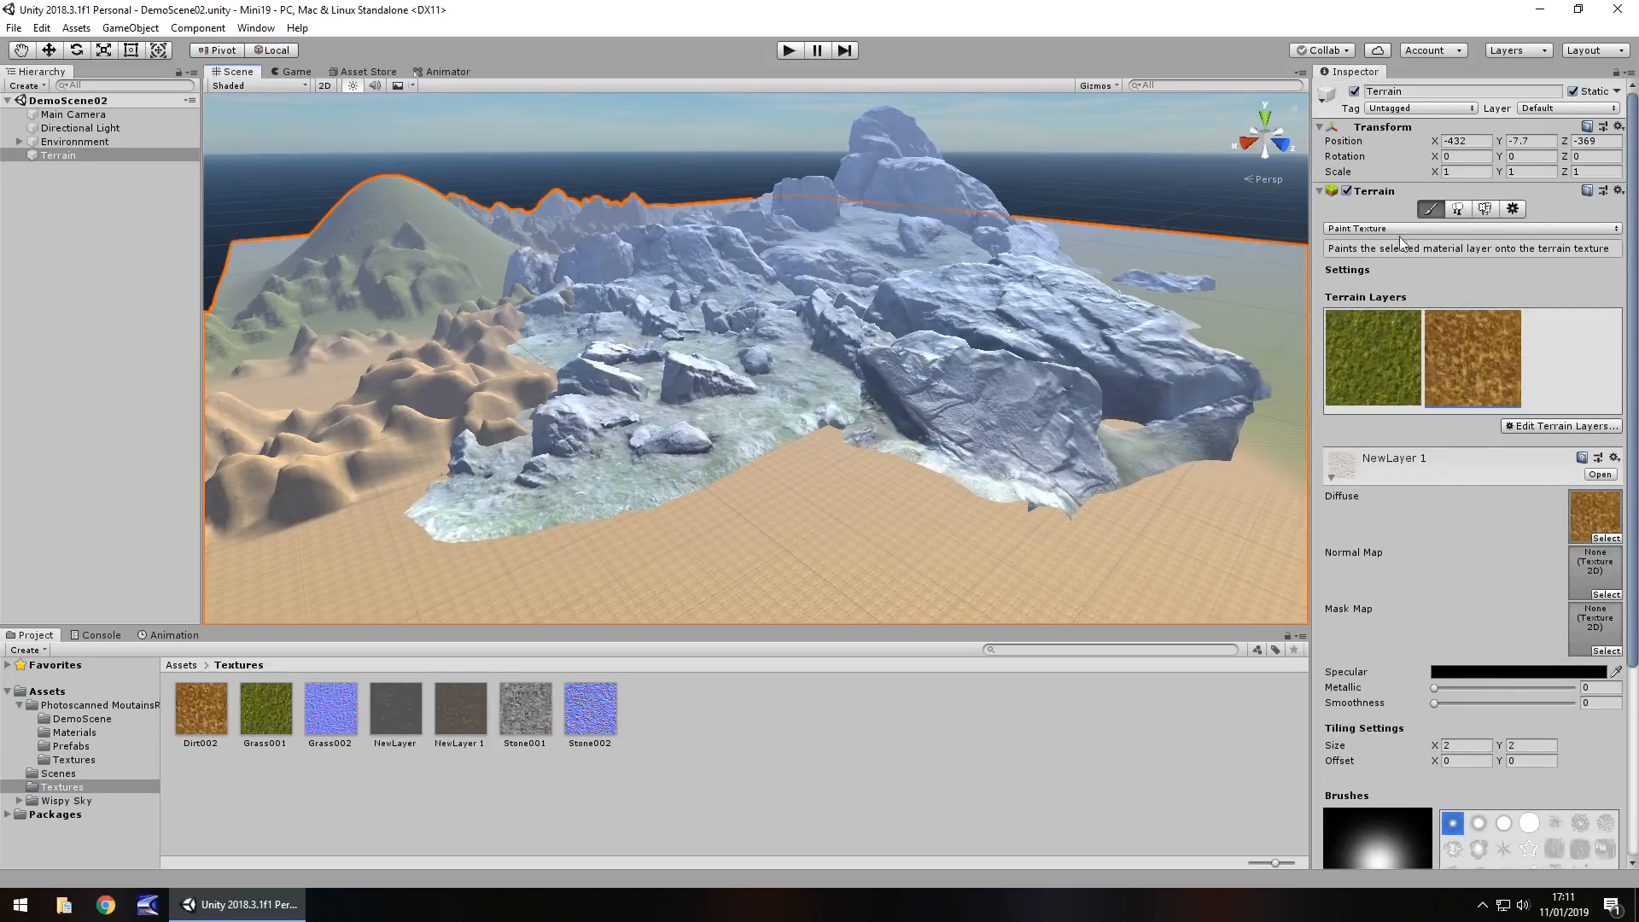
click(1472, 228)
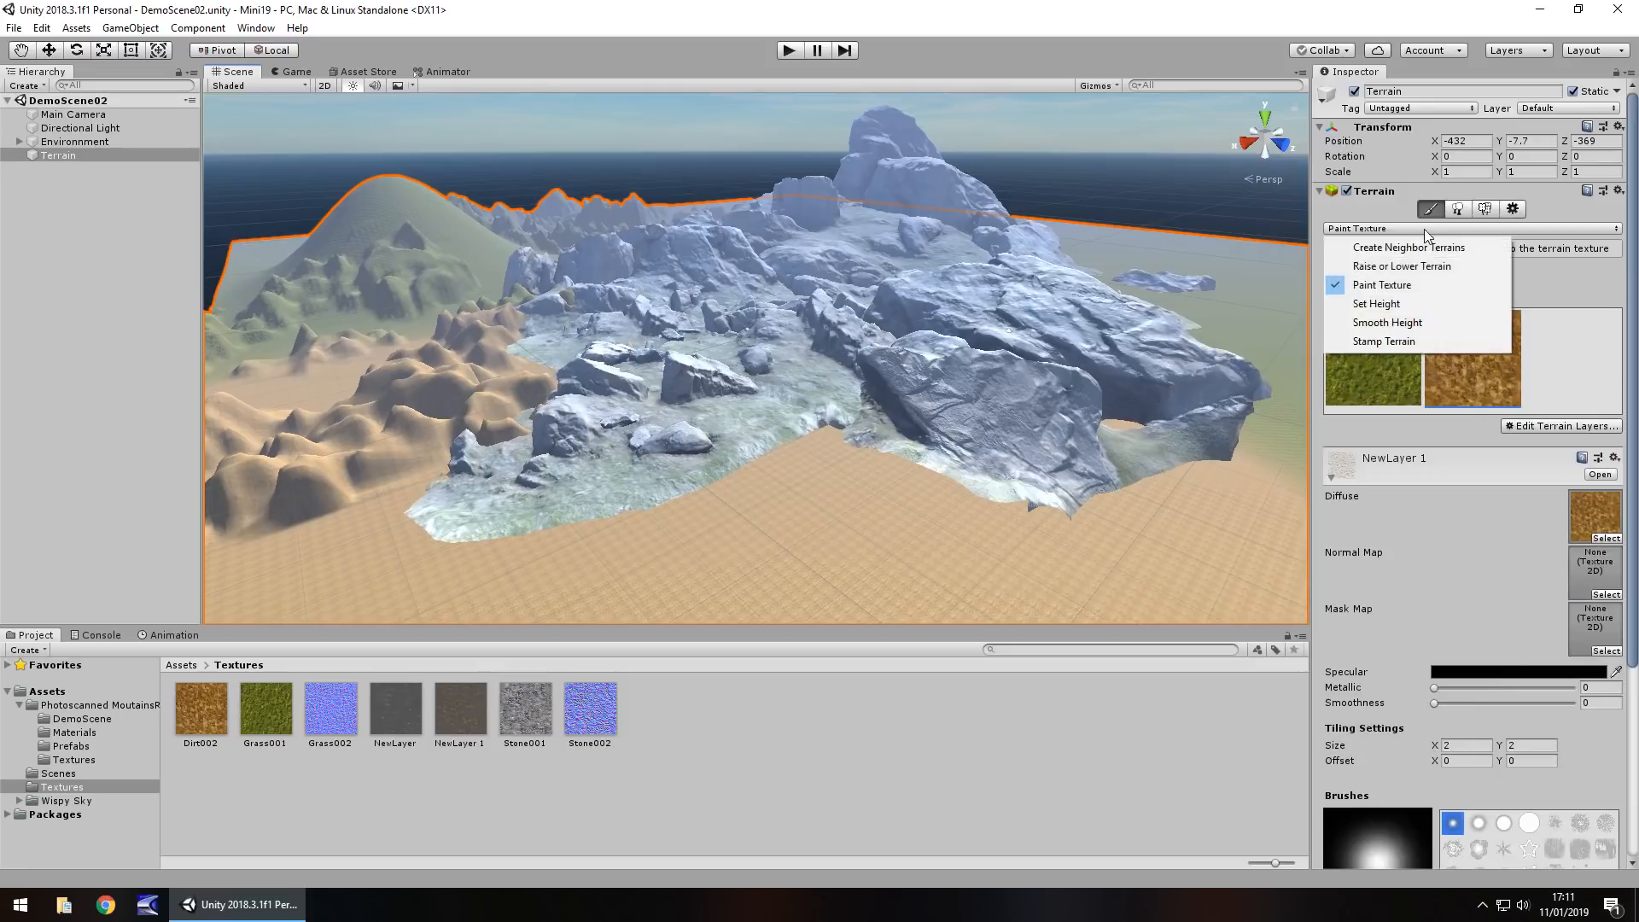
click(1376, 303)
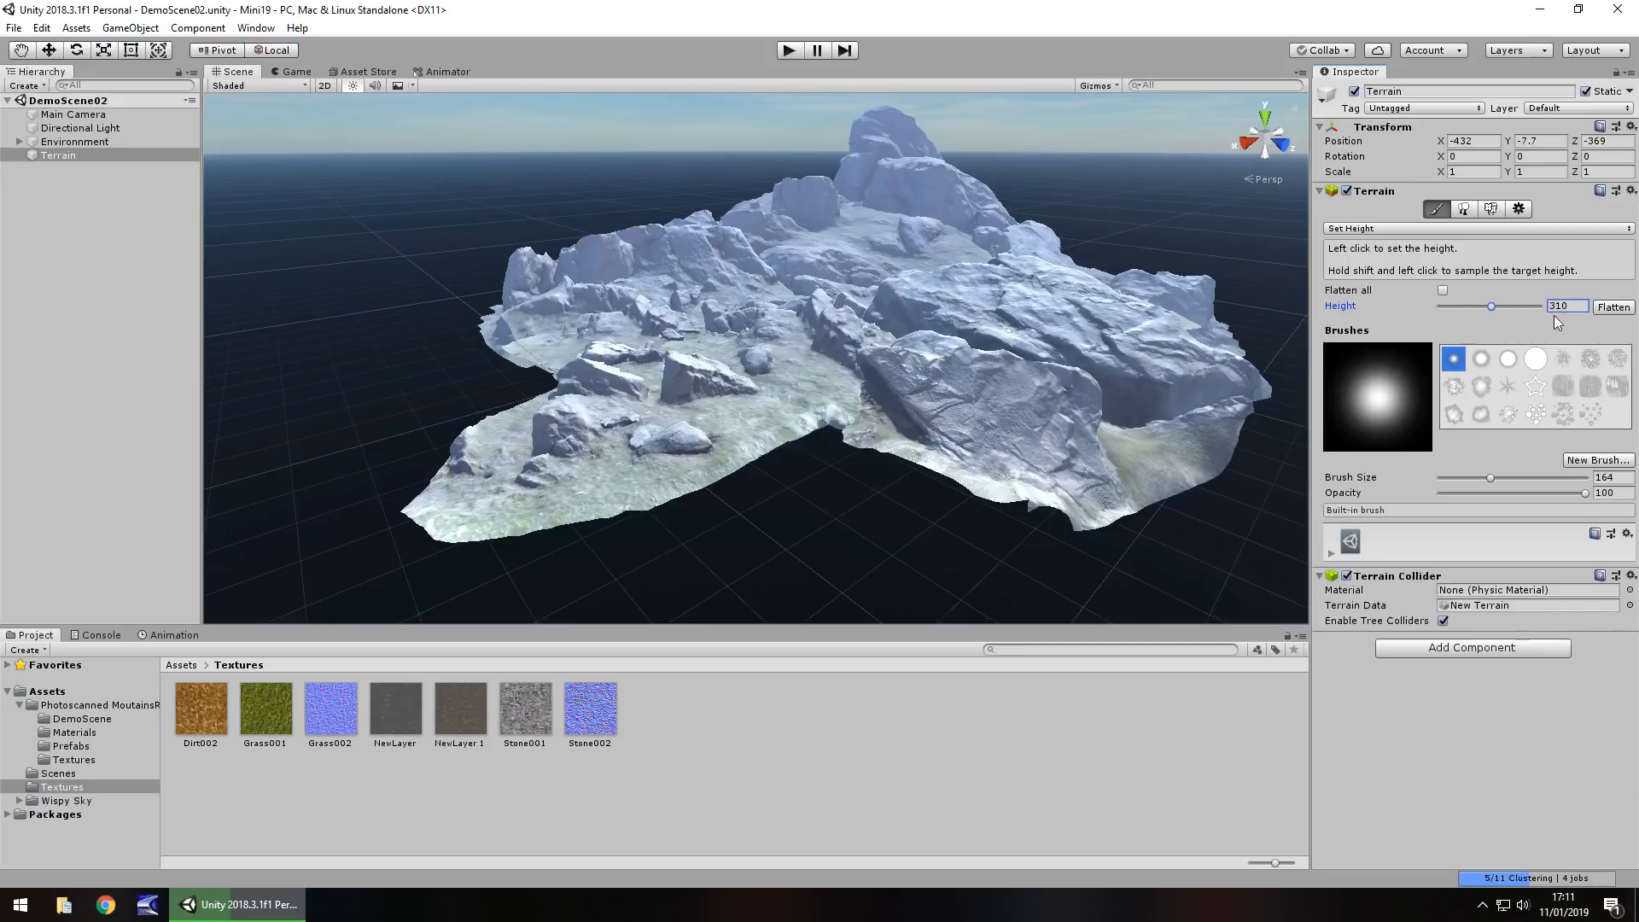
click(1613, 307)
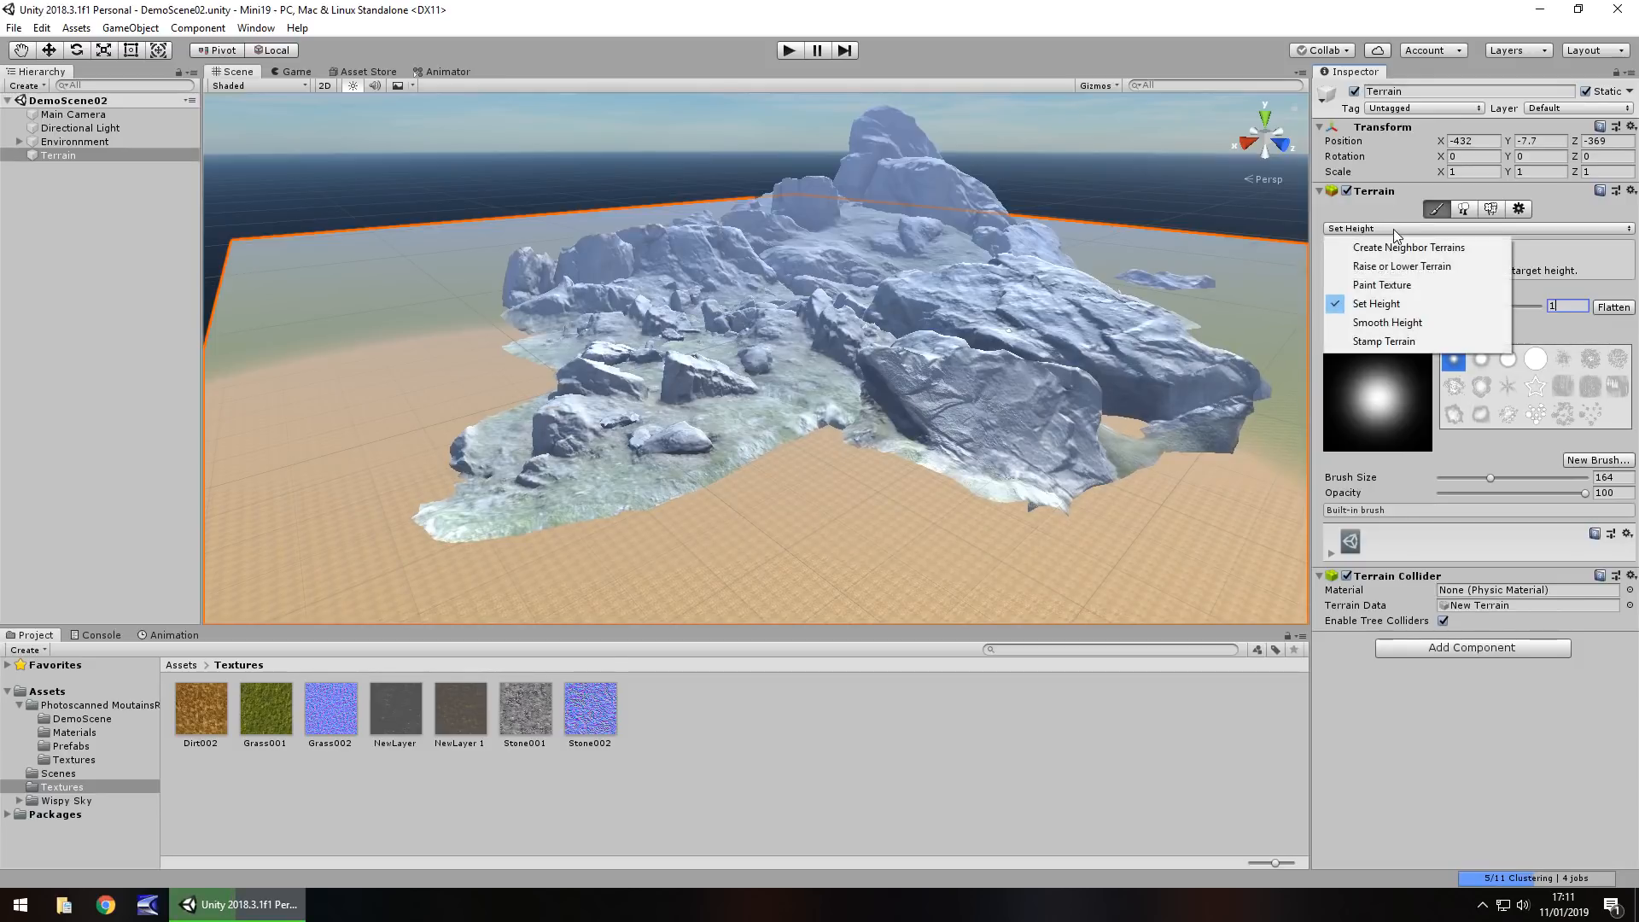
- Raise hills with Raise or Lower Terrain, then smooth the big hill's slope with Smooth Height
click(1387, 322)
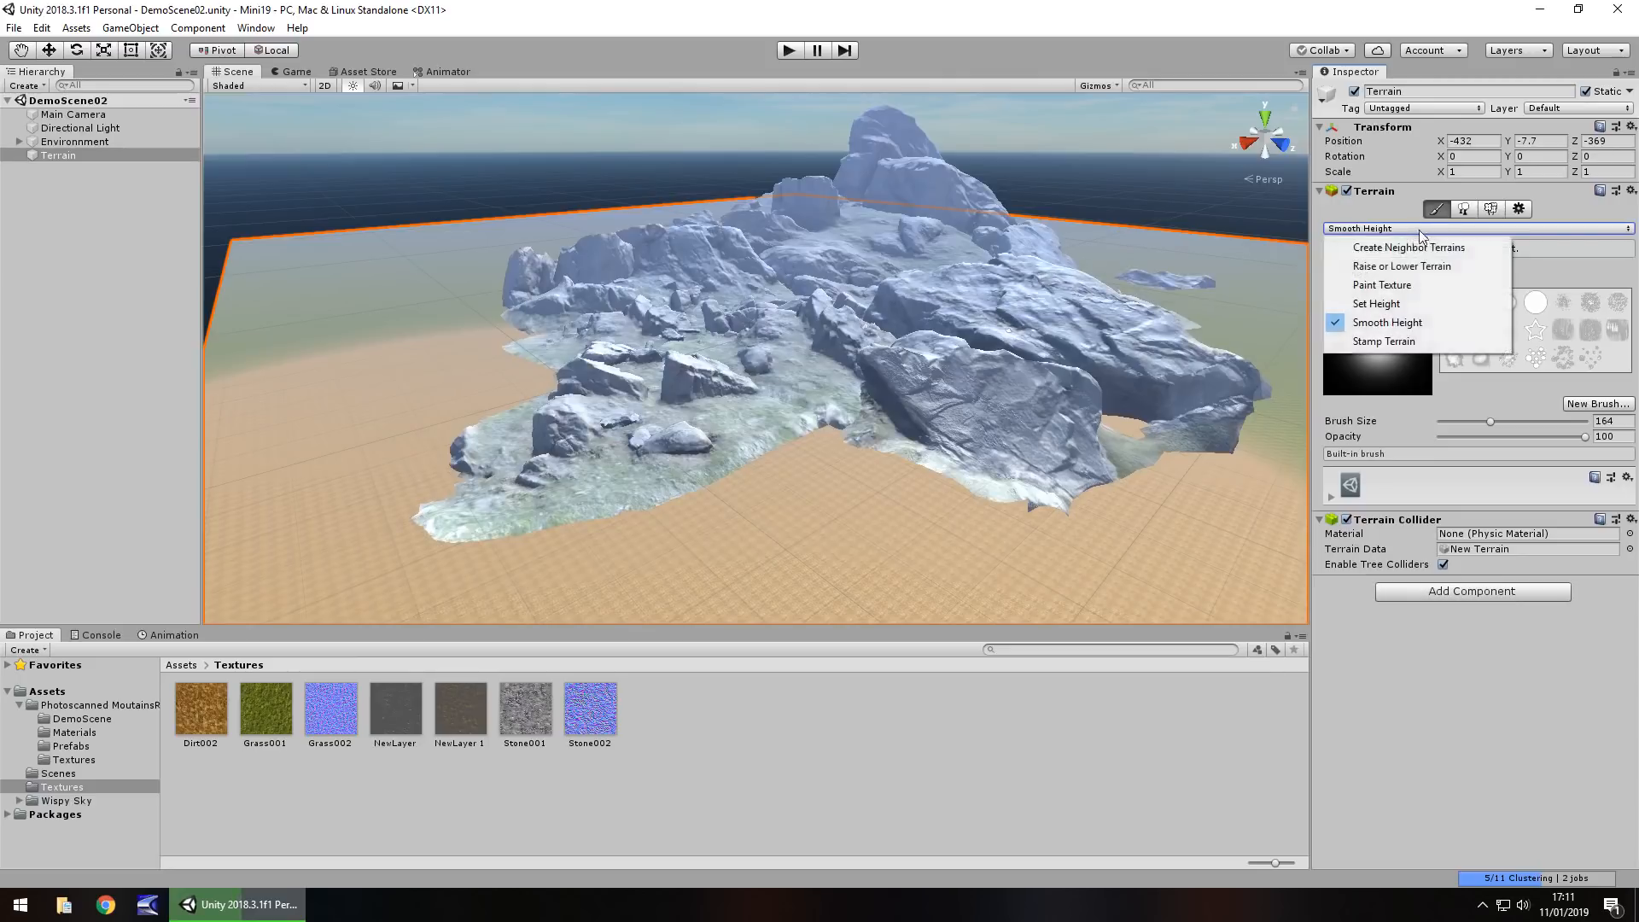
click(1402, 265)
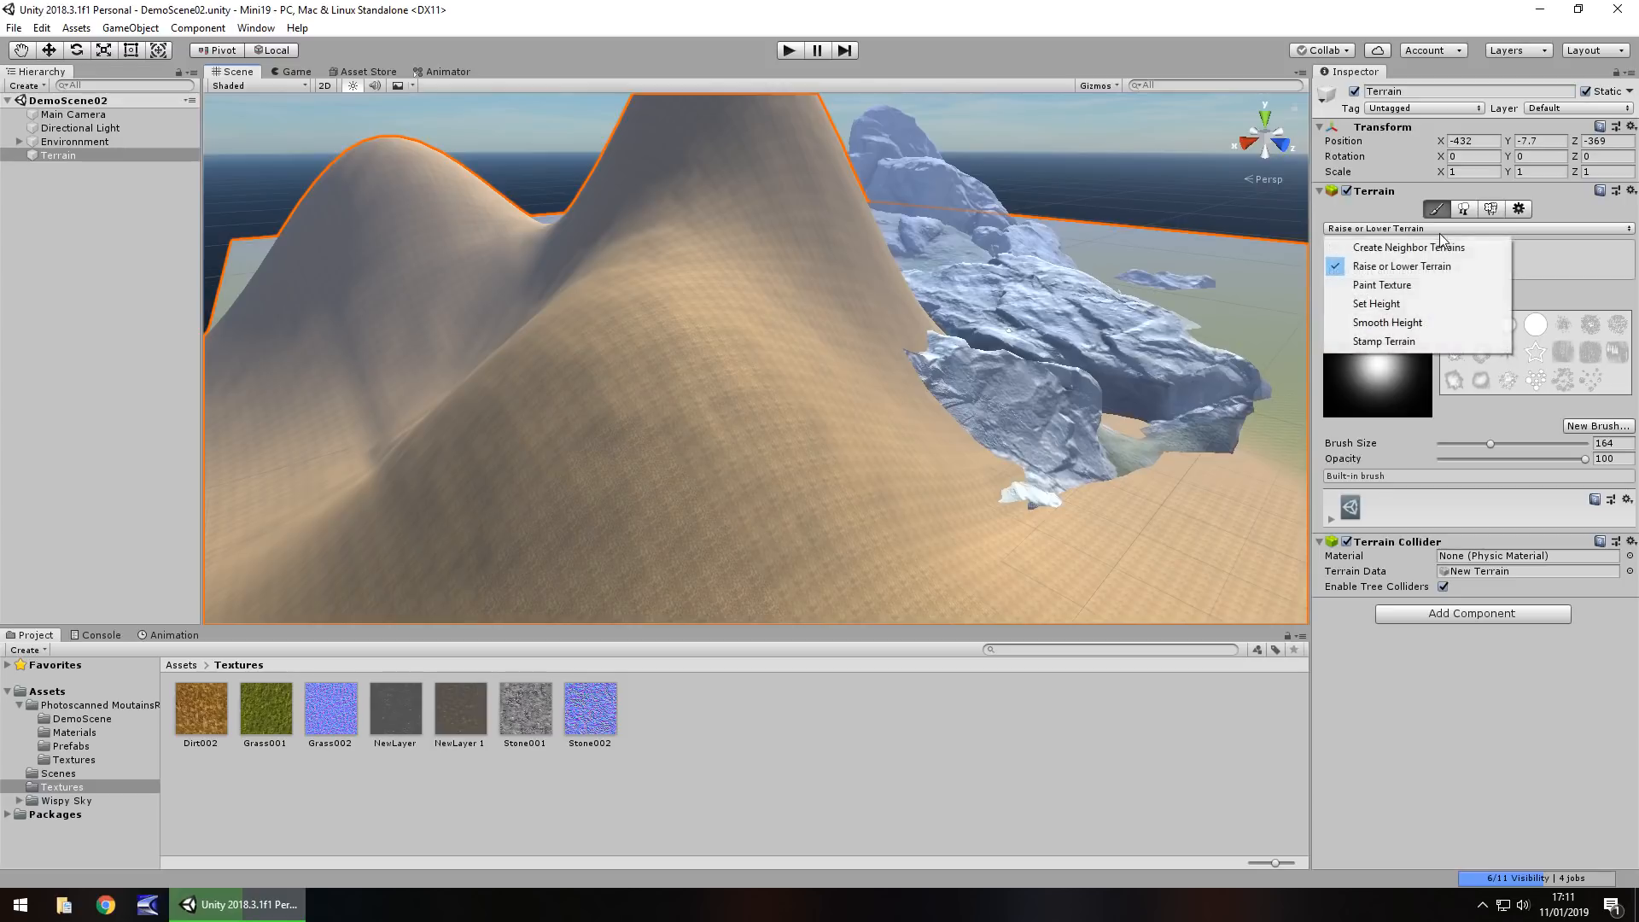
click(1387, 322)
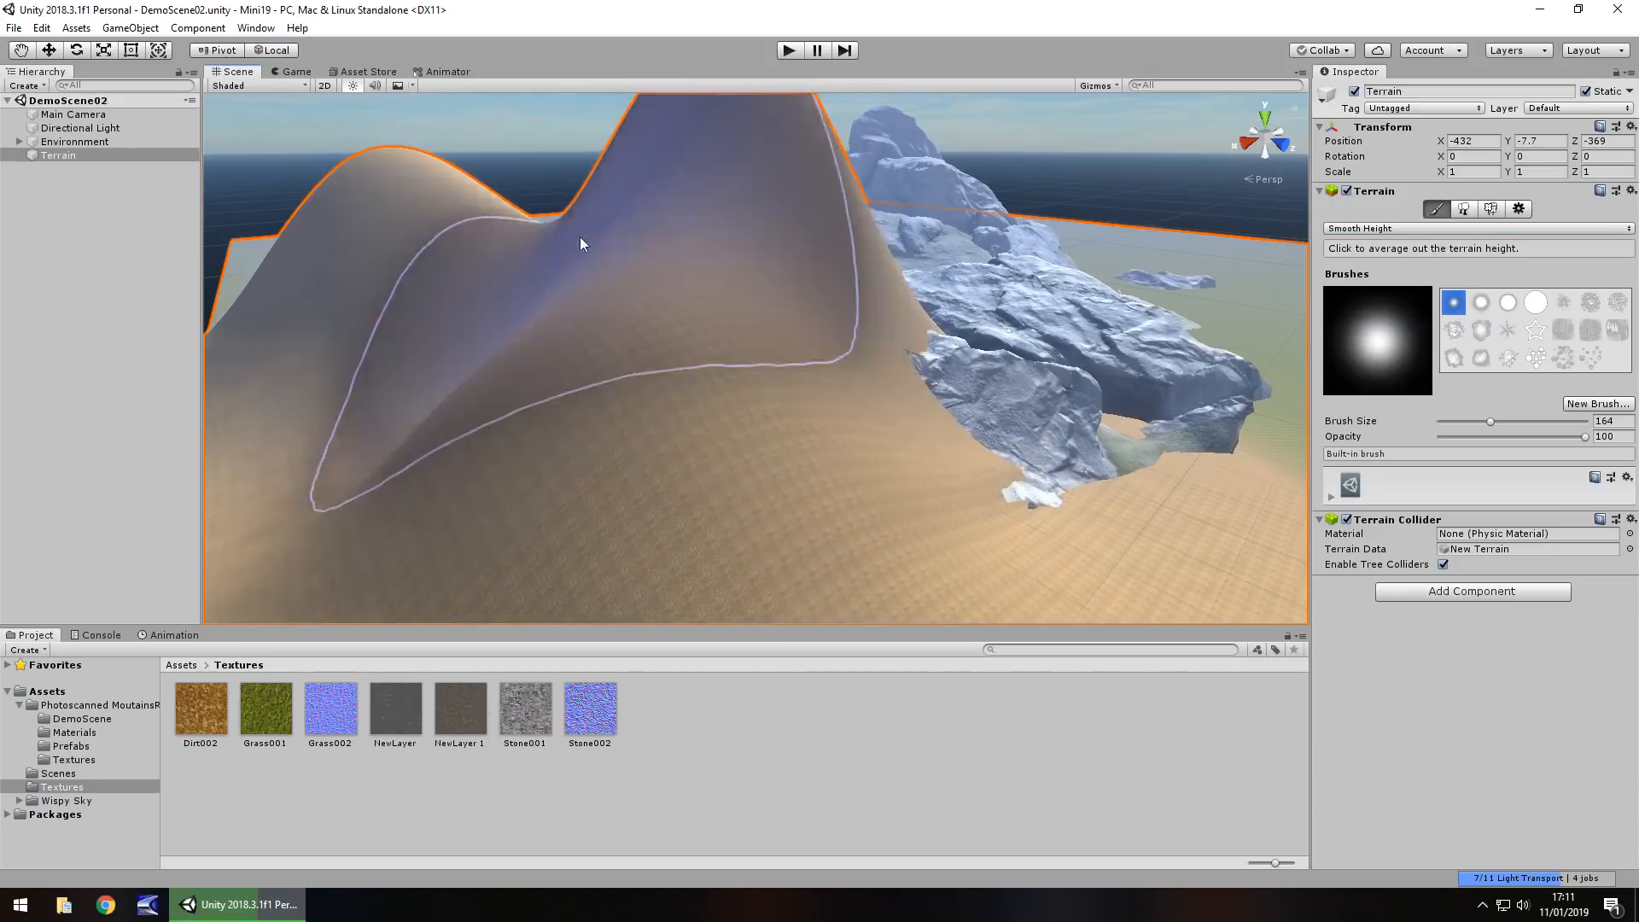
click(582, 243)
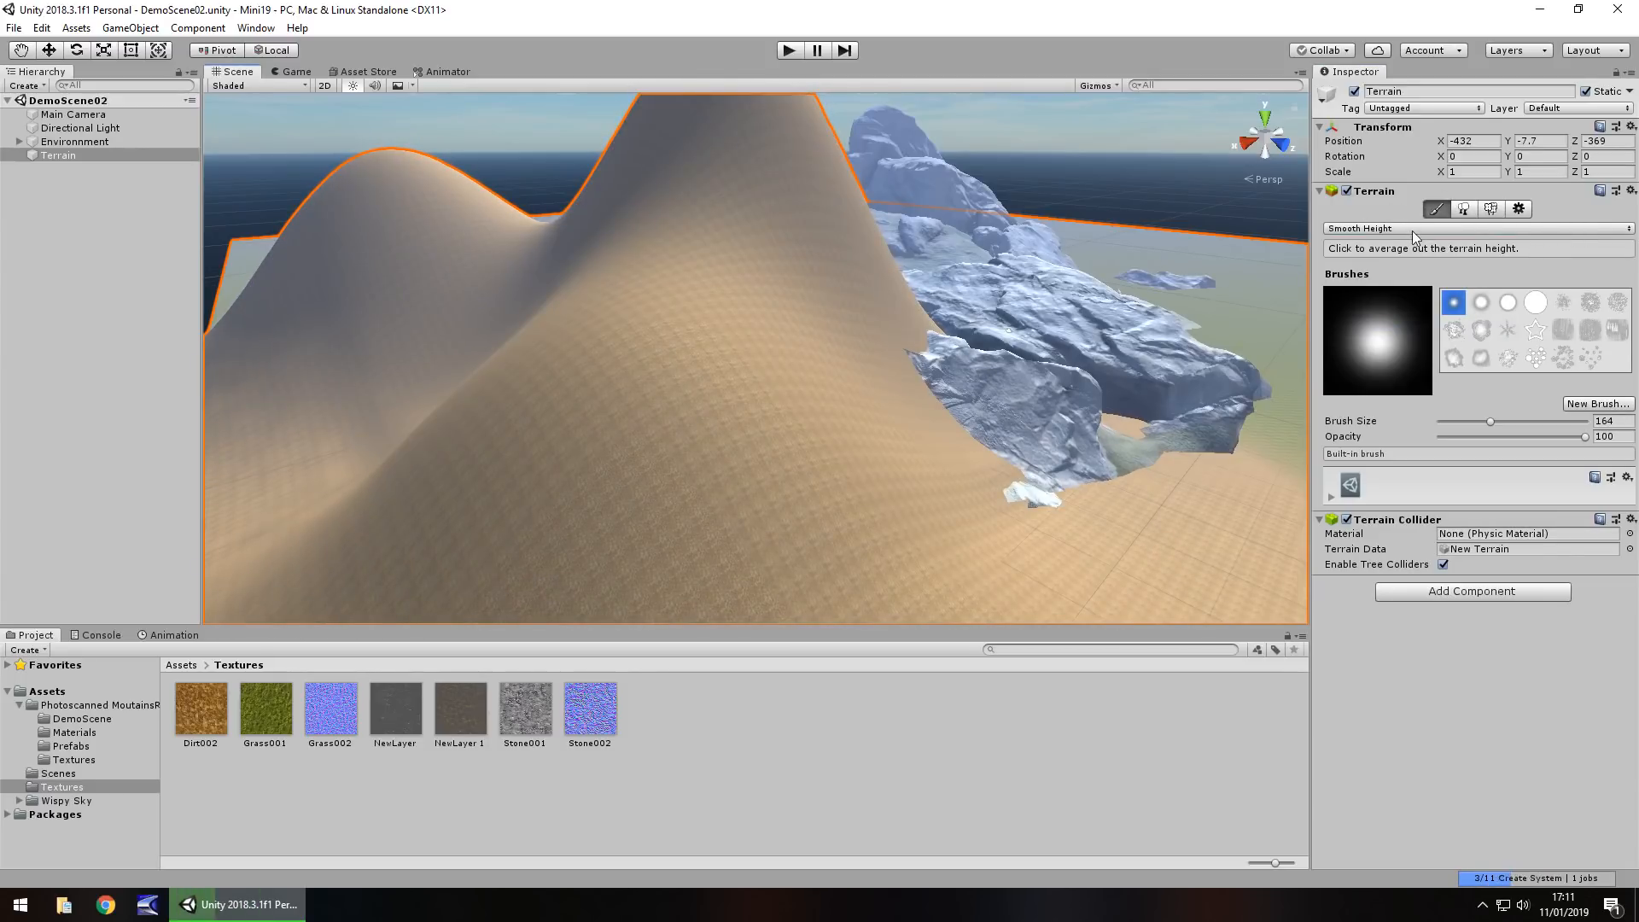
click(1474, 228)
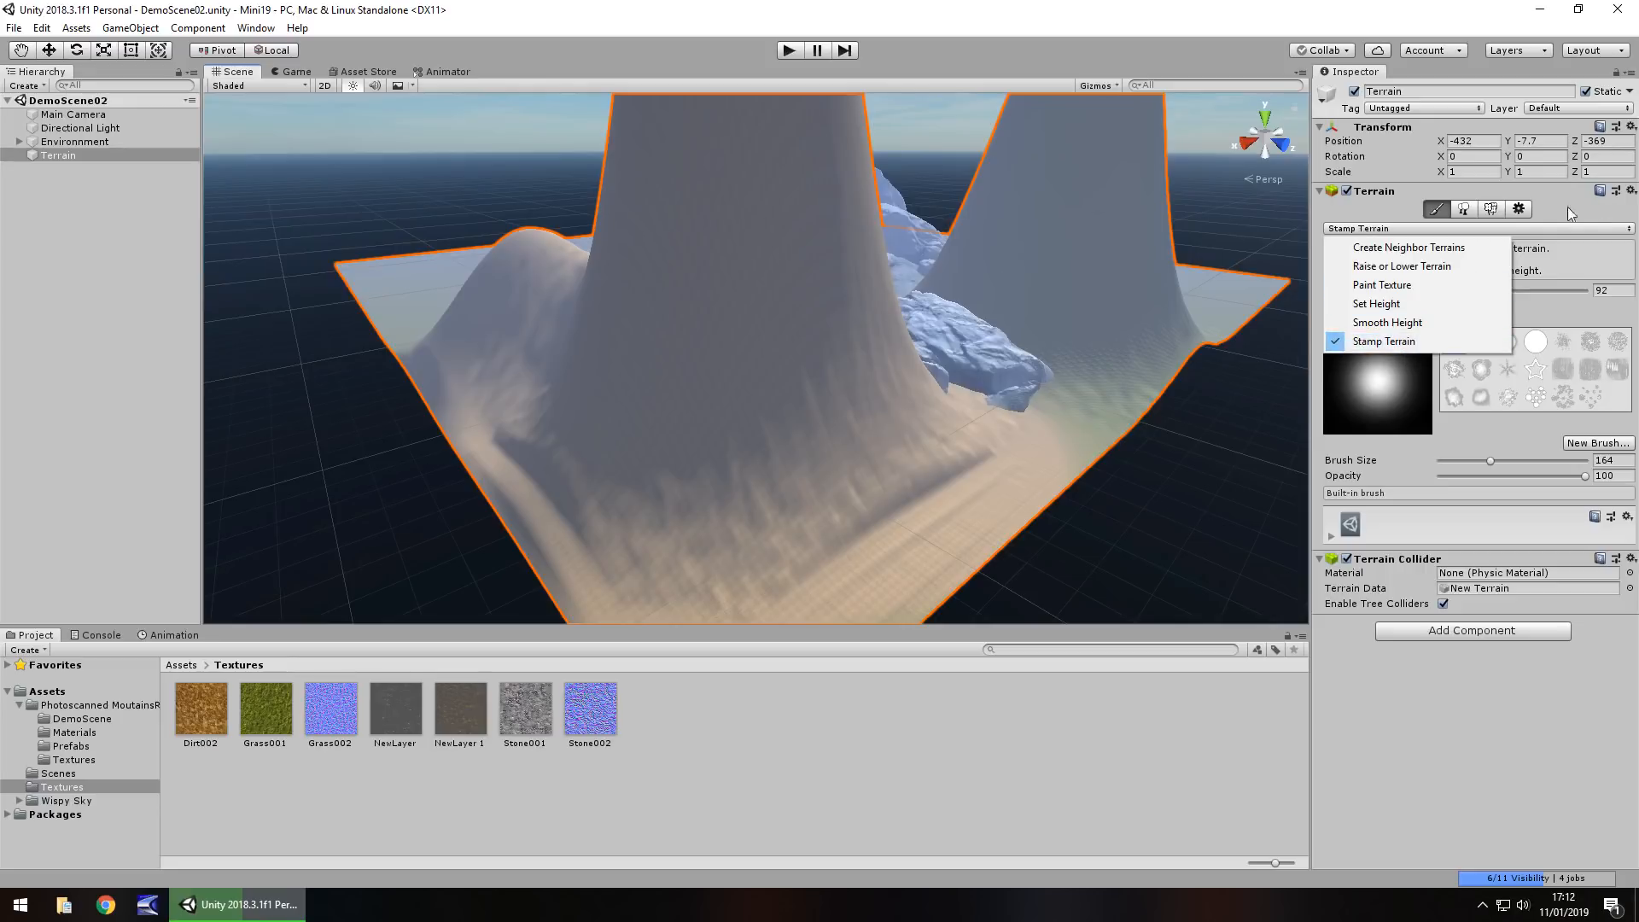
mouse_move(1384, 212)
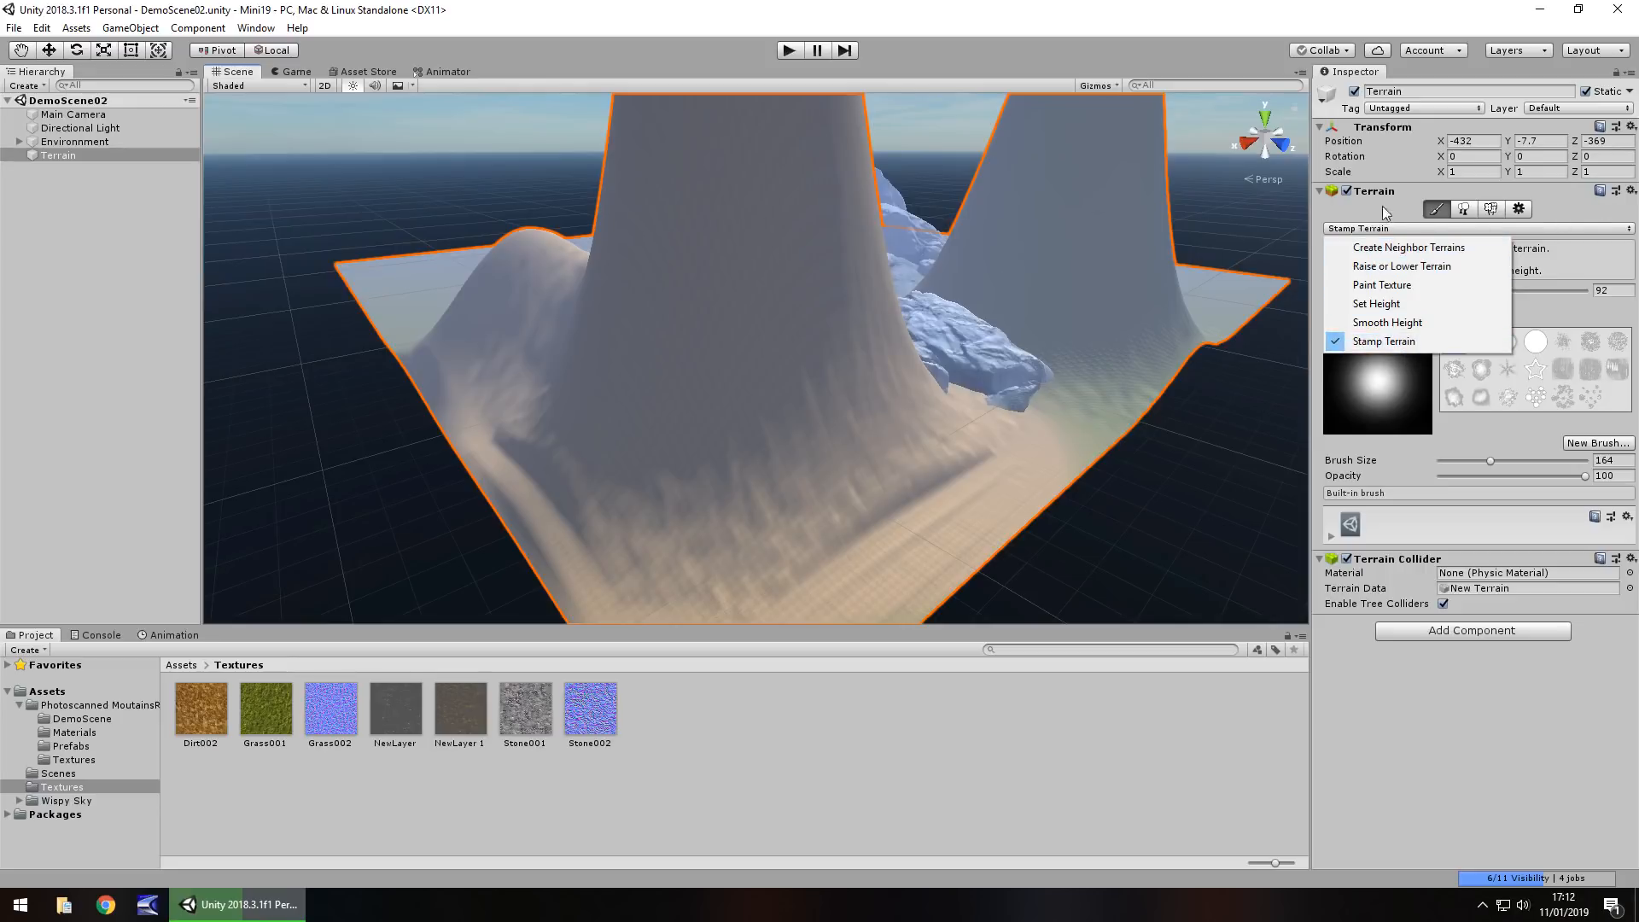
mouse_move(1378, 303)
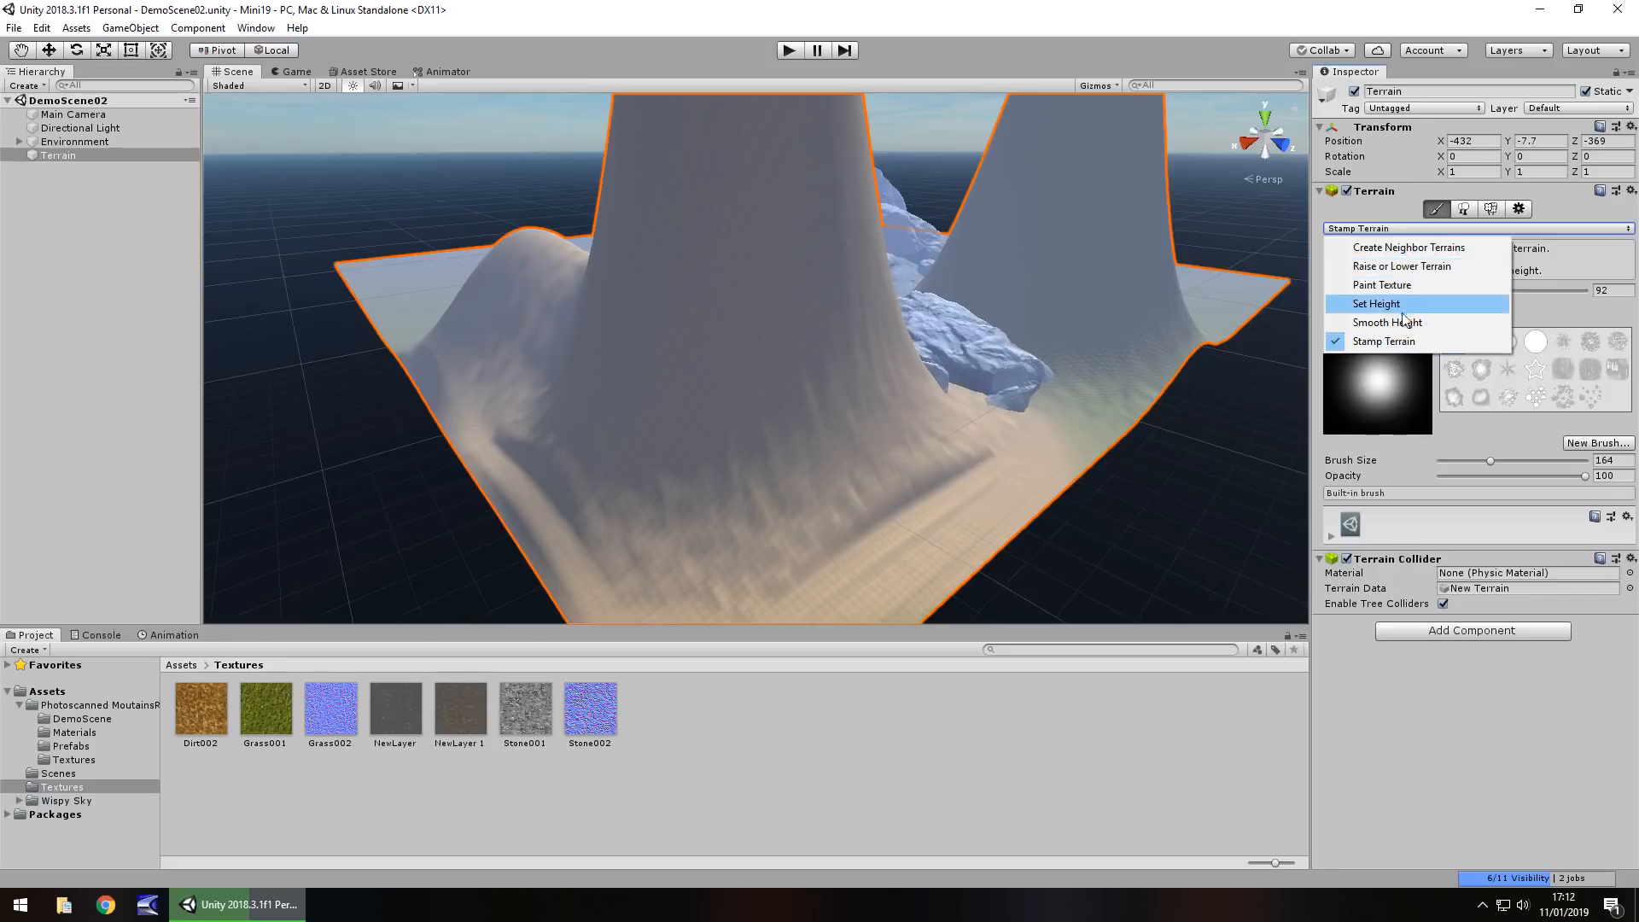
- Select the streaky rock-patterned brush and switch to Raise or Lower Terrain
click(1386, 322)
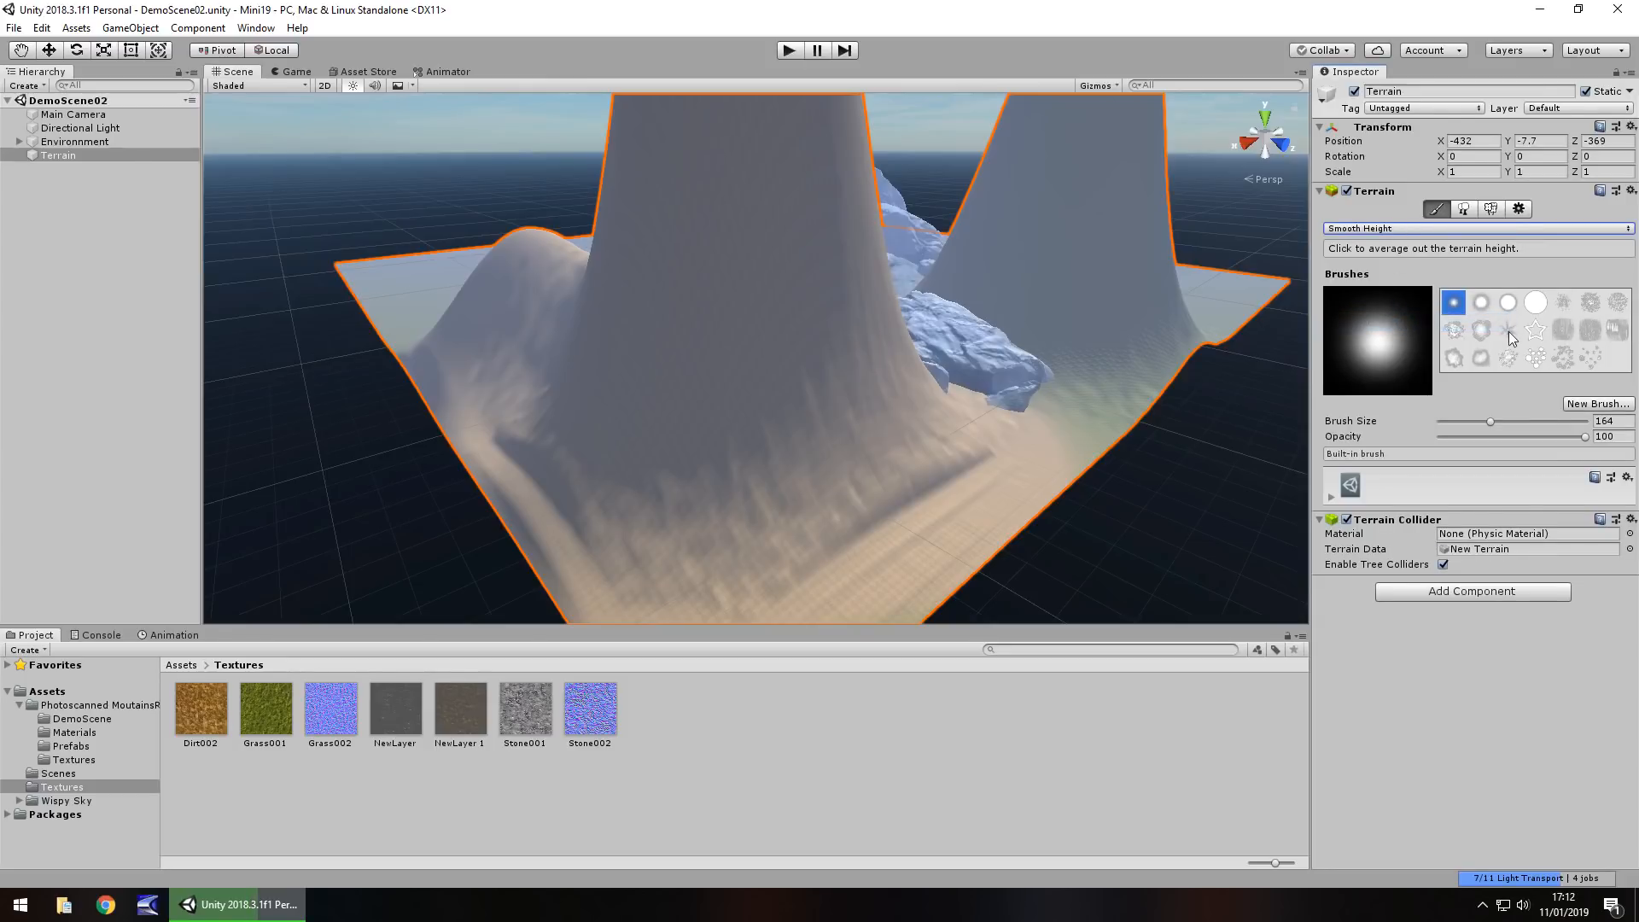
click(1589, 302)
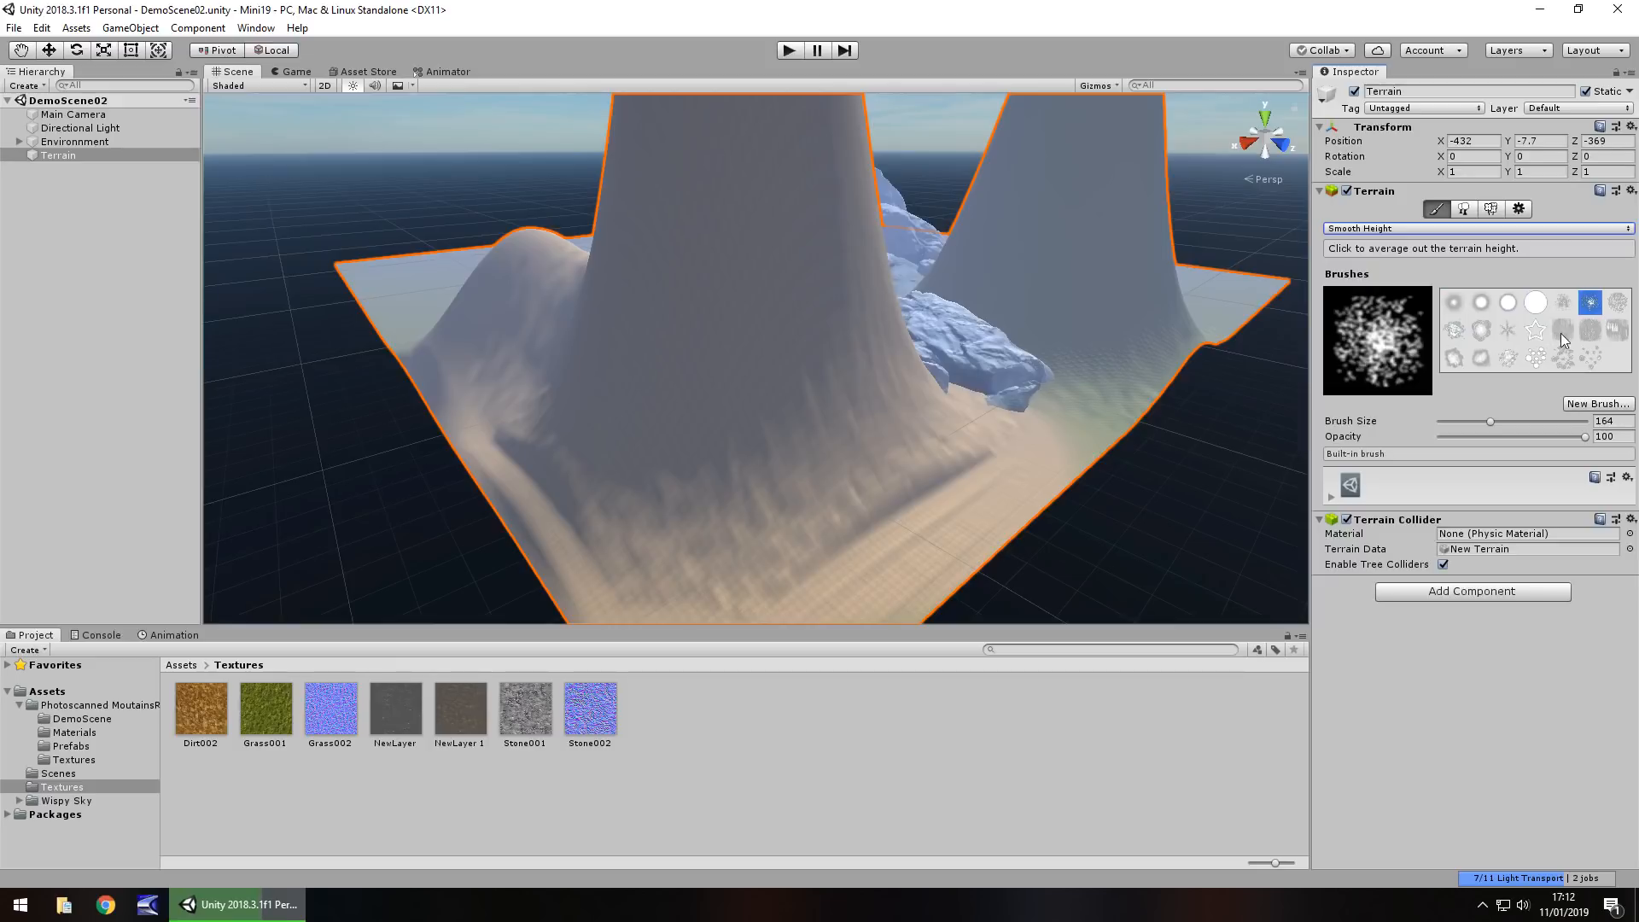
click(1564, 330)
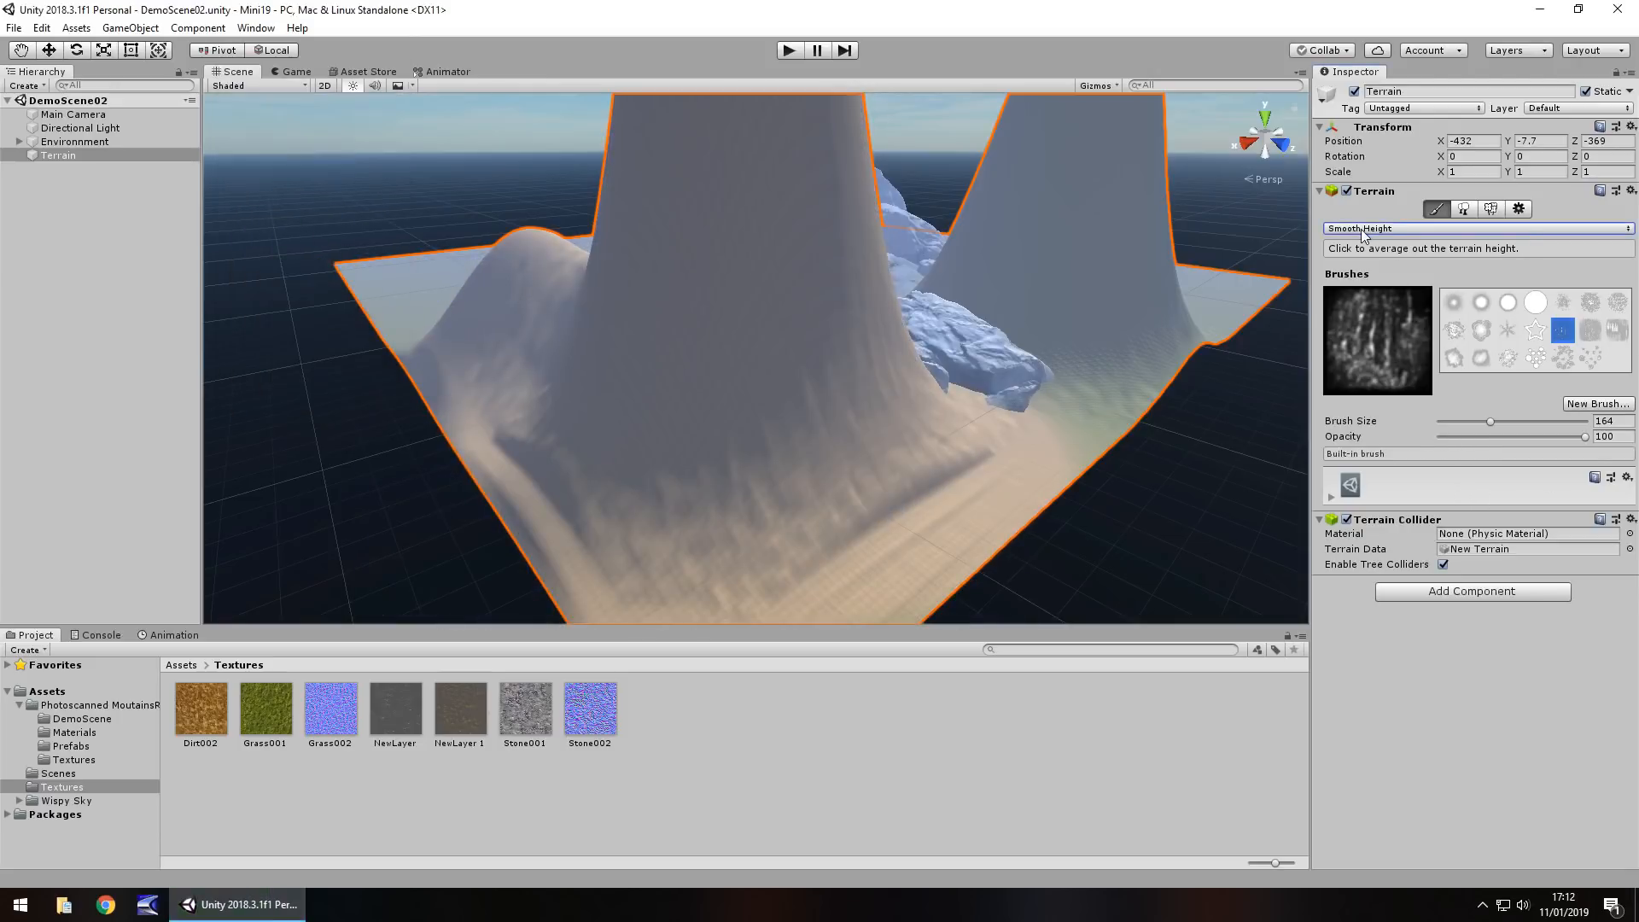
click(1436, 208)
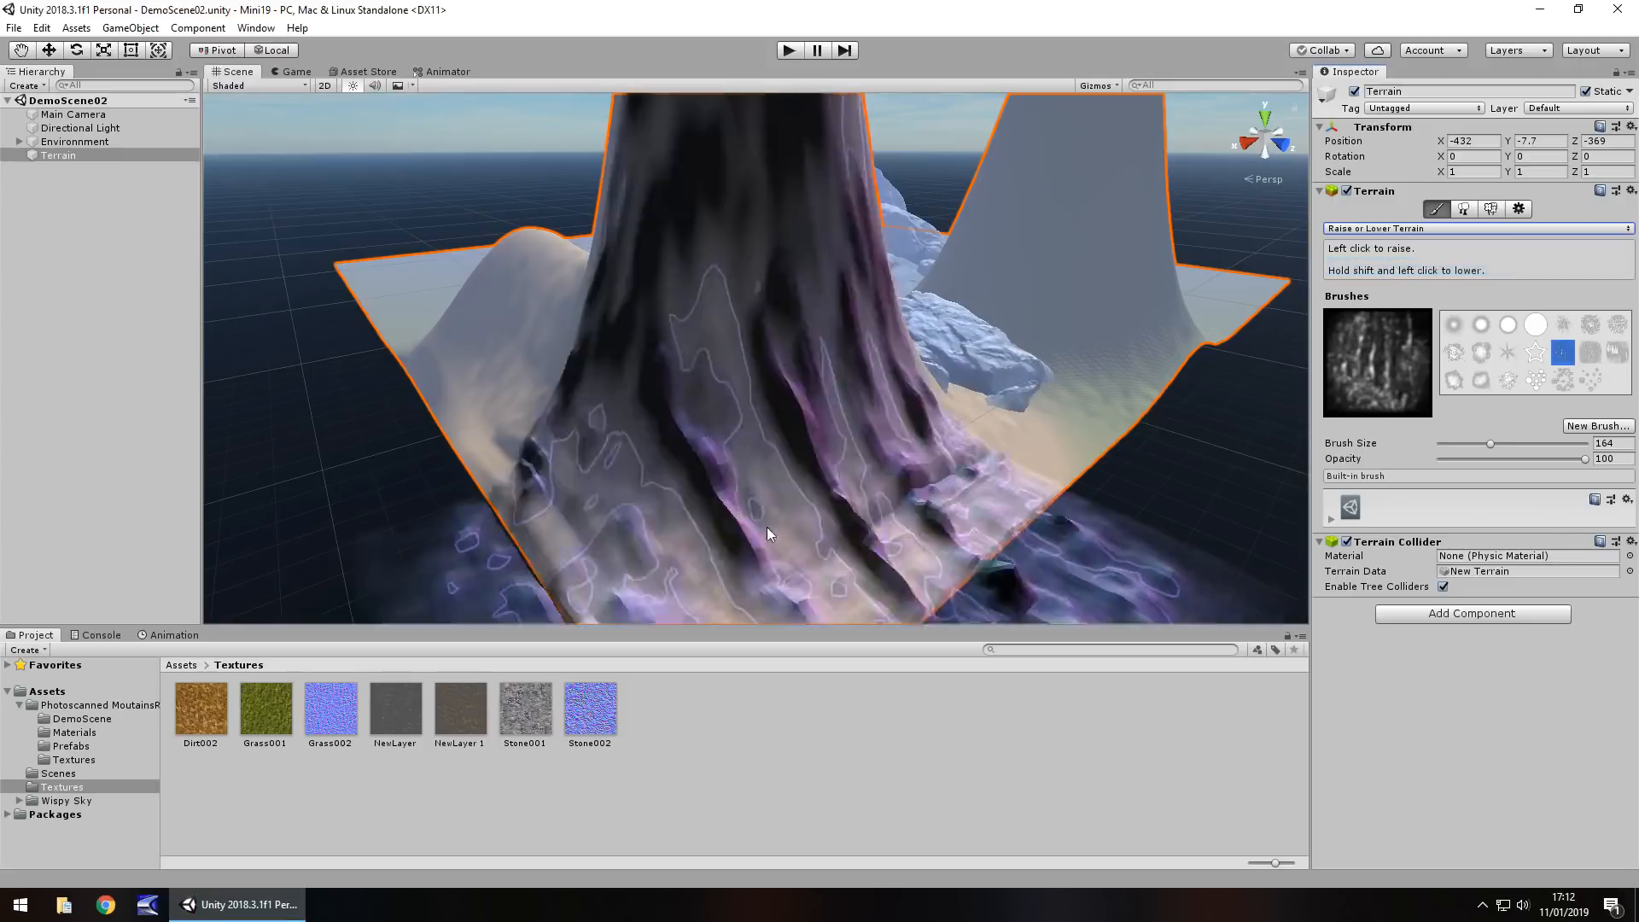